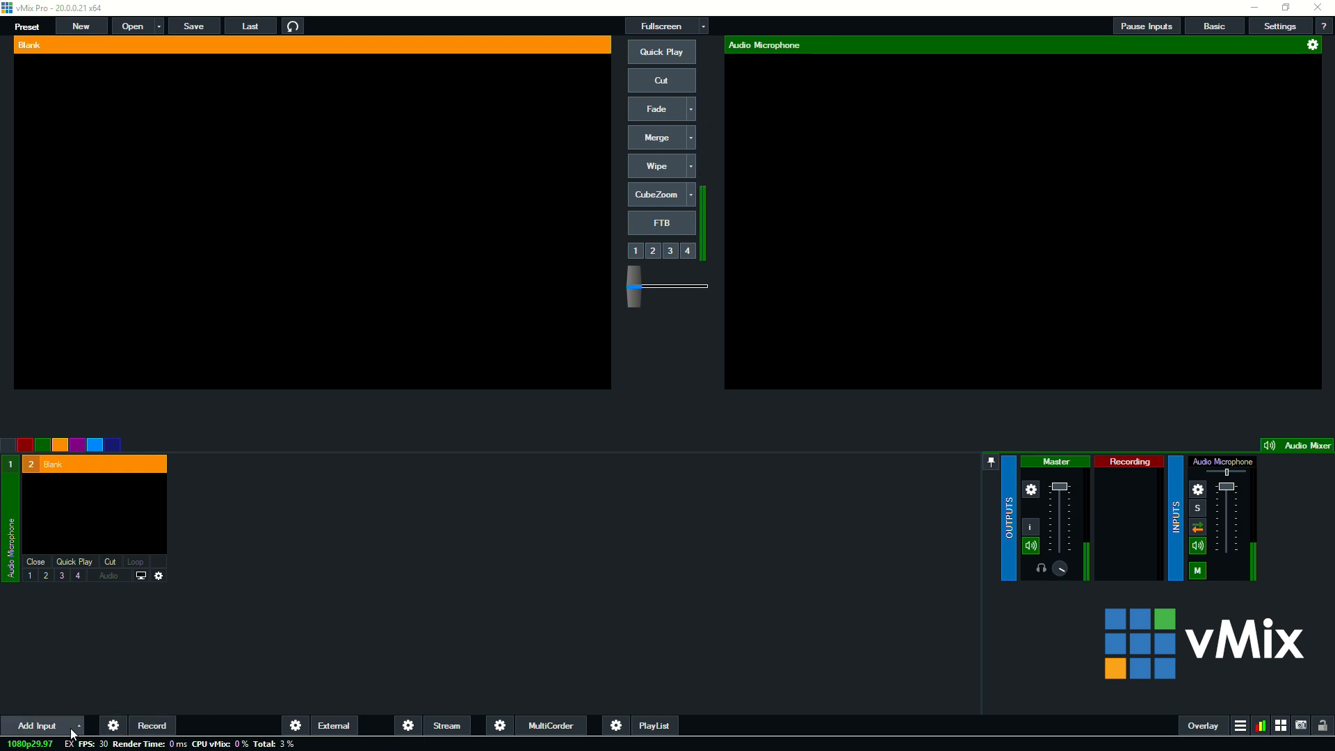
- Begin a new Camera input and list the available capture devices
{"action": "left_click", "coordinate": [35, 726]}
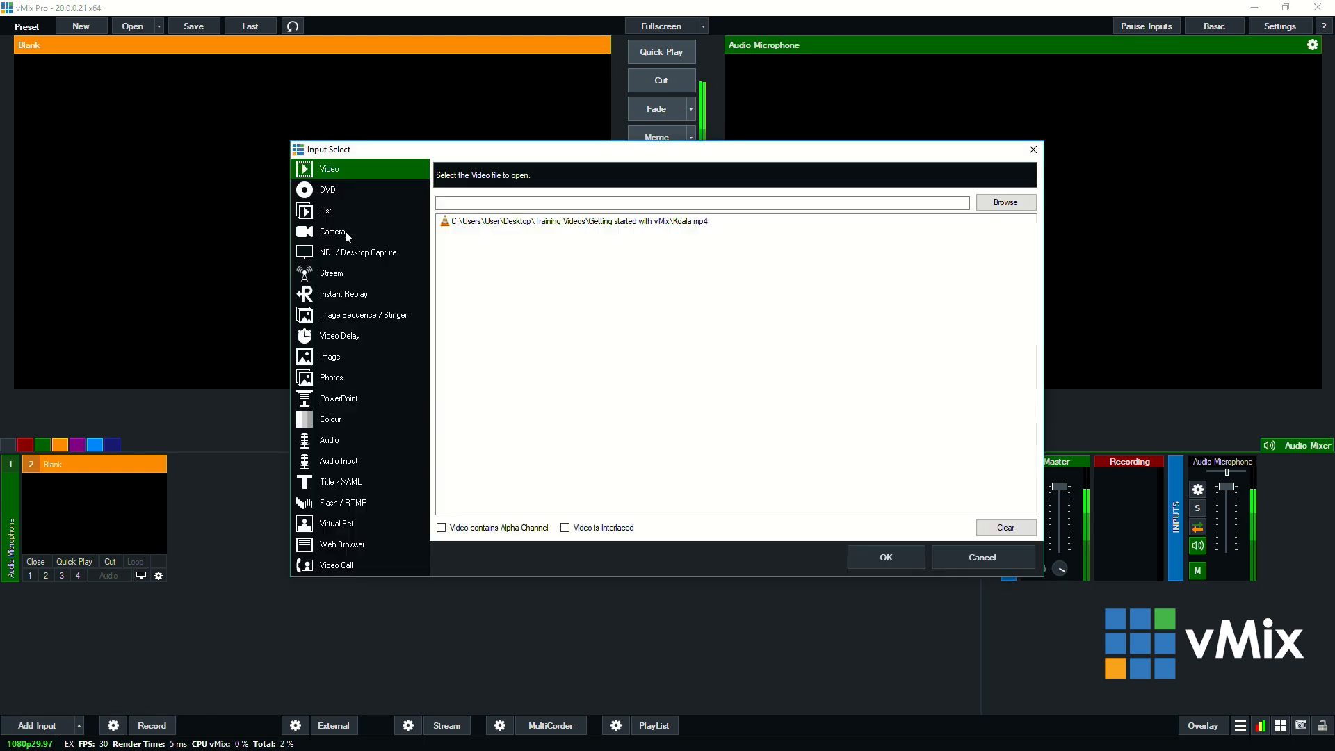
{"action": "left_click", "coordinate": [331, 231]}
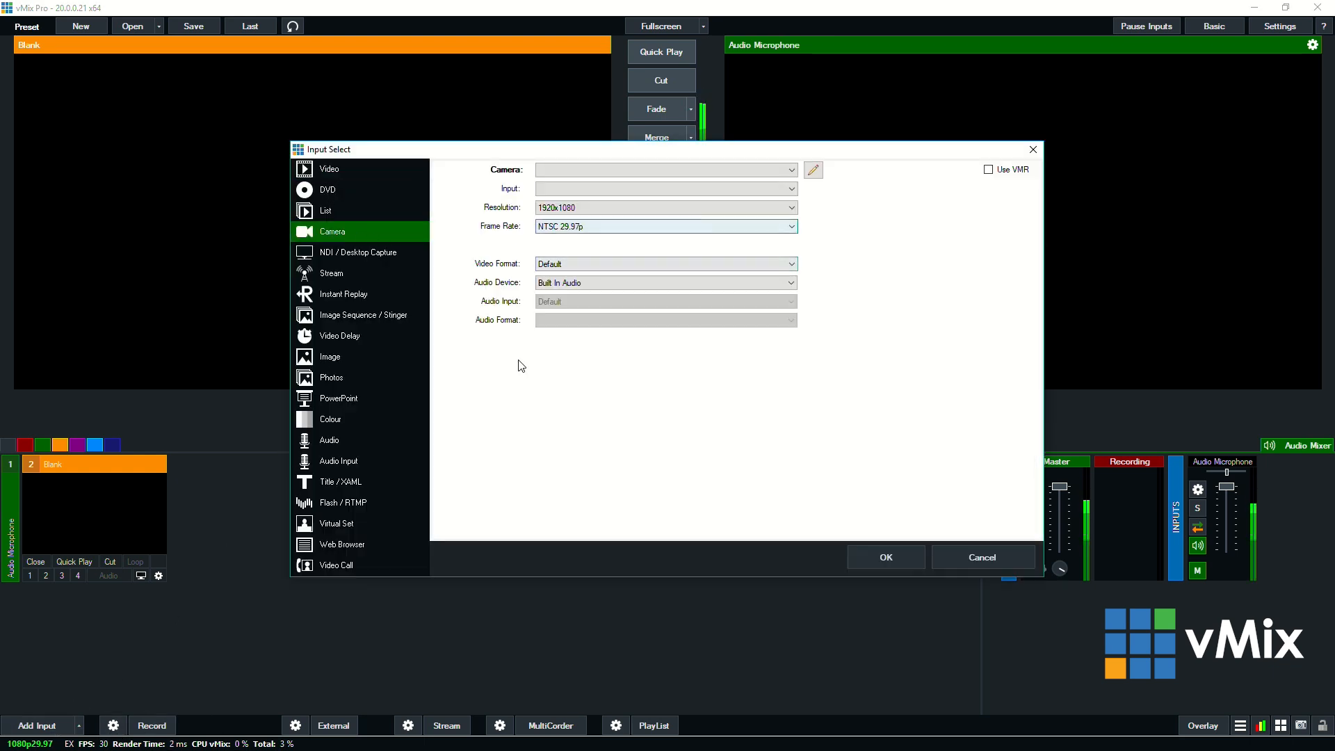
{"action": "mouse_move", "coordinate": [645, 423]}
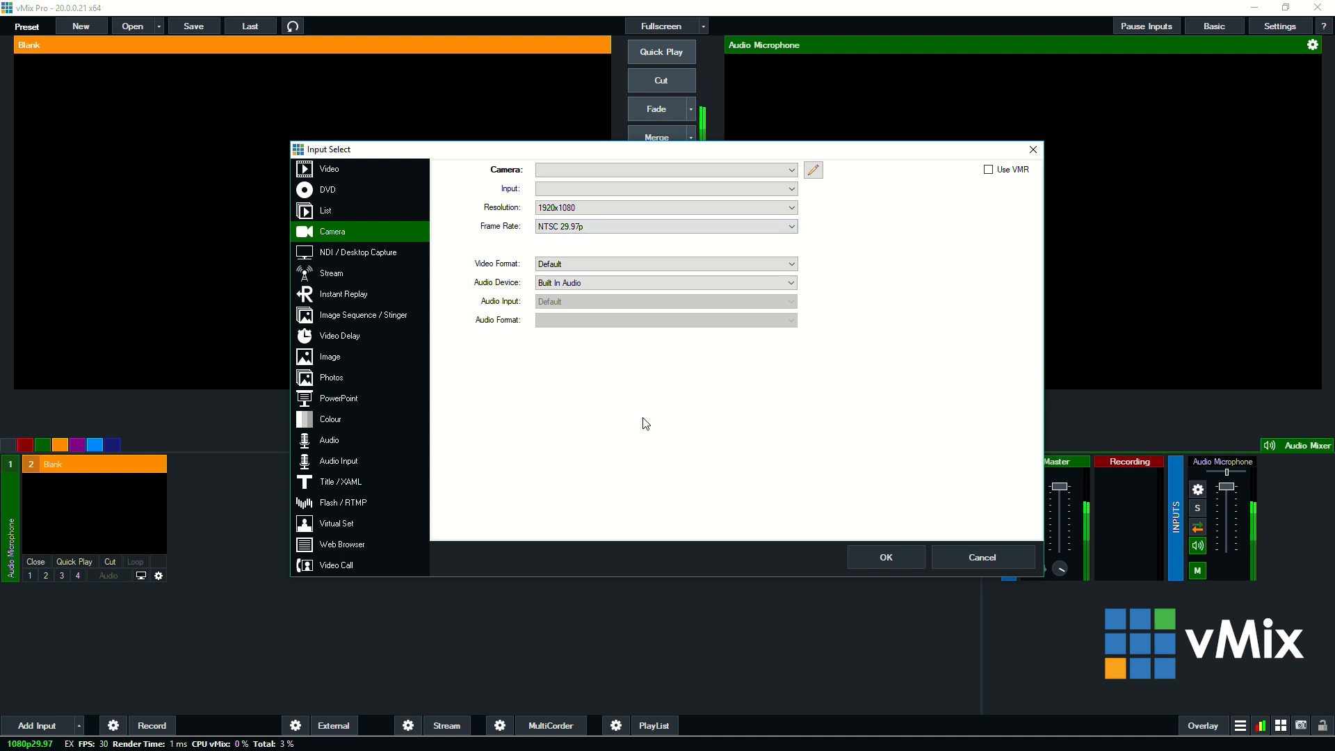
{"action": "mouse_move", "coordinate": [618, 243]}
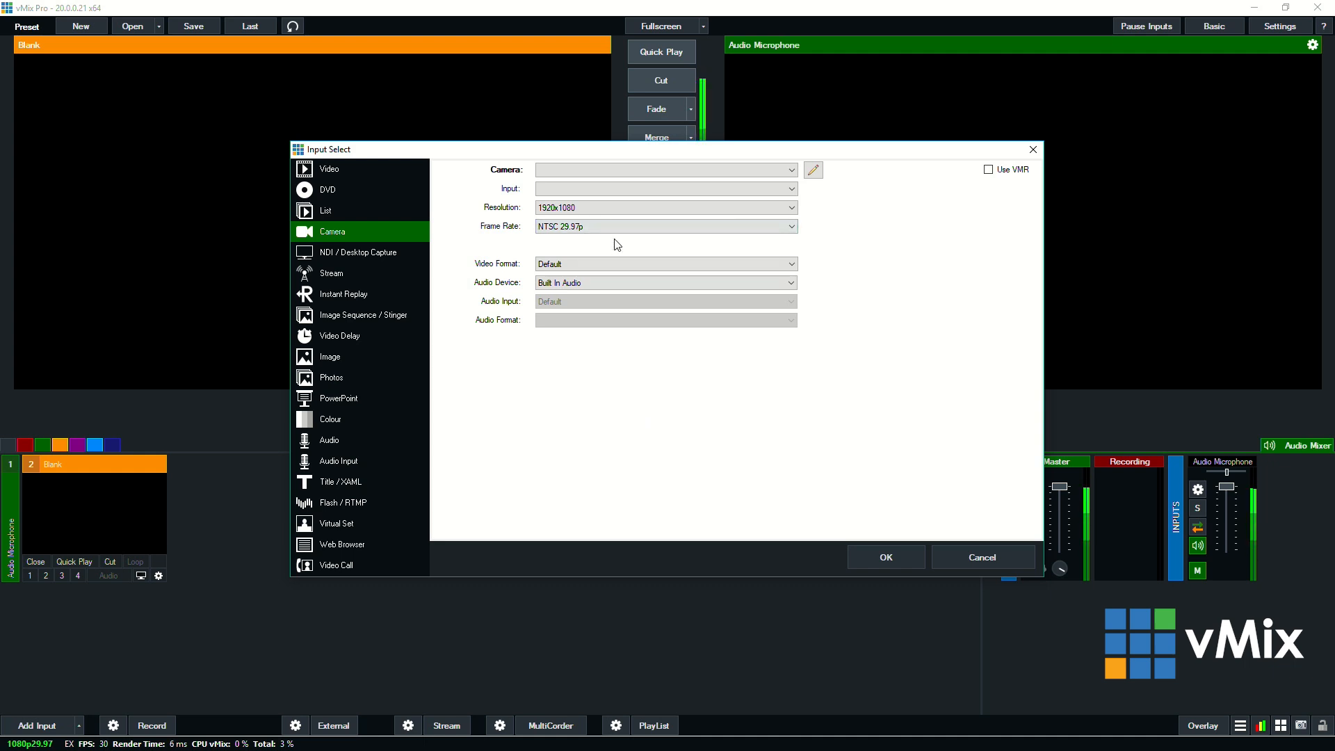
{"action": "left_click", "coordinate": [665, 170]}
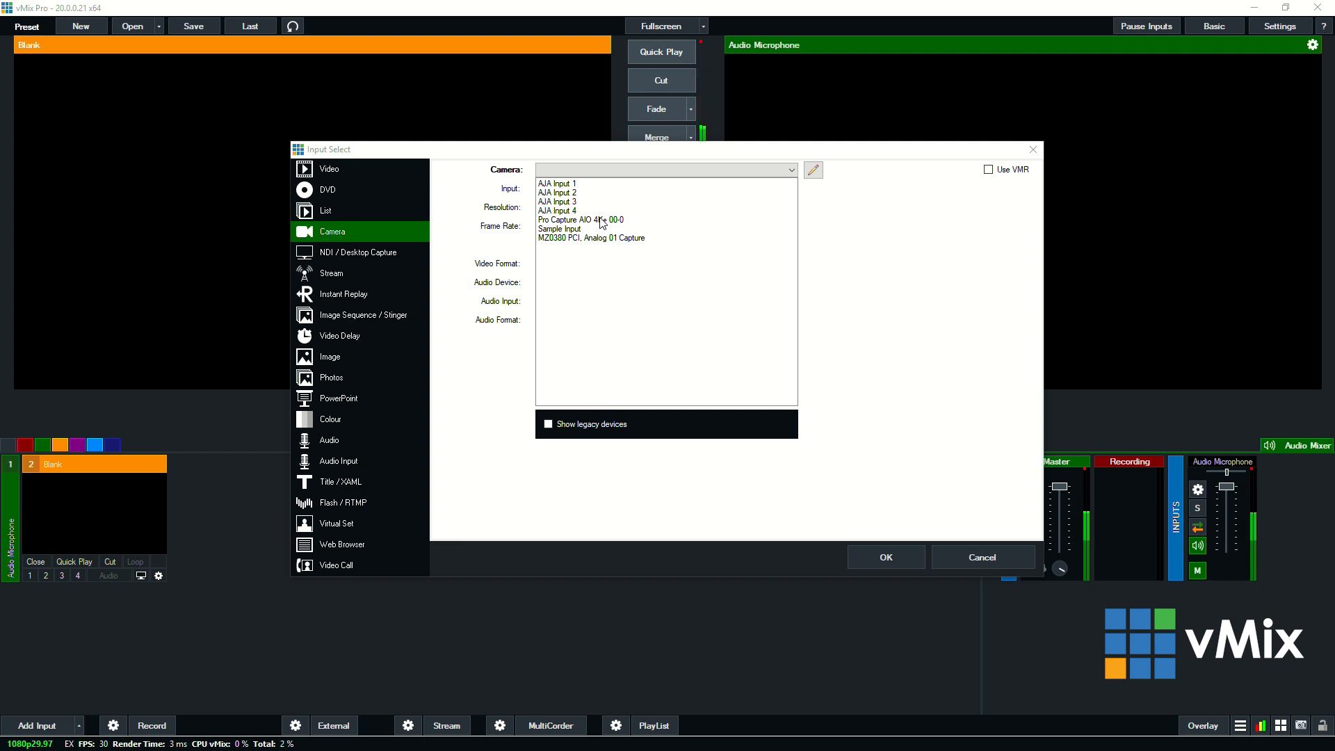
- Choose AJA Input 1 over SDI at 1920x1080, NTSC 59.94 interlaced as the camera device
{"action": "left_click", "coordinate": [581, 220]}
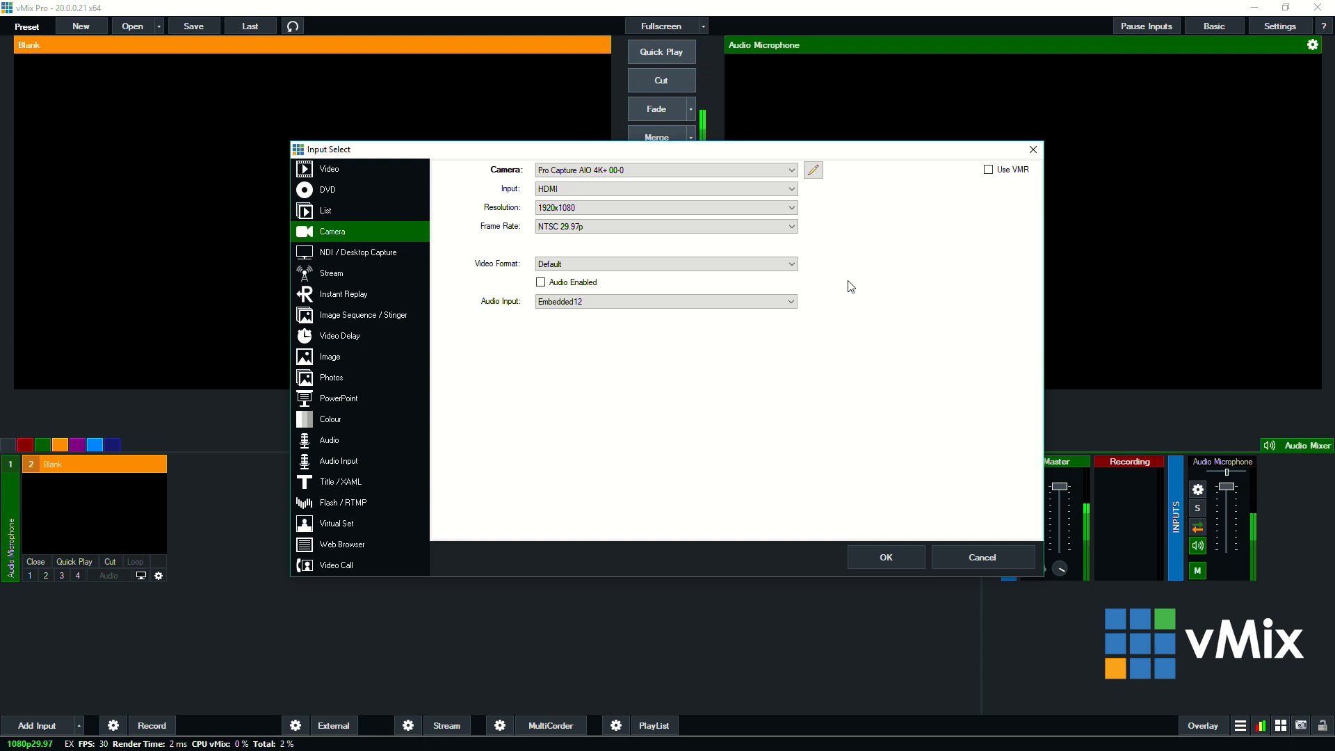
{"action": "mouse_move", "coordinate": [521, 185]}
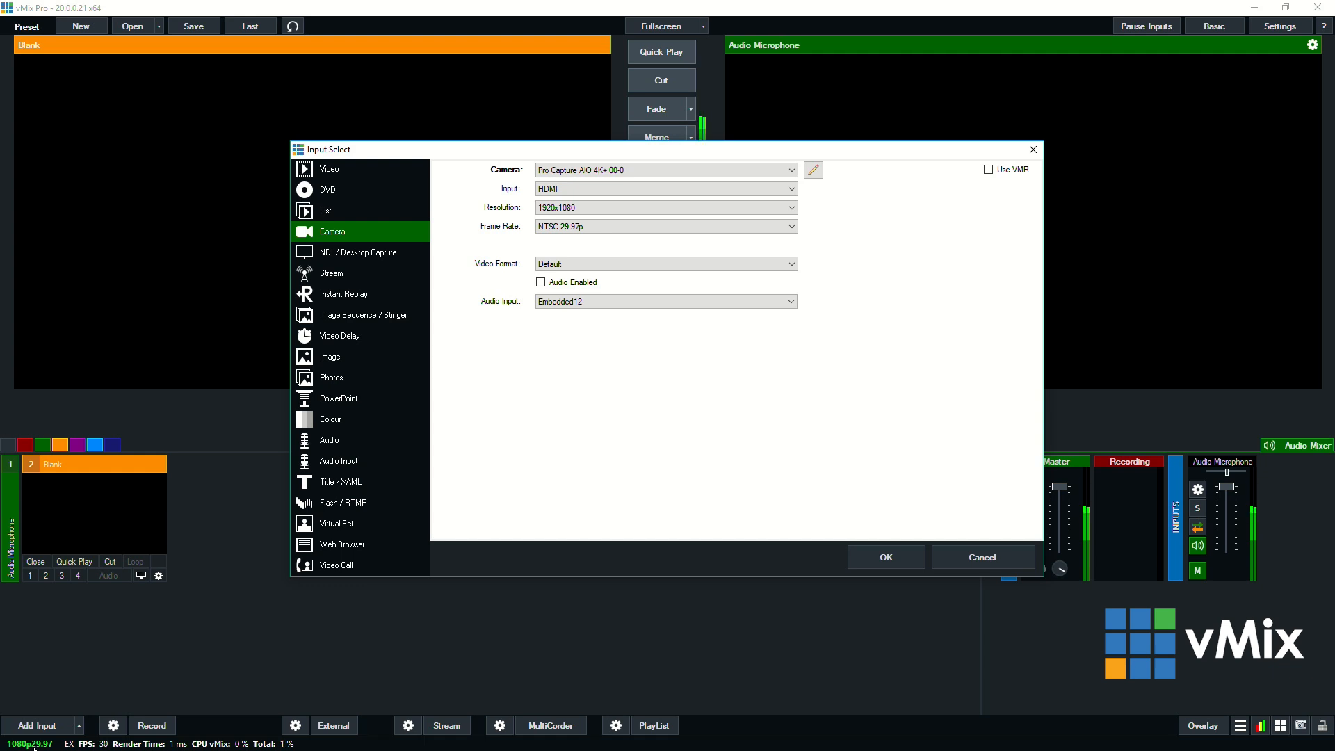
{"action": "mouse_move", "coordinate": [690, 359]}
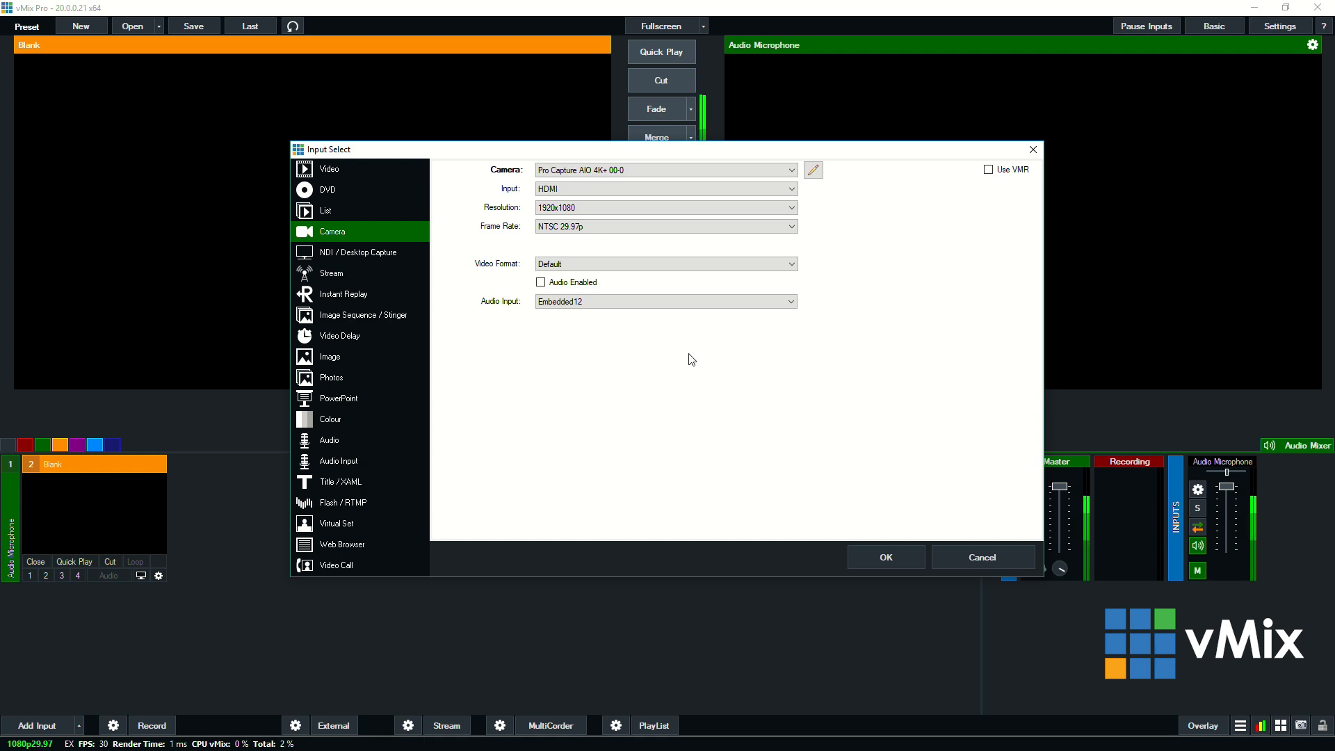
{"action": "mouse_move", "coordinate": [576, 394]}
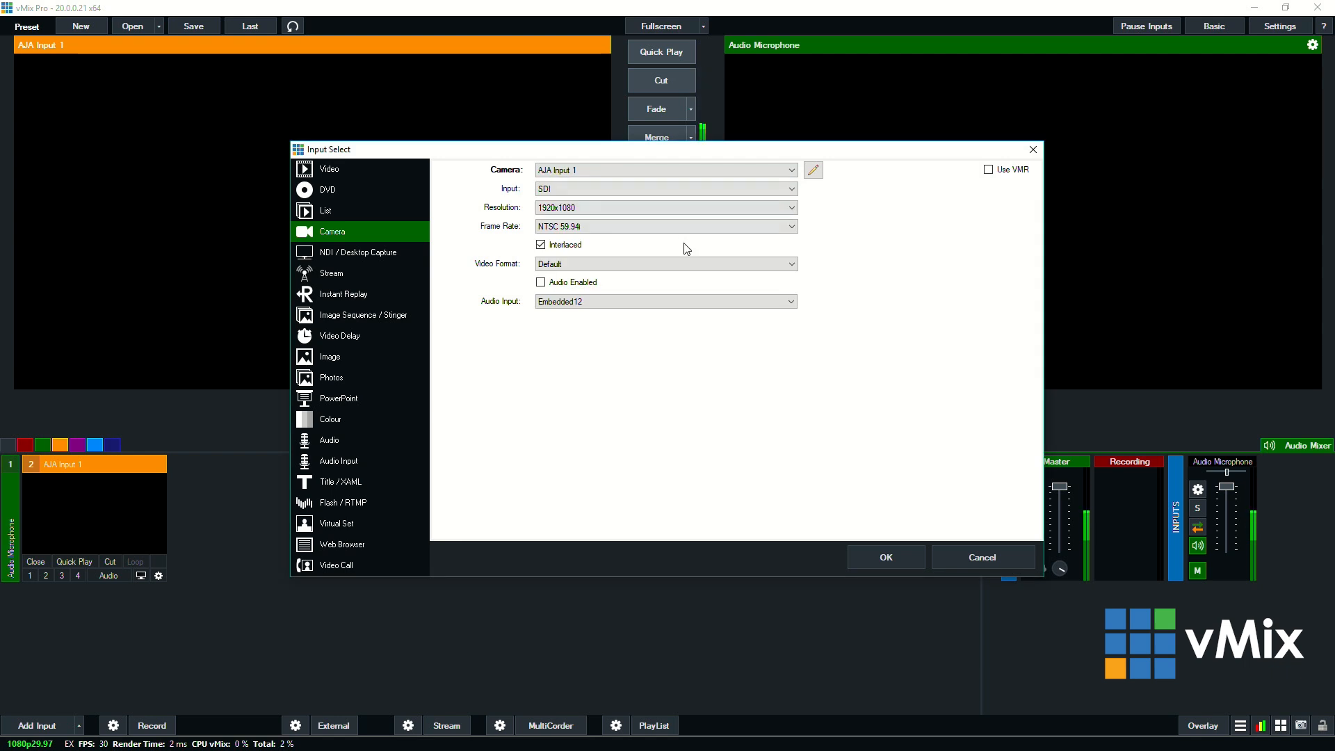
{"action": "mouse_move", "coordinate": [576, 369]}
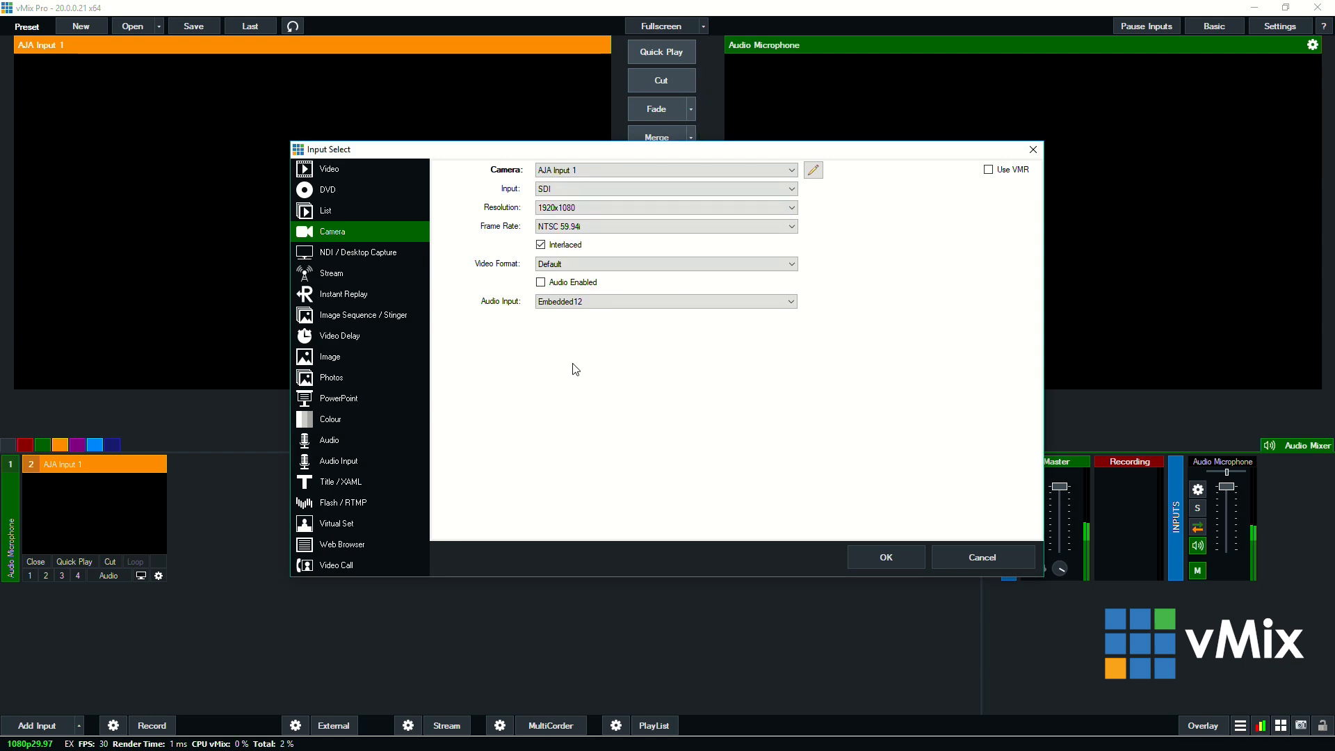
- Switch the camera device to Pro Capture AIO 4K+ 00-0 over HDMI at NTSC 29.97p
{"action": "left_click", "coordinate": [665, 225]}
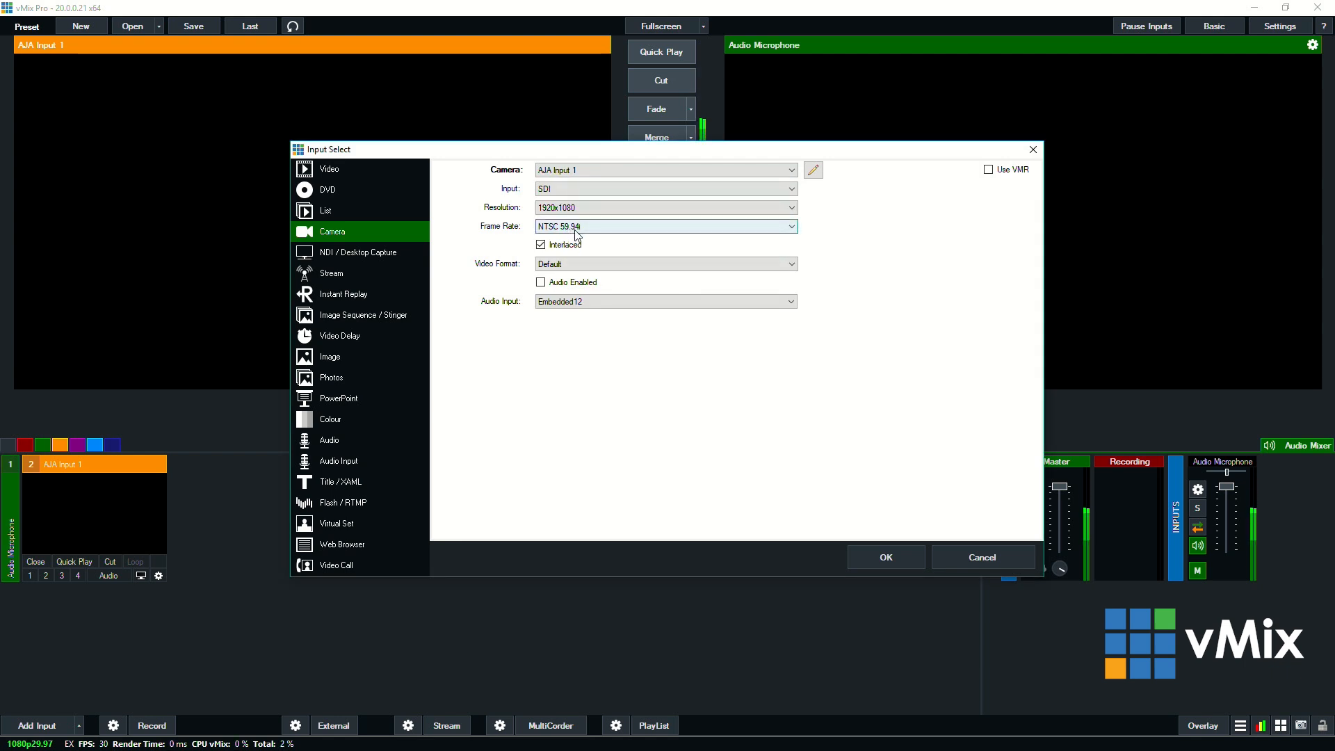
{"action": "mouse_move", "coordinate": [586, 240]}
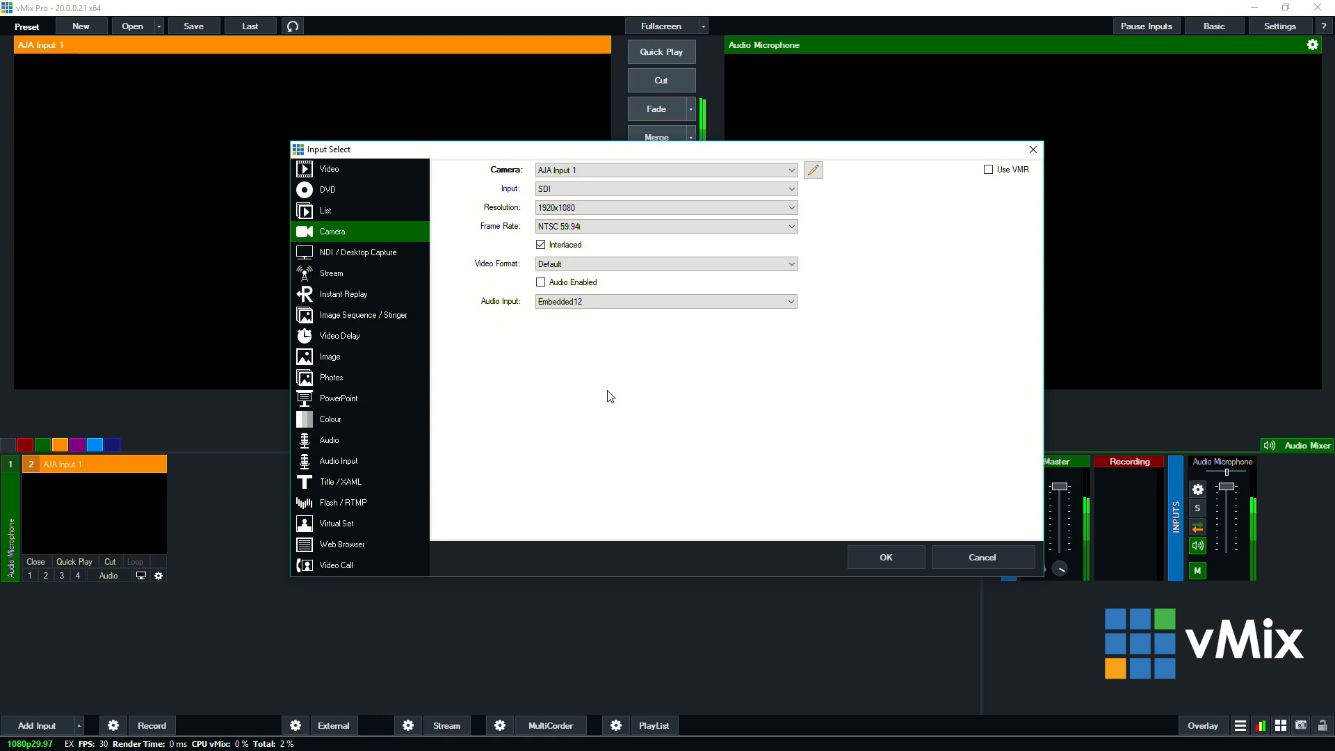
{"action": "mouse_move", "coordinate": [601, 411]}
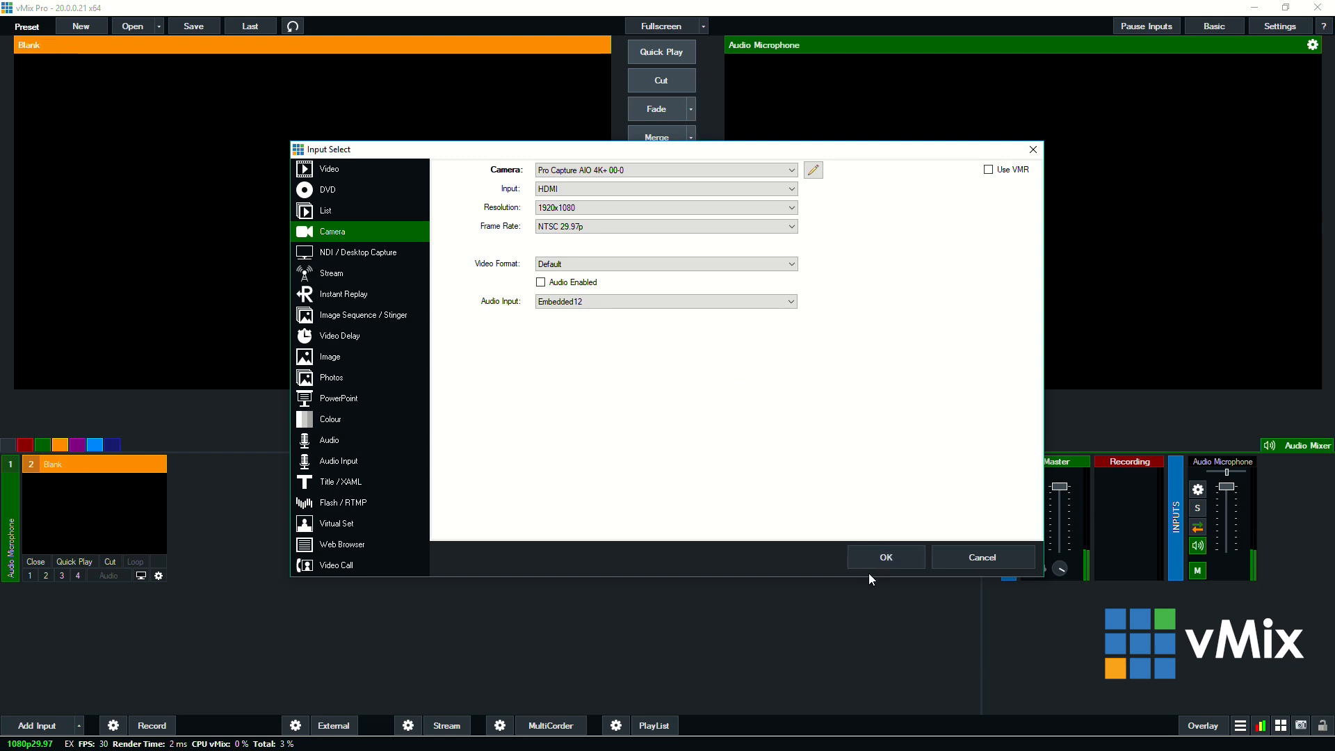
- Confirm the Pro Capture camera input, bringing the green-screen presenter into preview
{"action": "left_click", "coordinate": [886, 556]}
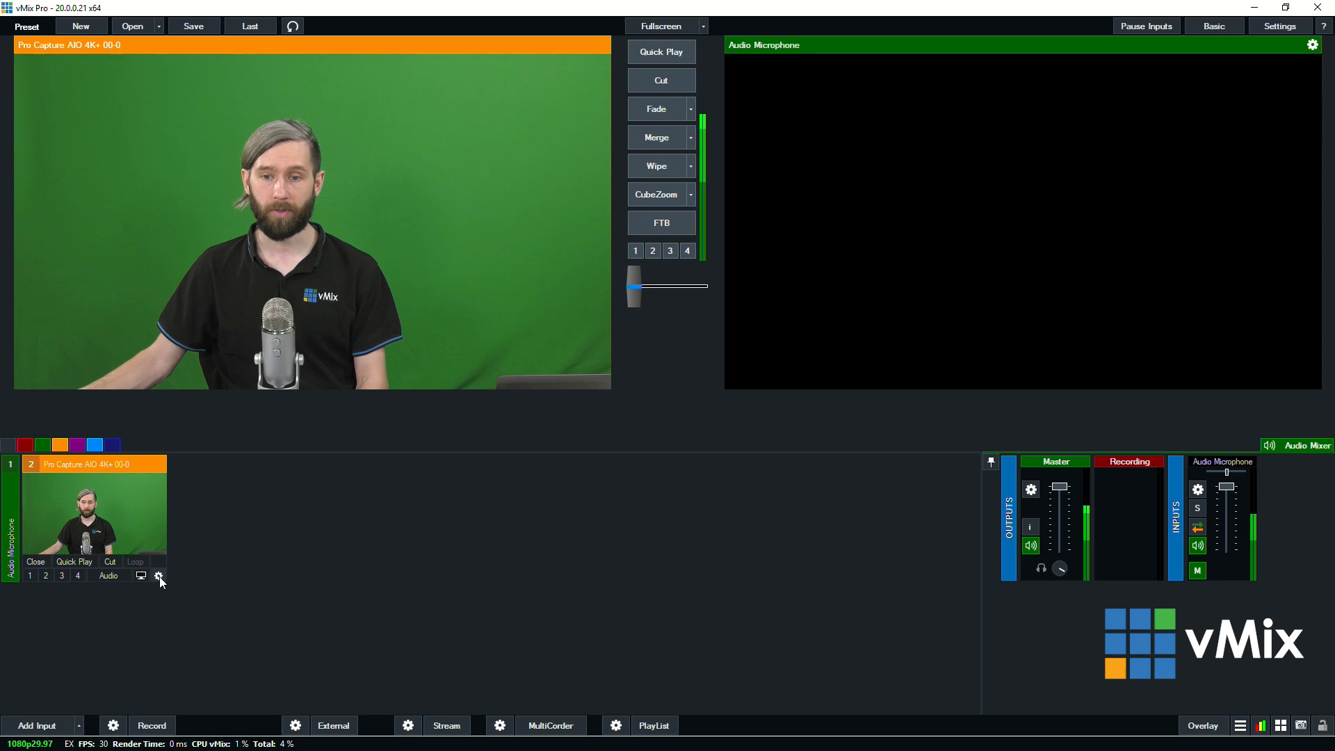
- Rename the camera input to 'Main shot' in its input settings
{"action": "left_click", "coordinate": [158, 576]}
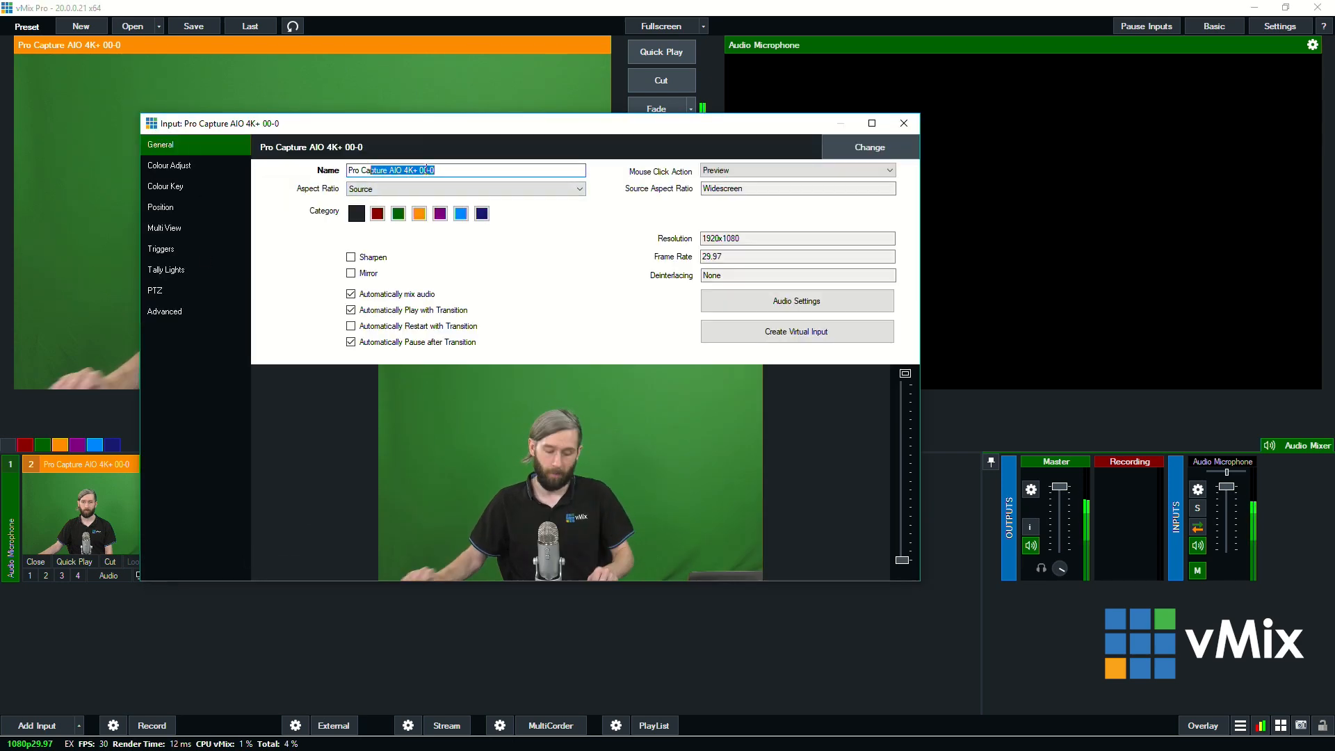
{"action": "type", "text": "M"}
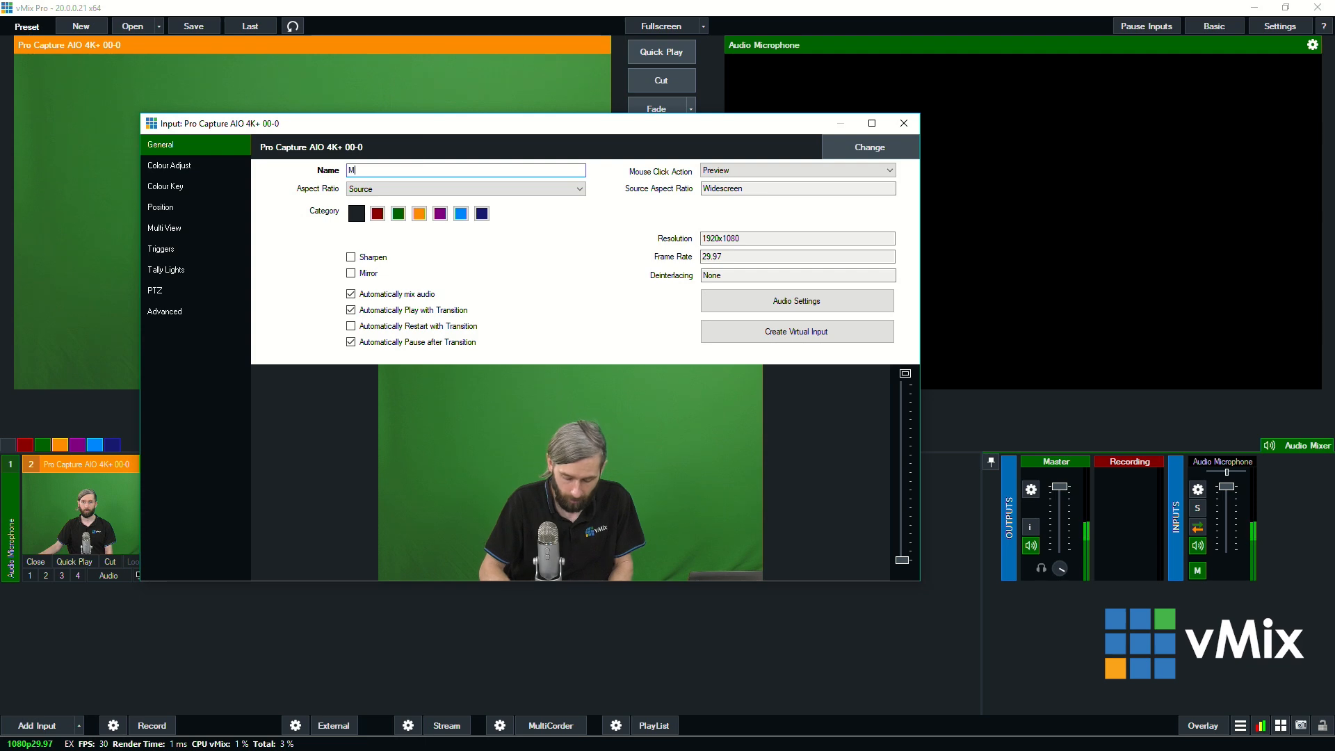
{"action": "type", "text": "ain shot"}
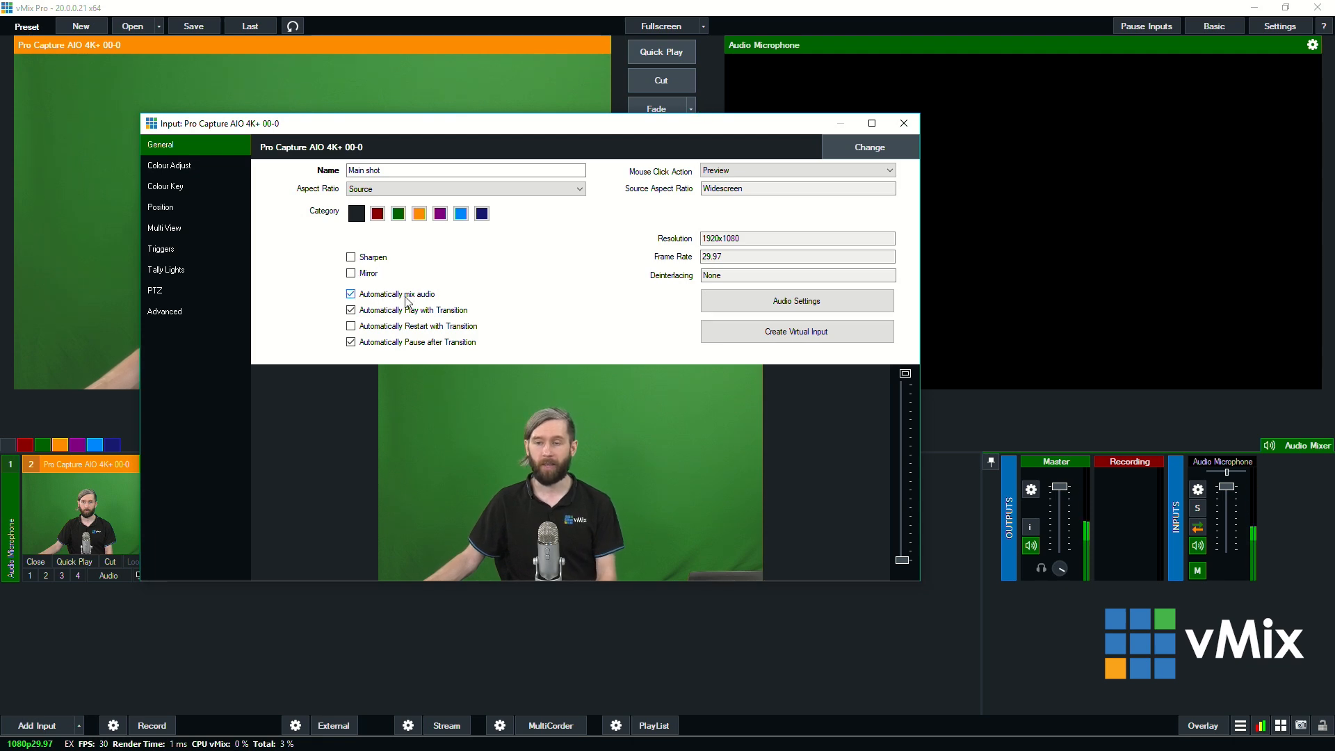
{"action": "mouse_move", "coordinate": [423, 298]}
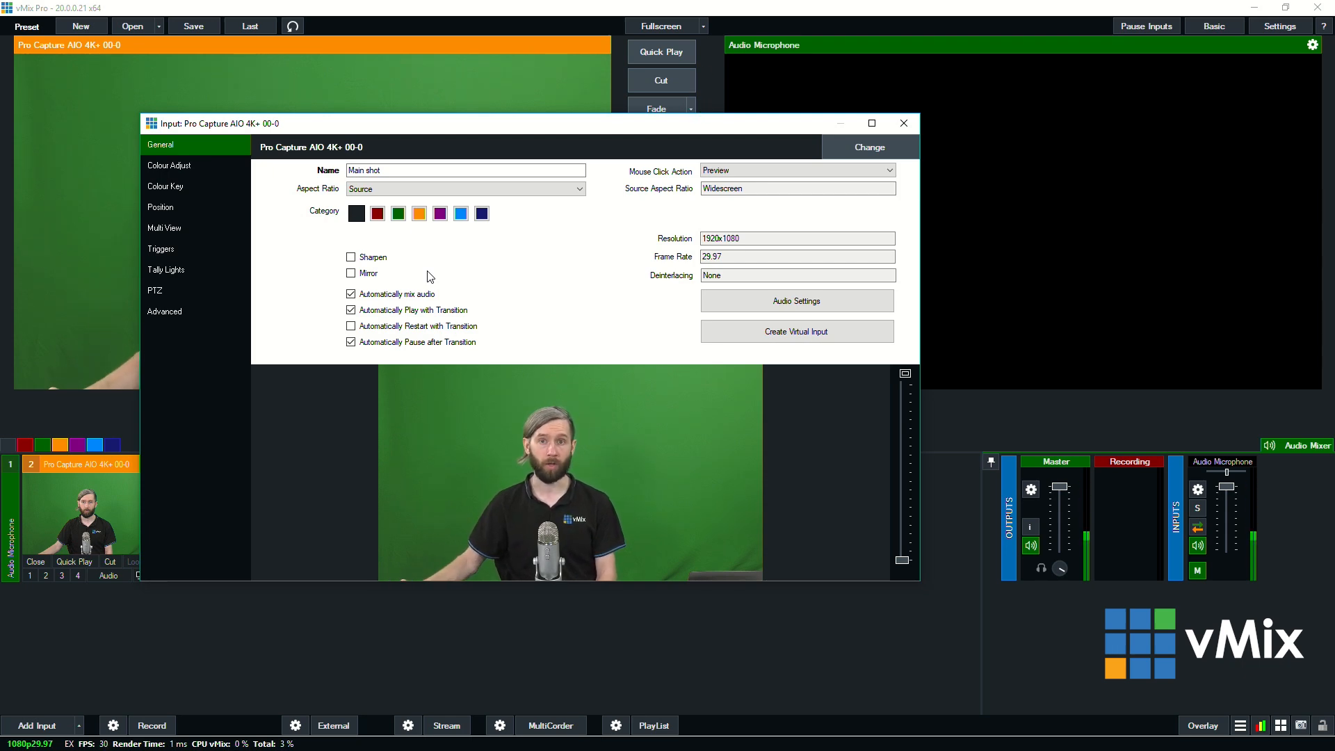
{"action": "mouse_move", "coordinate": [475, 264]}
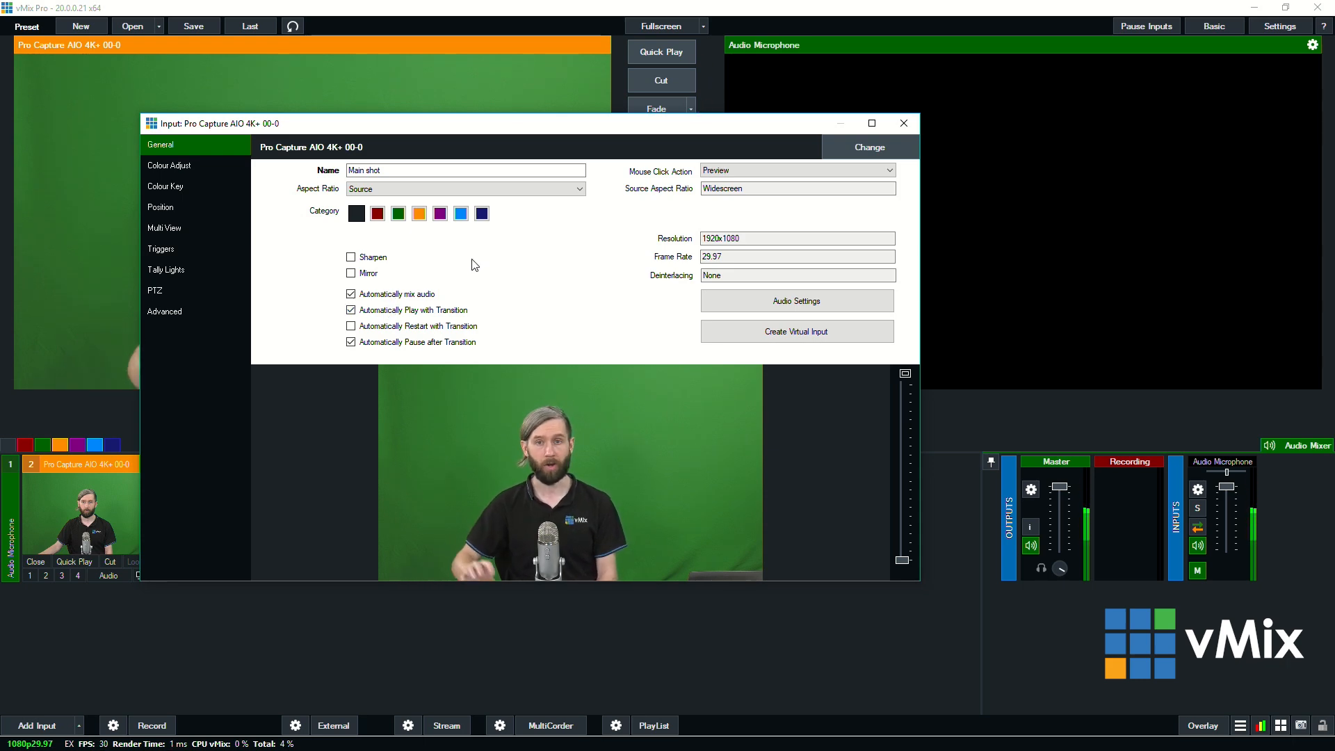
{"action": "mouse_move", "coordinate": [496, 286]}
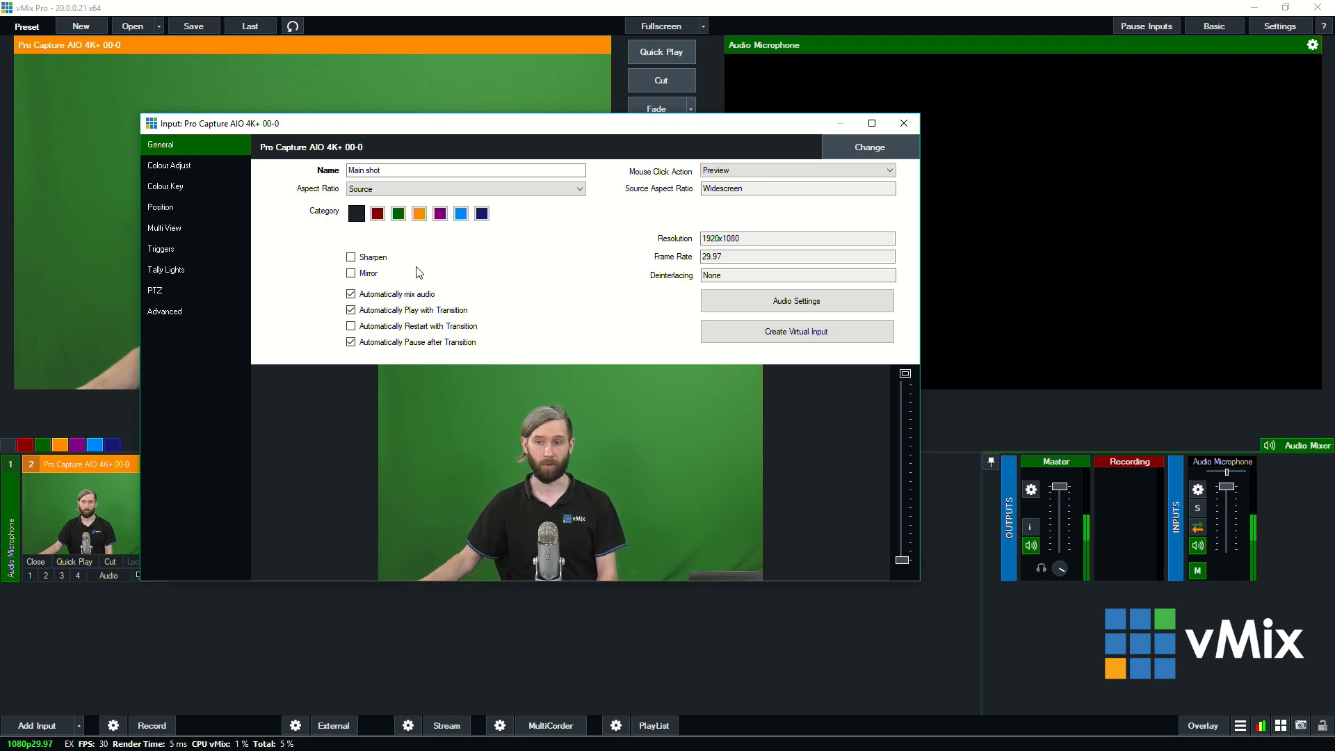
{"action": "mouse_move", "coordinate": [492, 282]}
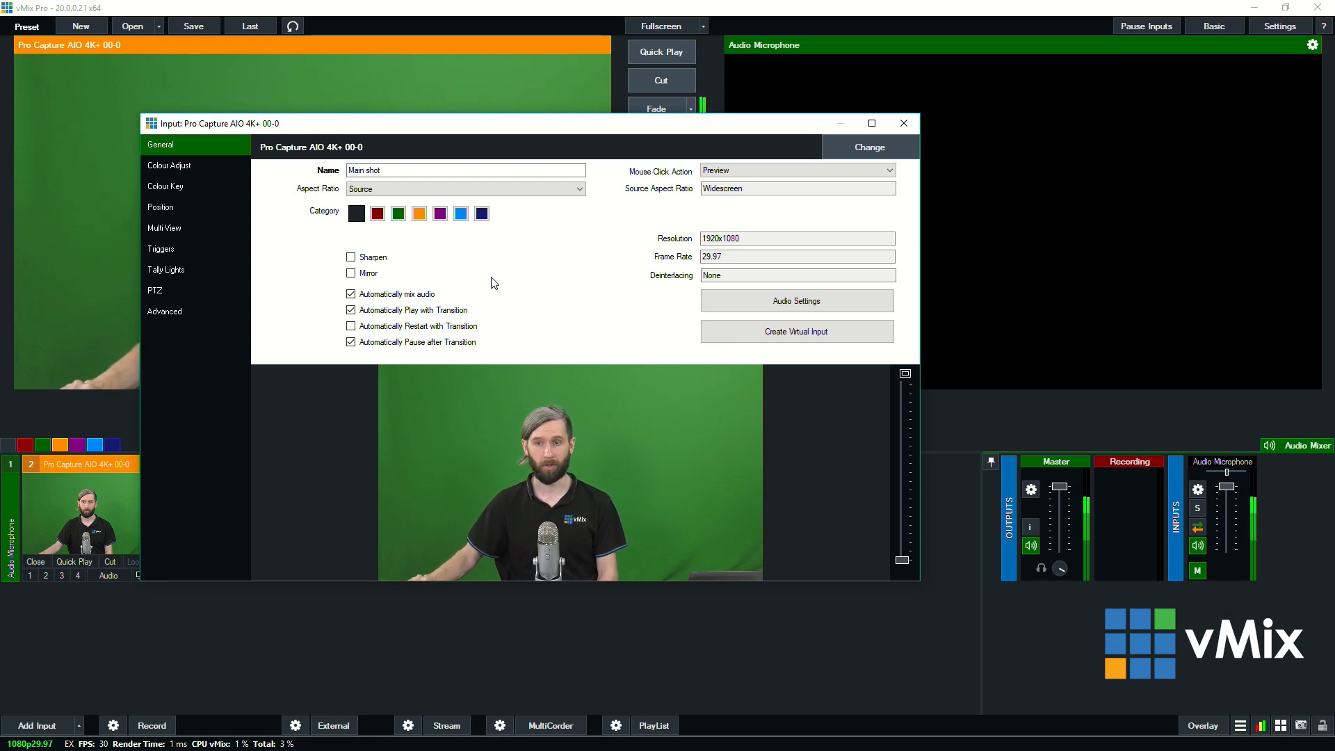
{"action": "mouse_move", "coordinate": [579, 250]}
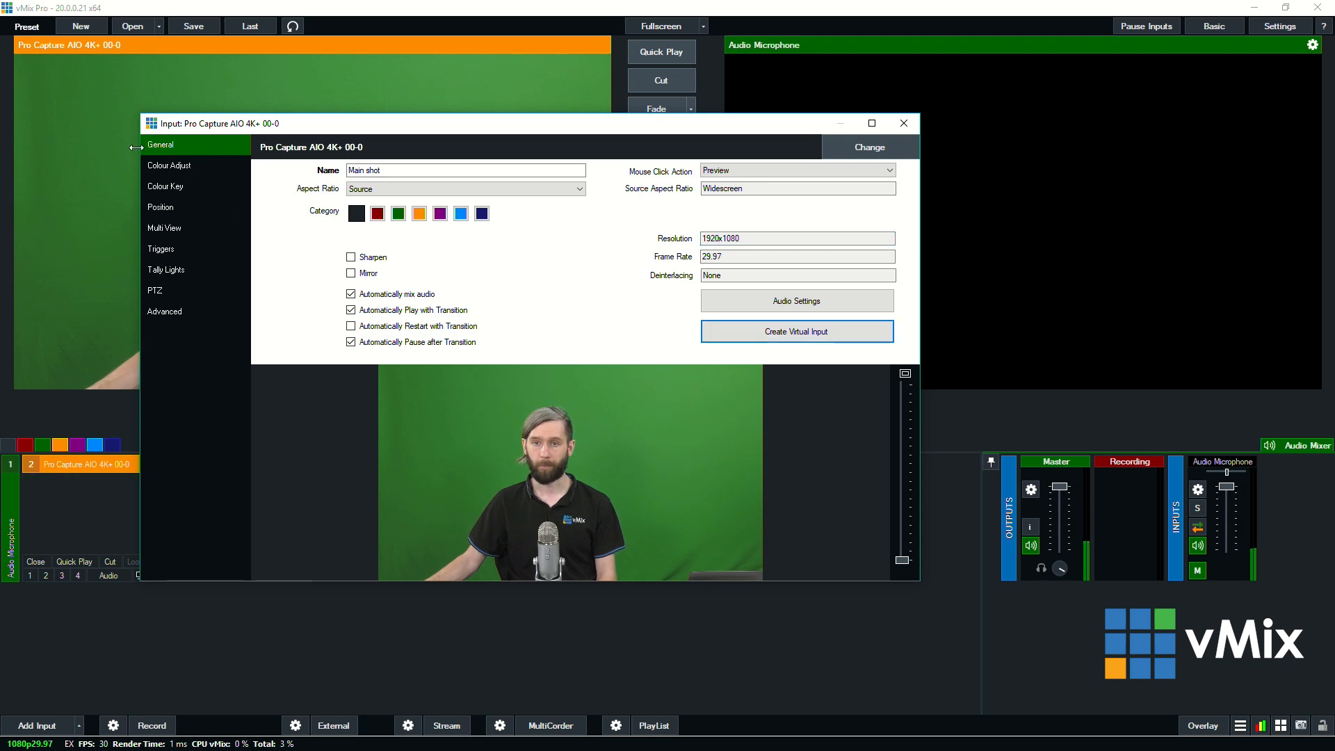
{"action": "left_click", "coordinate": [169, 165]}
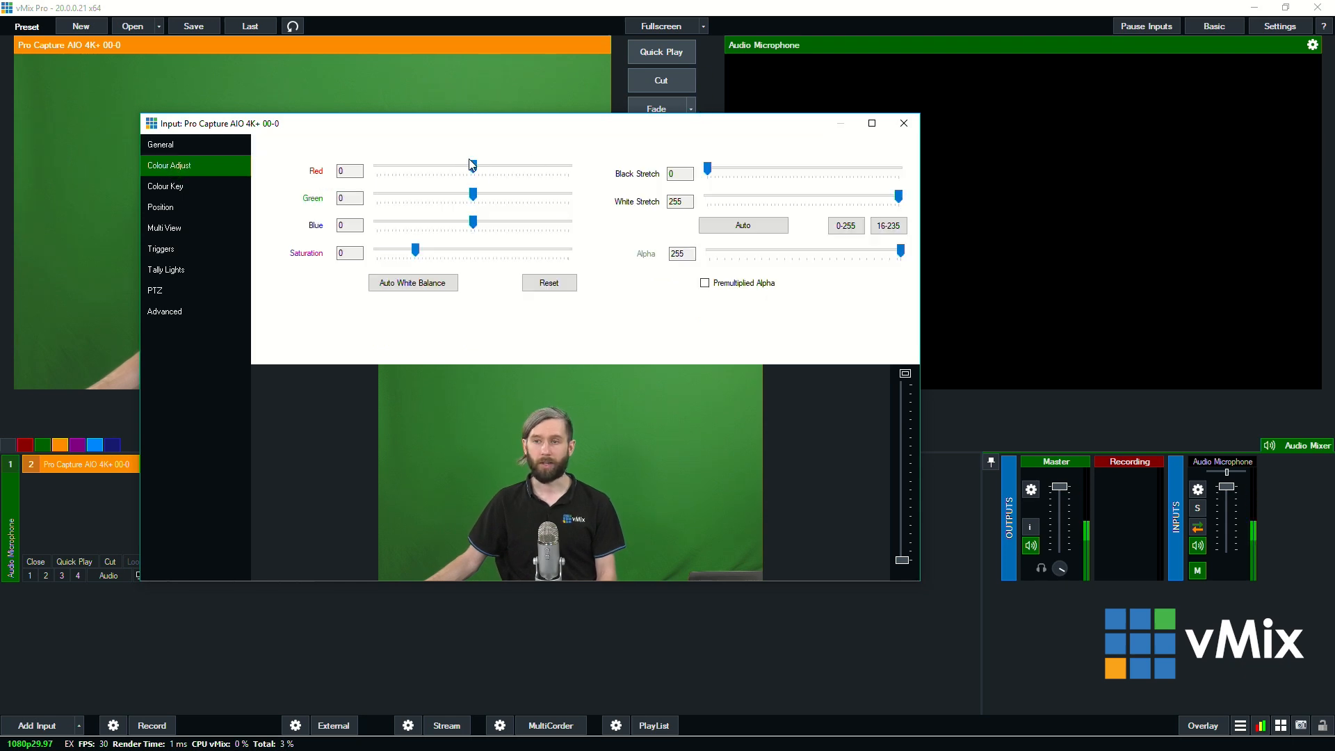
- Experiment with the camera's colour levels, auto white balance and white stretch, then move to colour keying
{"action": "left_click_drag", "start_coordinate": [473, 165], "coordinate": [457, 165]}
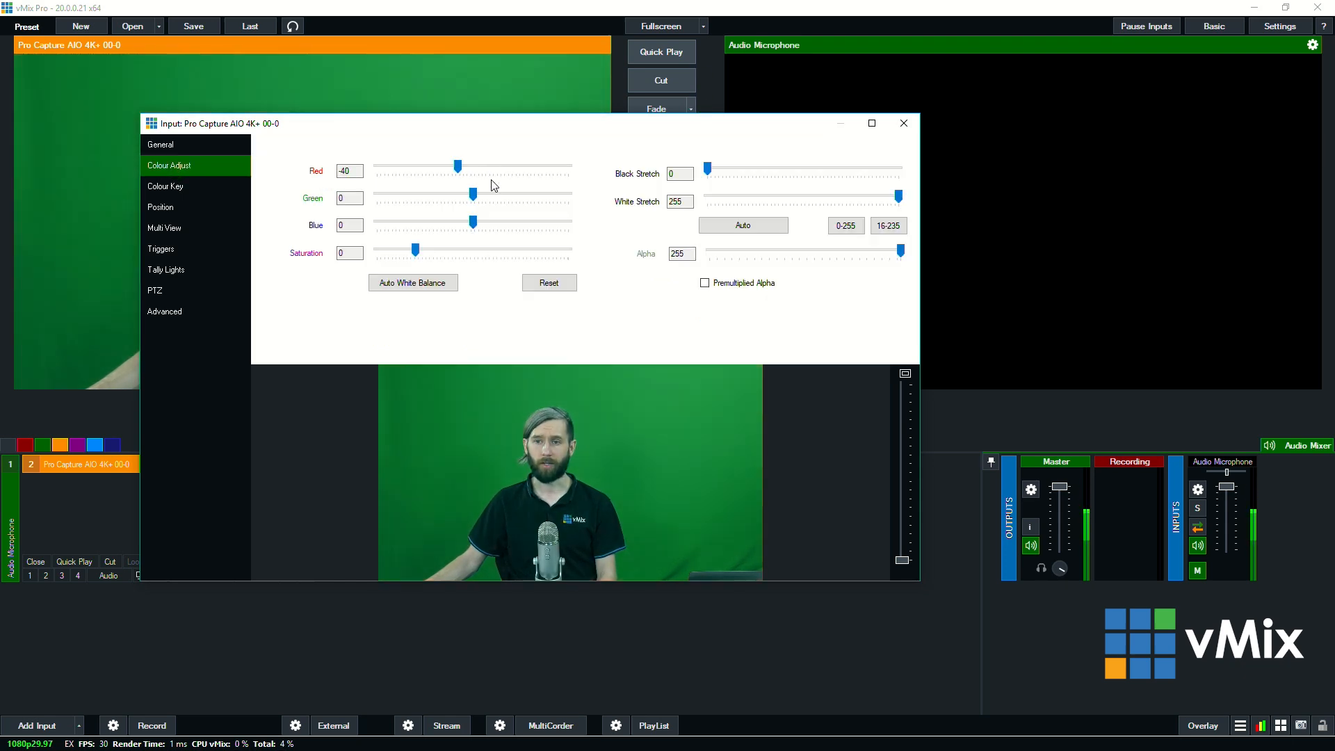
{"action": "left_click", "coordinate": [548, 283]}
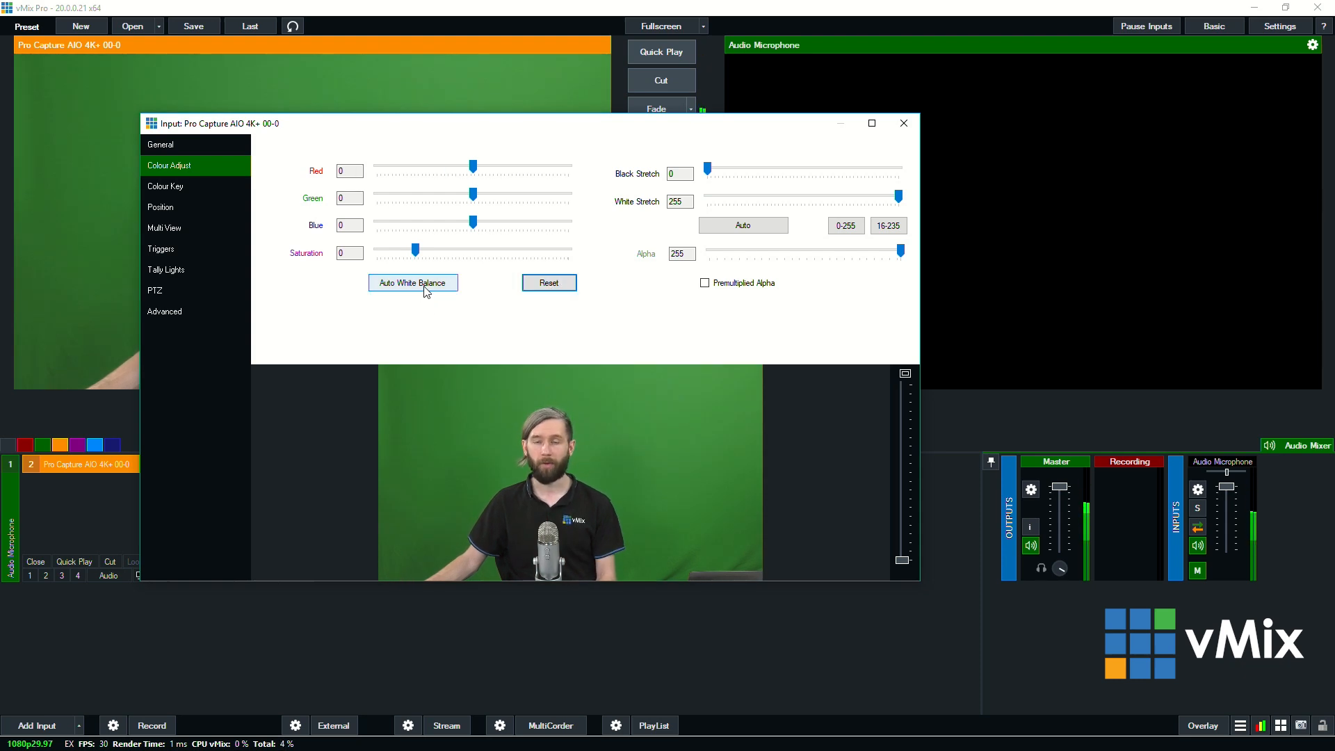
{"action": "left_click", "coordinate": [411, 282]}
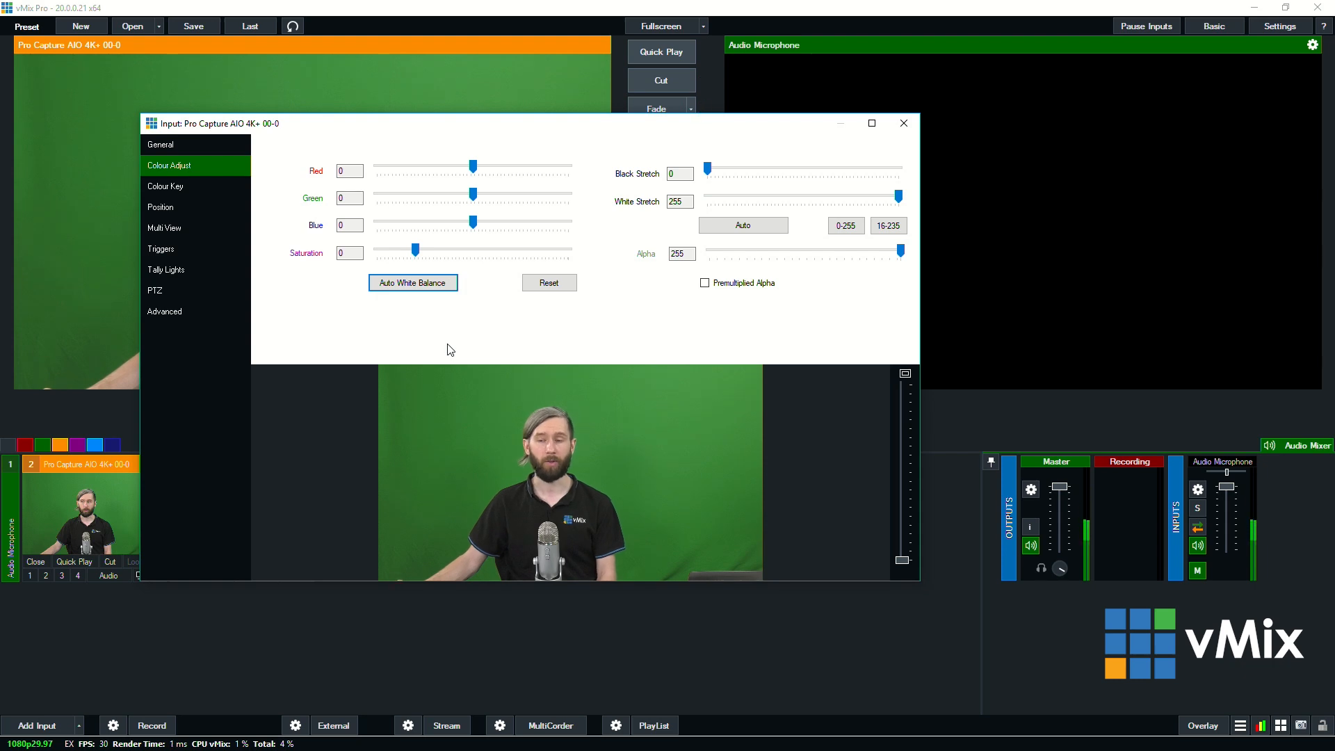
{"action": "mouse_move", "coordinate": [425, 334]}
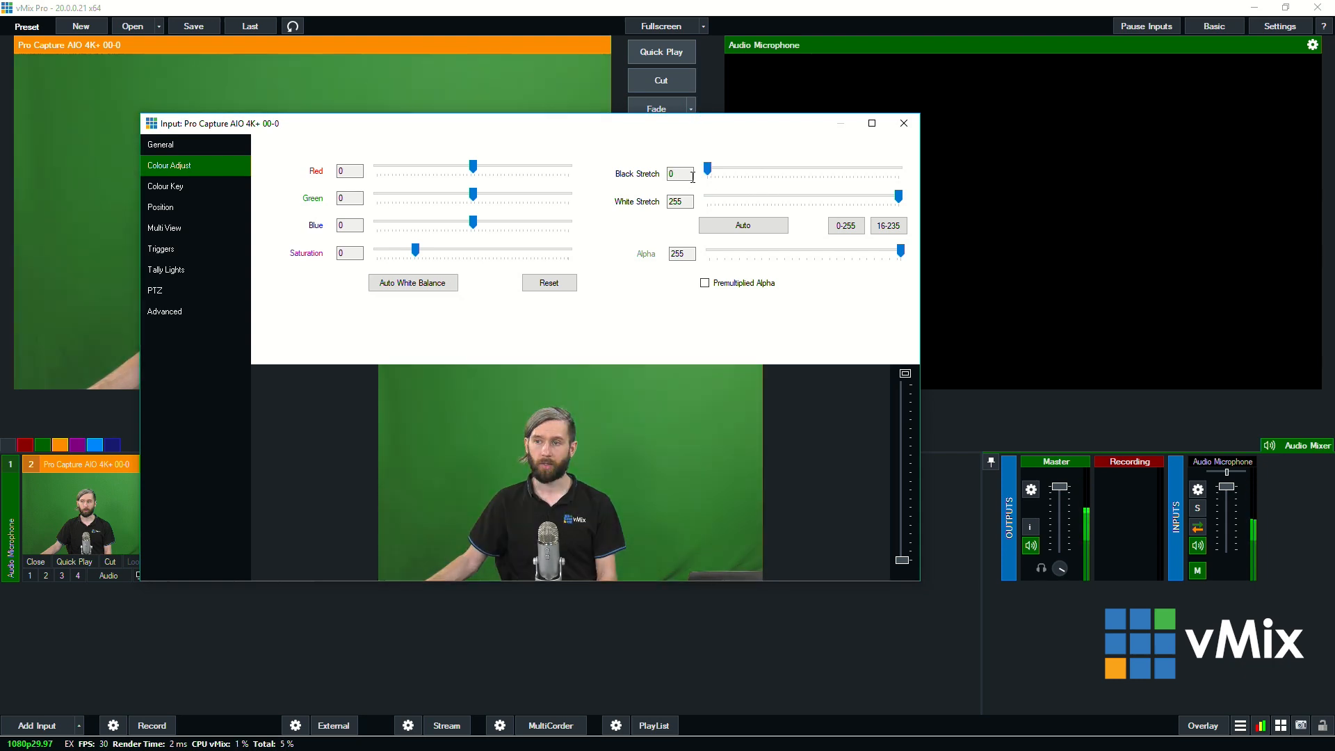
{"action": "left_click_drag", "start_coordinate": [897, 196], "coordinate": [832, 196]}
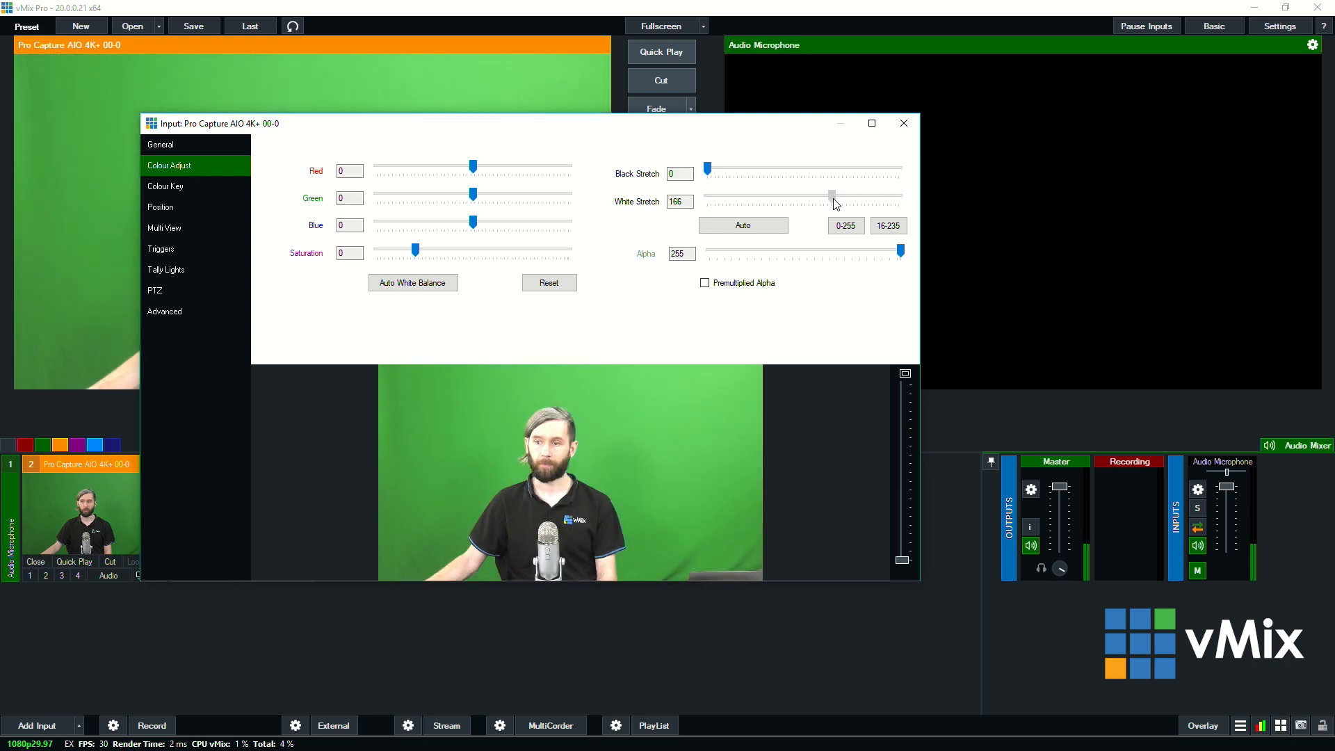
{"action": "left_click", "coordinate": [164, 186]}
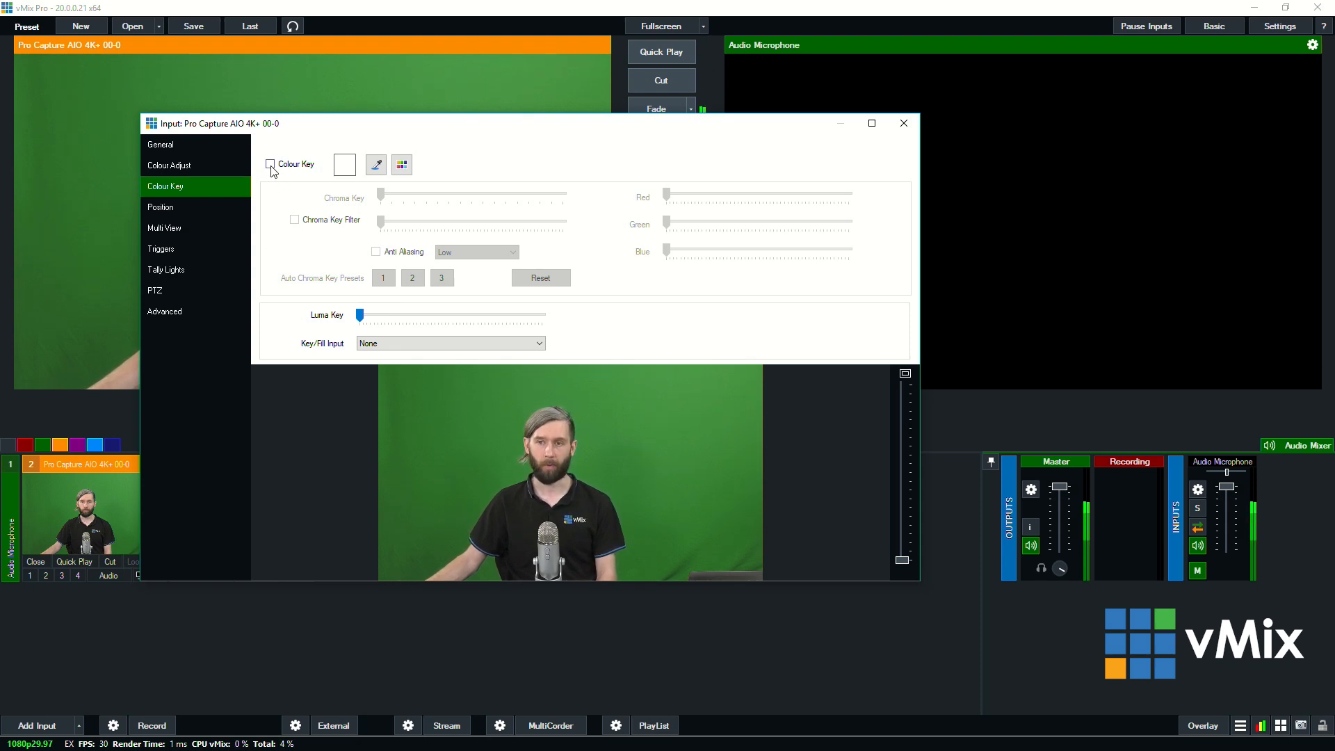
- Key out the green backdrop with the eyedropper and preset 2, tune the chroma key filter, then switch keying off
{"action": "left_click", "coordinate": [376, 164]}
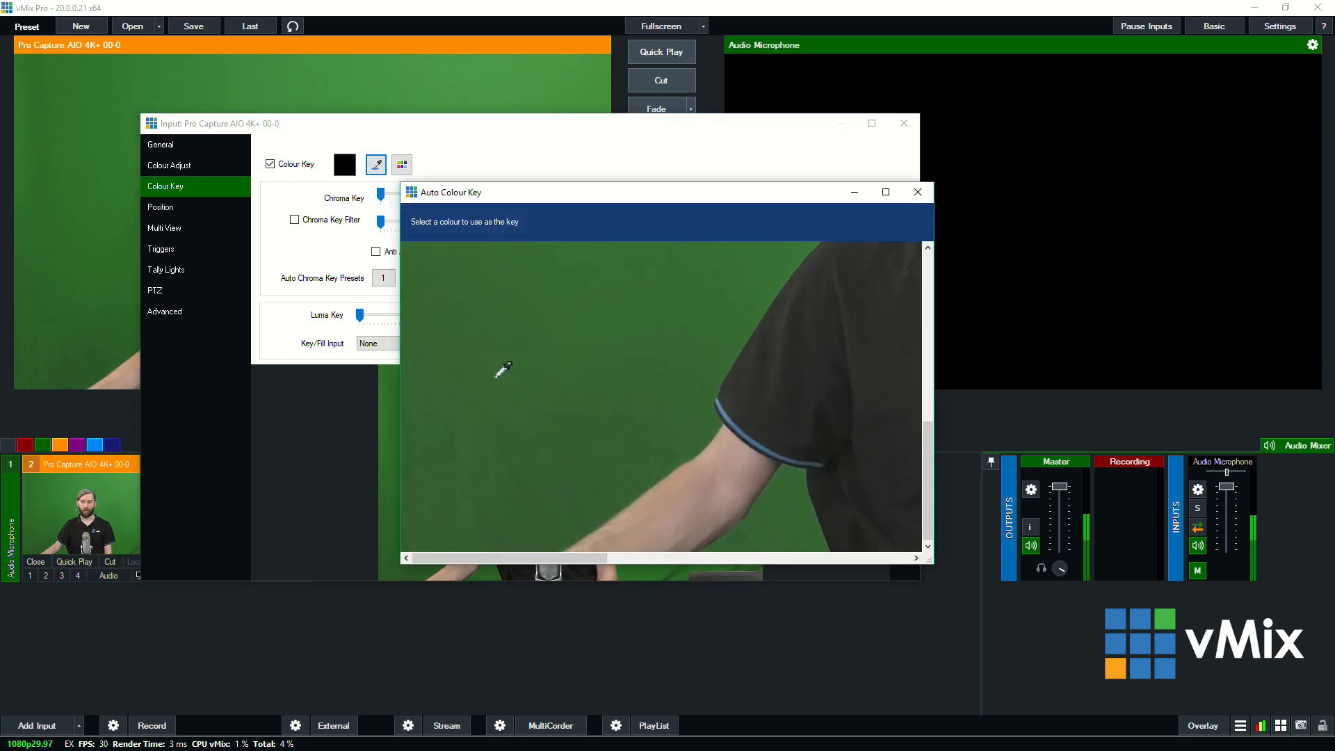
{"action": "left_click", "coordinate": [503, 368]}
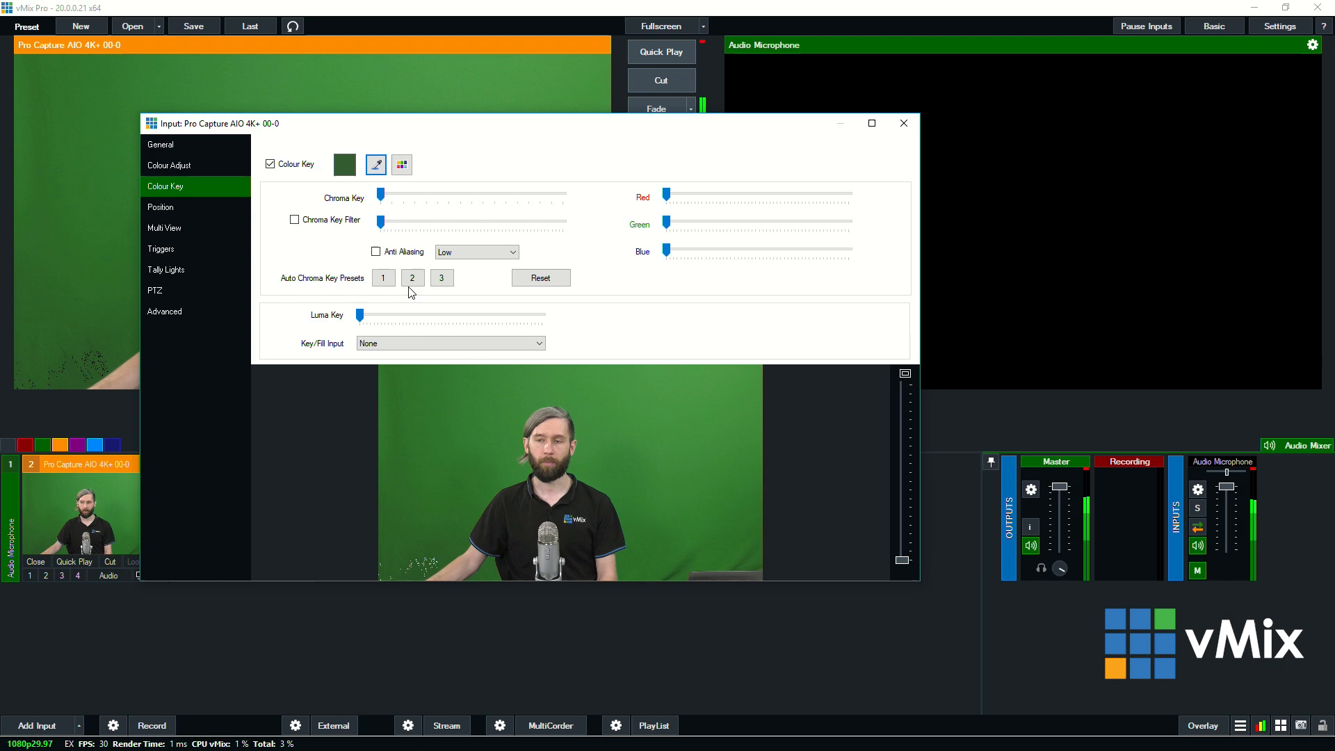
{"action": "left_click", "coordinate": [412, 276]}
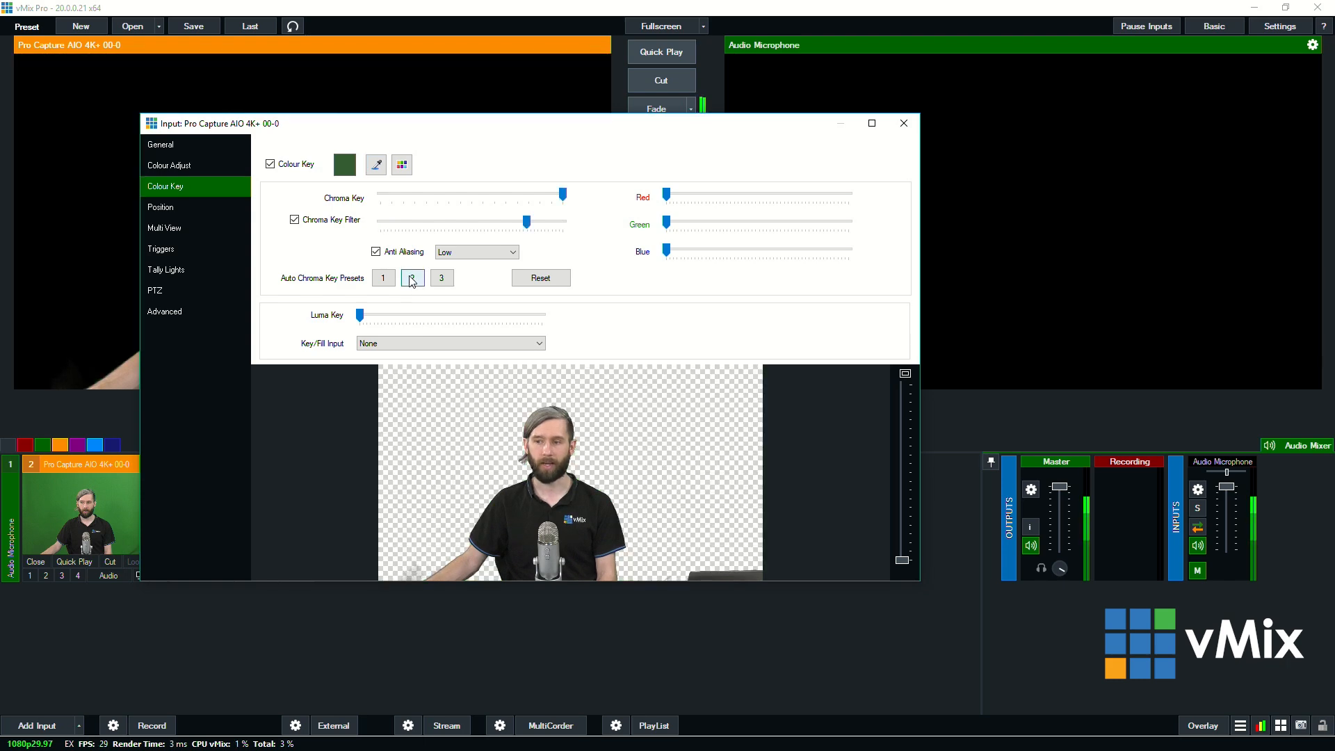
{"action": "left_click", "coordinate": [412, 277]}
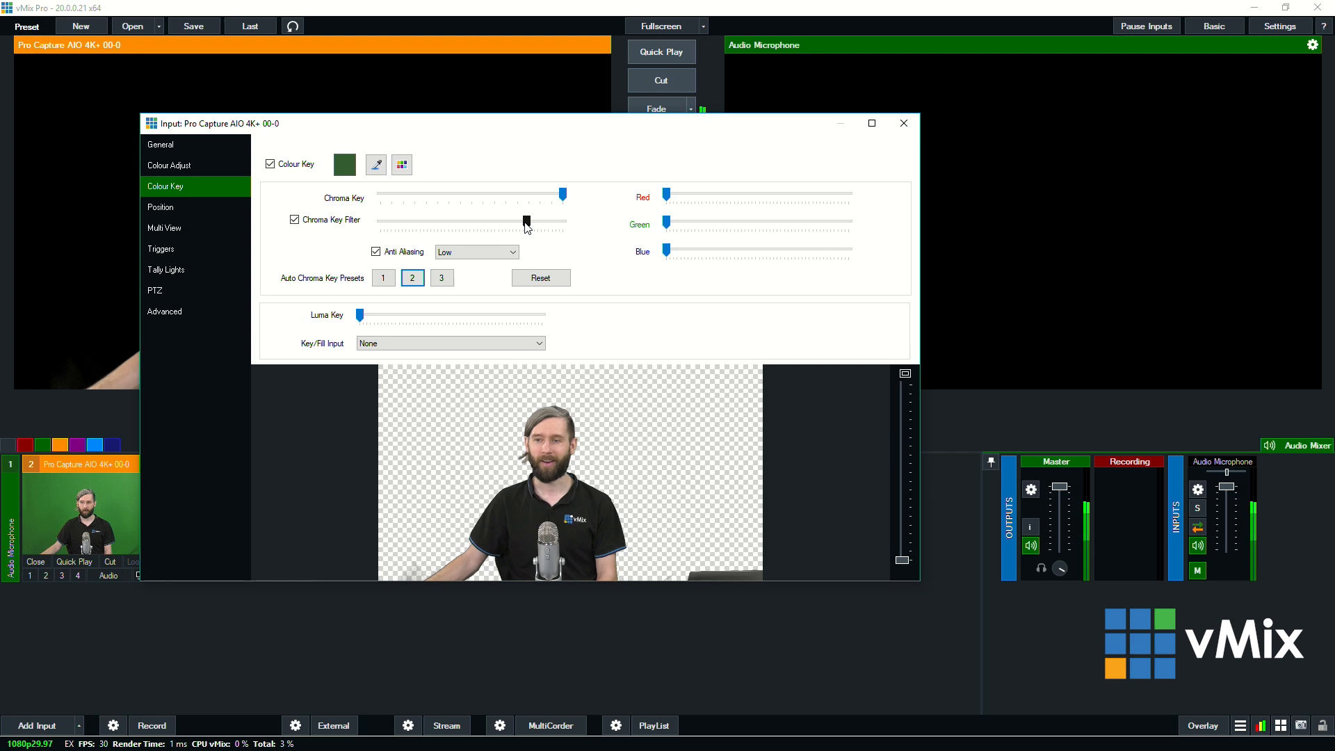
{"action": "left_click_drag", "start_coordinate": [524, 222], "coordinate": [540, 222]}
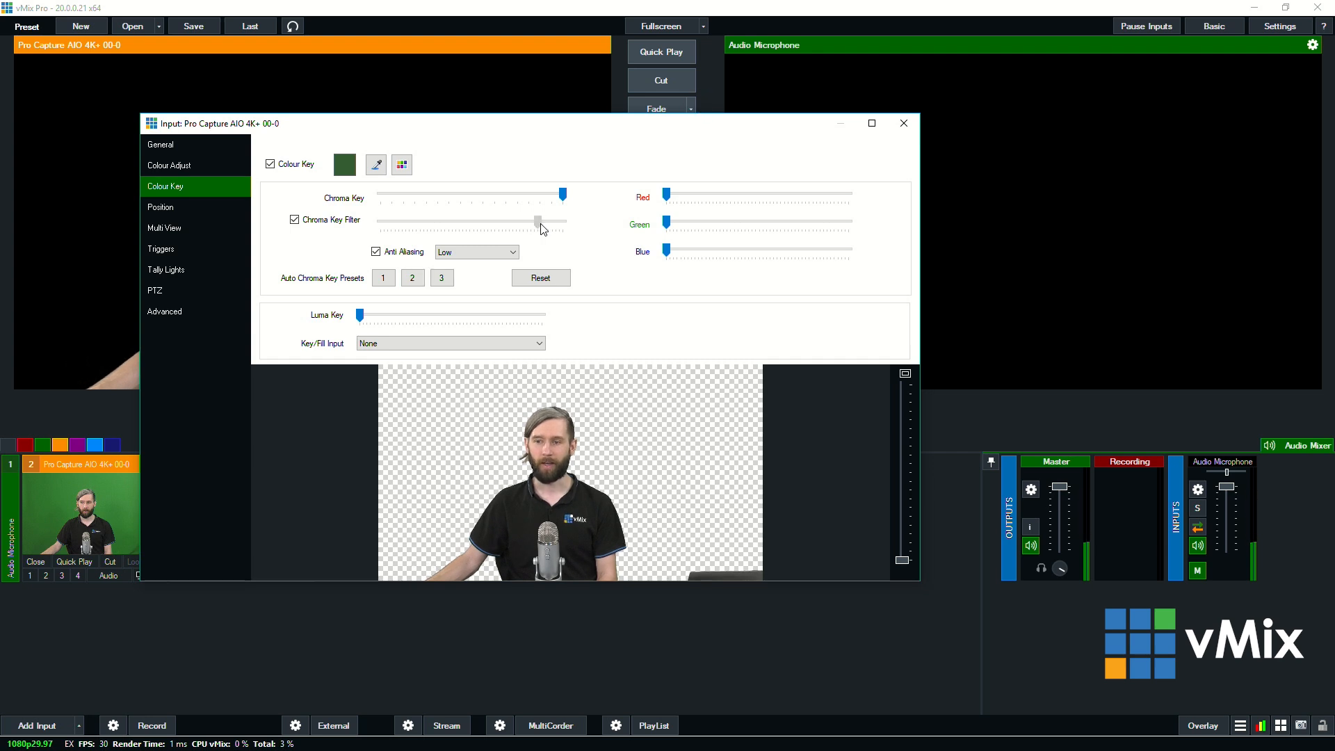
{"action": "left_click_drag", "start_coordinate": [537, 221], "coordinate": [541, 222]}
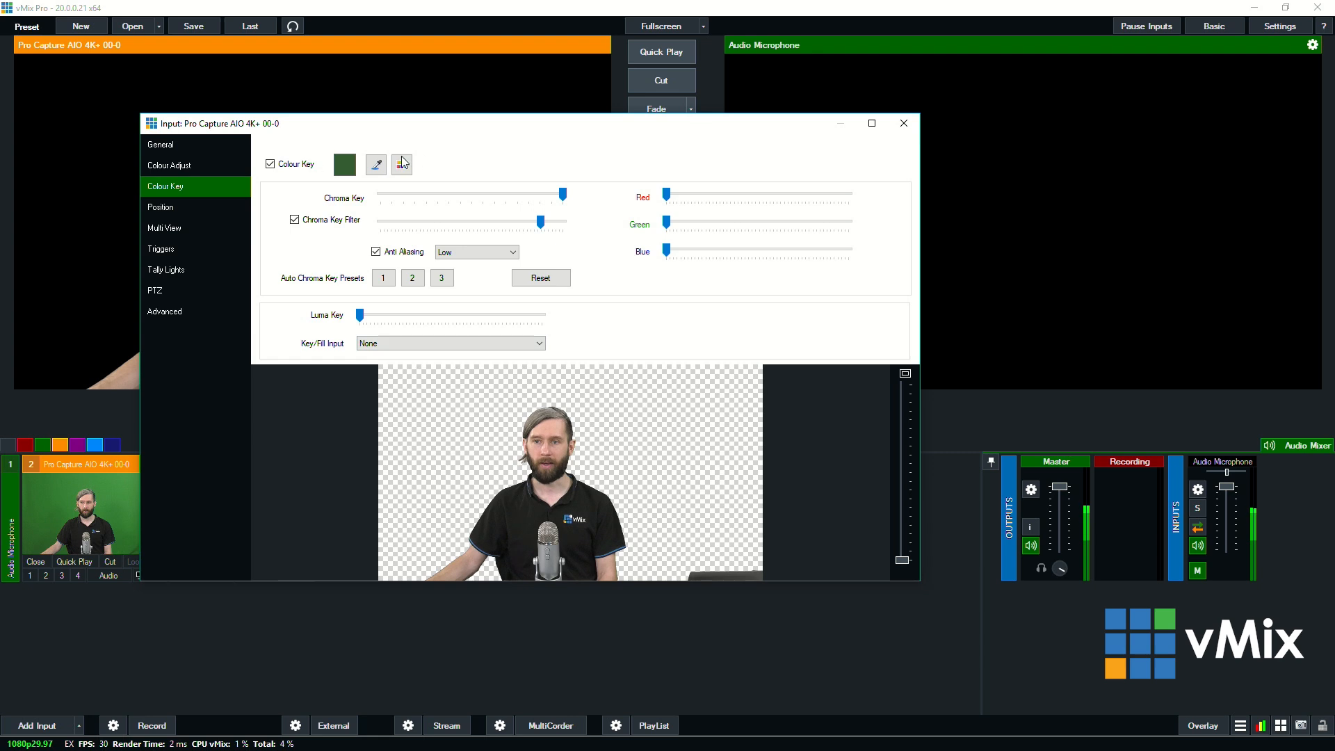
{"action": "mouse_move", "coordinate": [436, 414]}
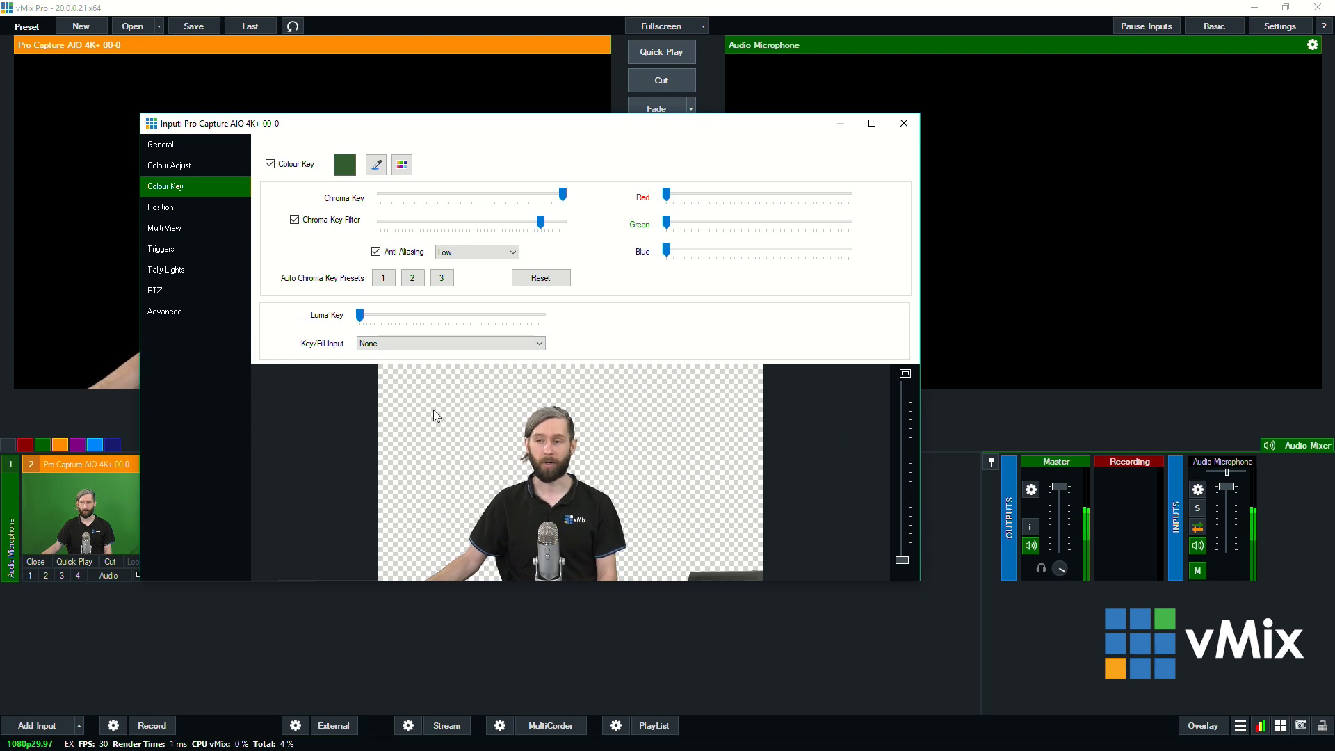
{"action": "left_click", "coordinate": [269, 164]}
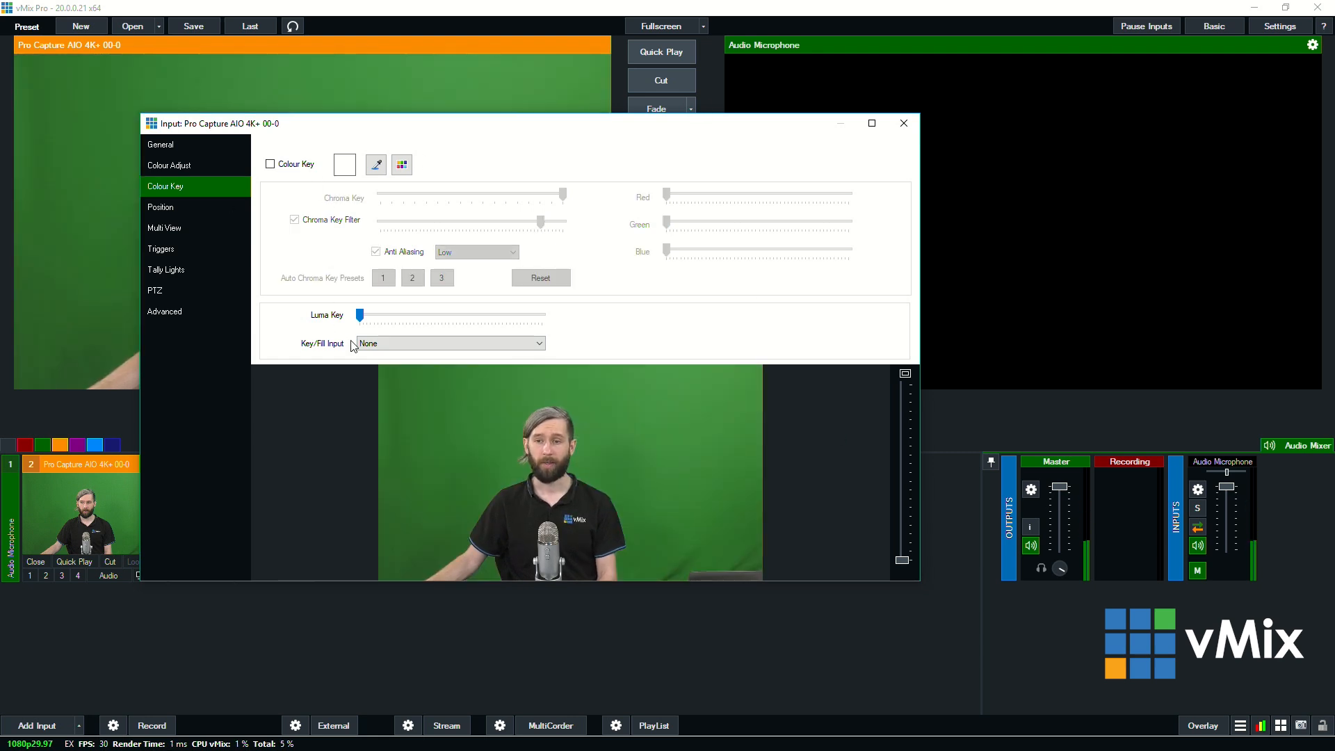
{"action": "mouse_move", "coordinate": [286, 322]}
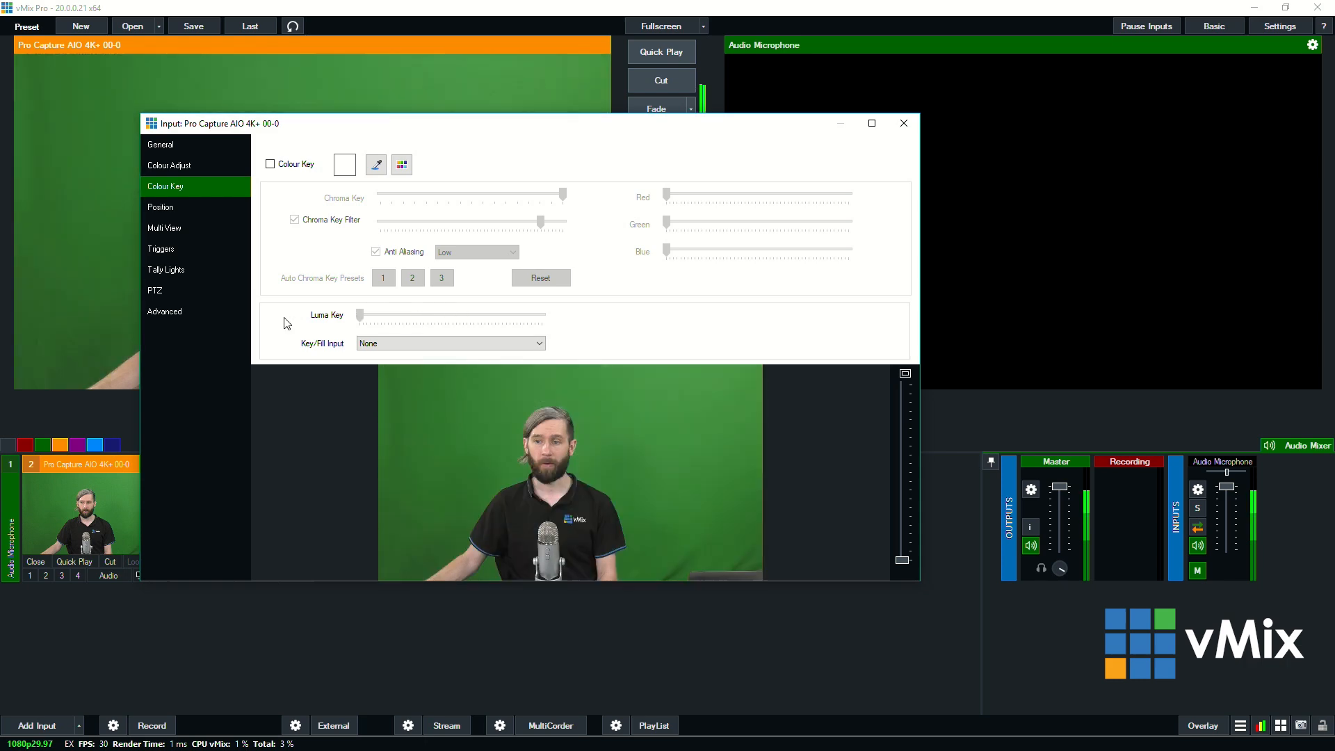
{"action": "left_click", "coordinate": [160, 208]}
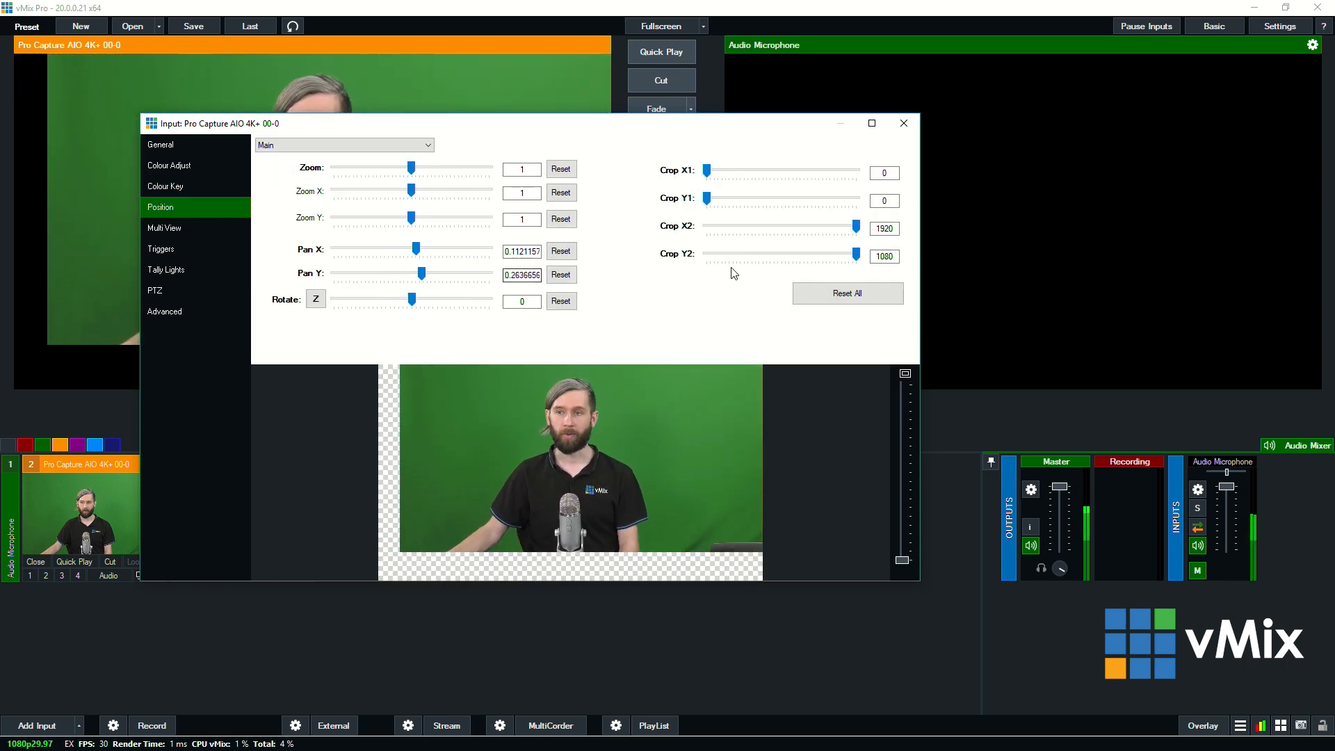
- Try cropping the camera from the left and top, then reset all position values to defaults
{"action": "left_click_drag", "start_coordinate": [705, 173], "coordinate": [737, 172]}
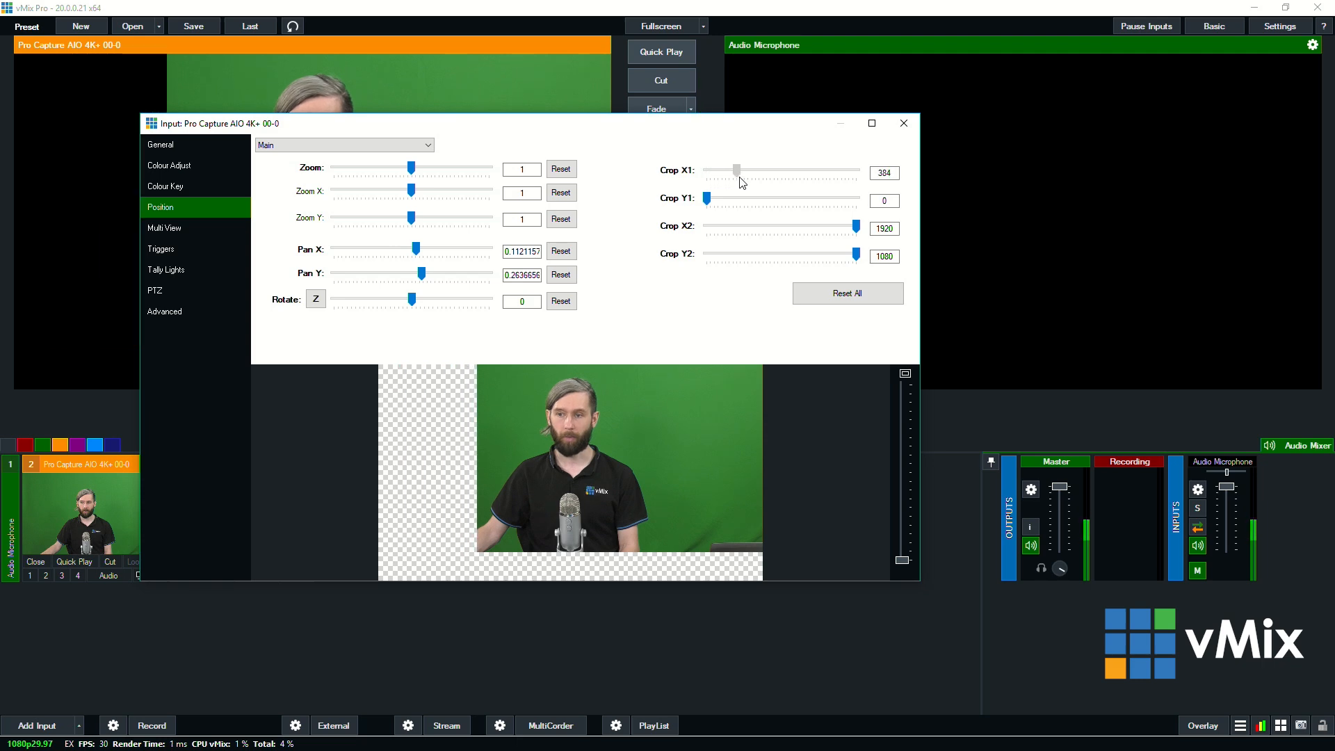
{"action": "left_click_drag", "start_coordinate": [705, 198], "coordinate": [749, 198]}
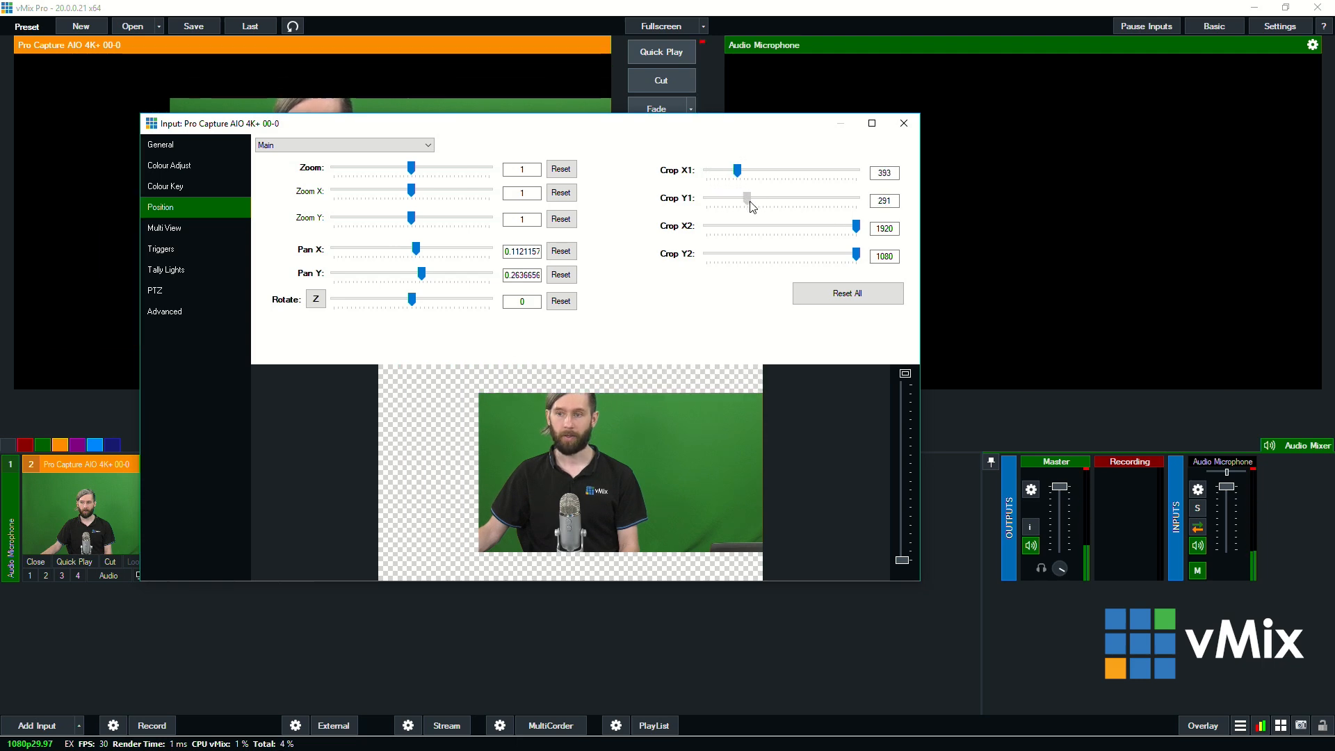
{"action": "left_click", "coordinate": [847, 293]}
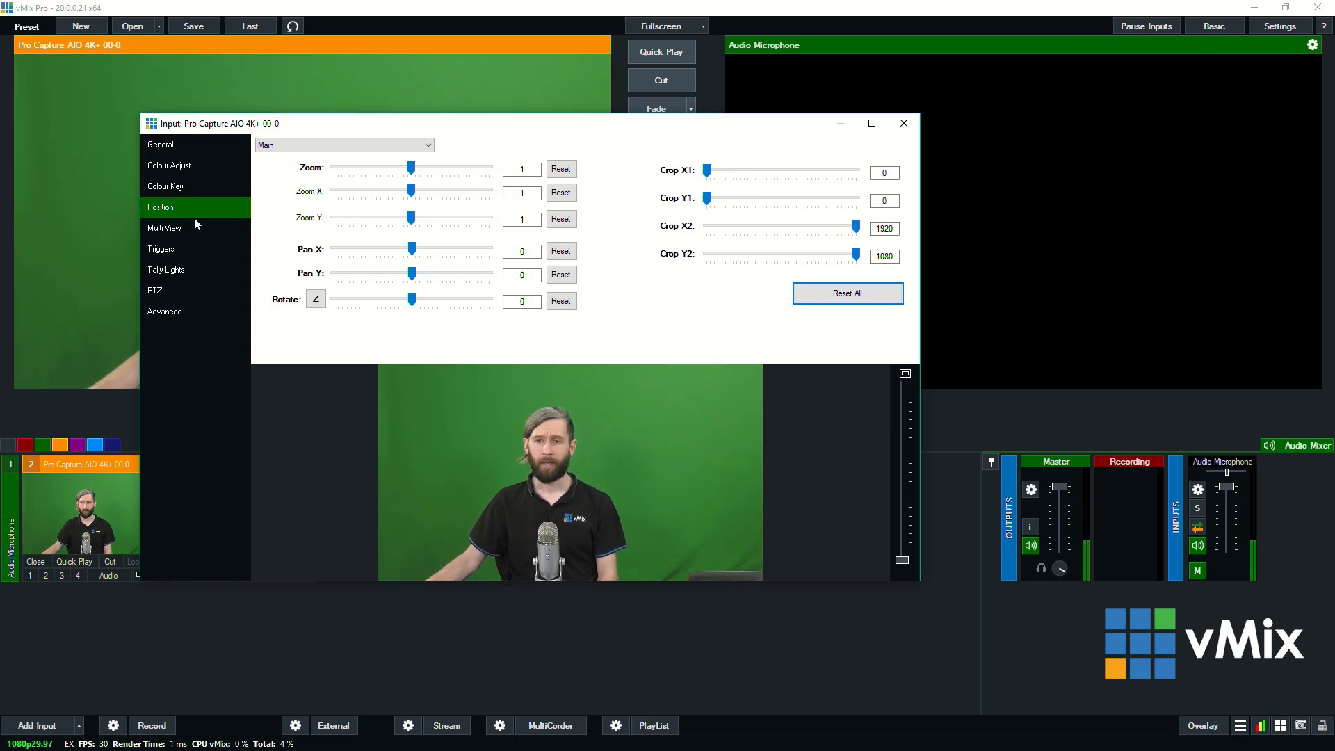
{"action": "left_click", "coordinate": [165, 228]}
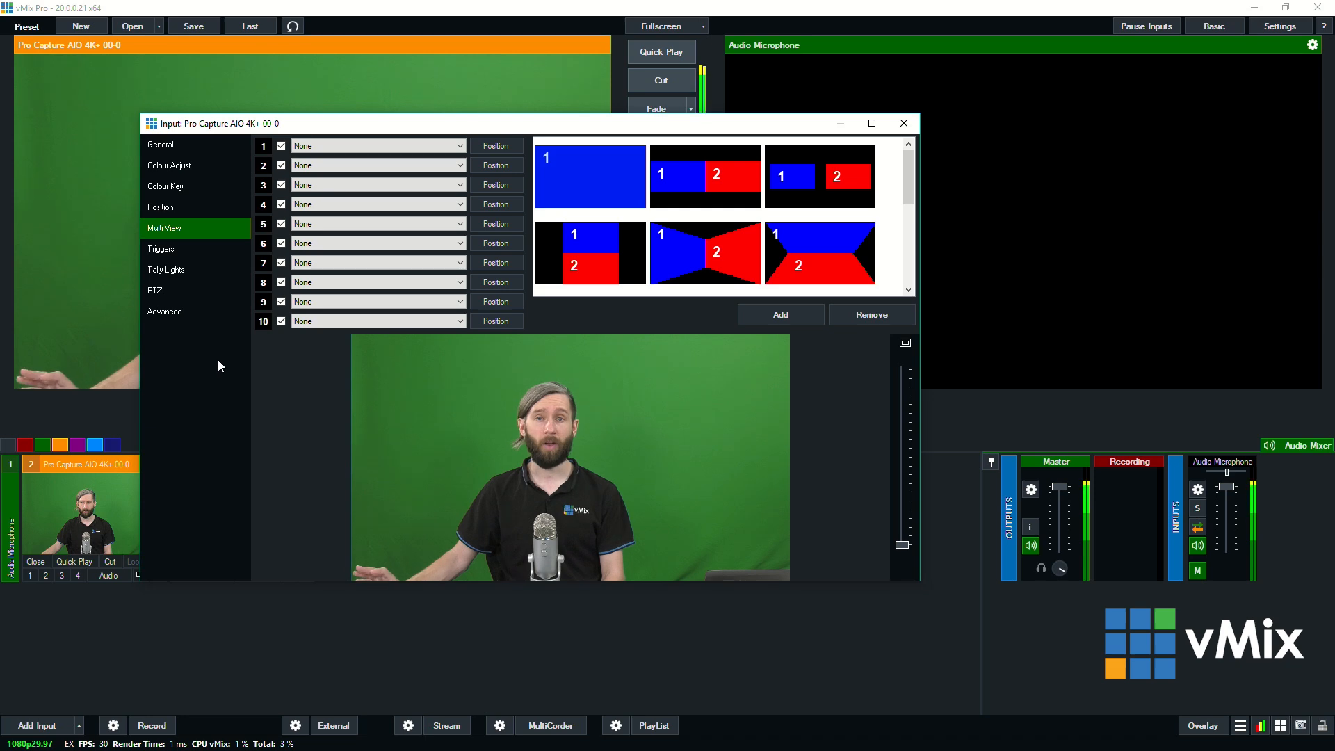
{"action": "mouse_move", "coordinate": [155, 464]}
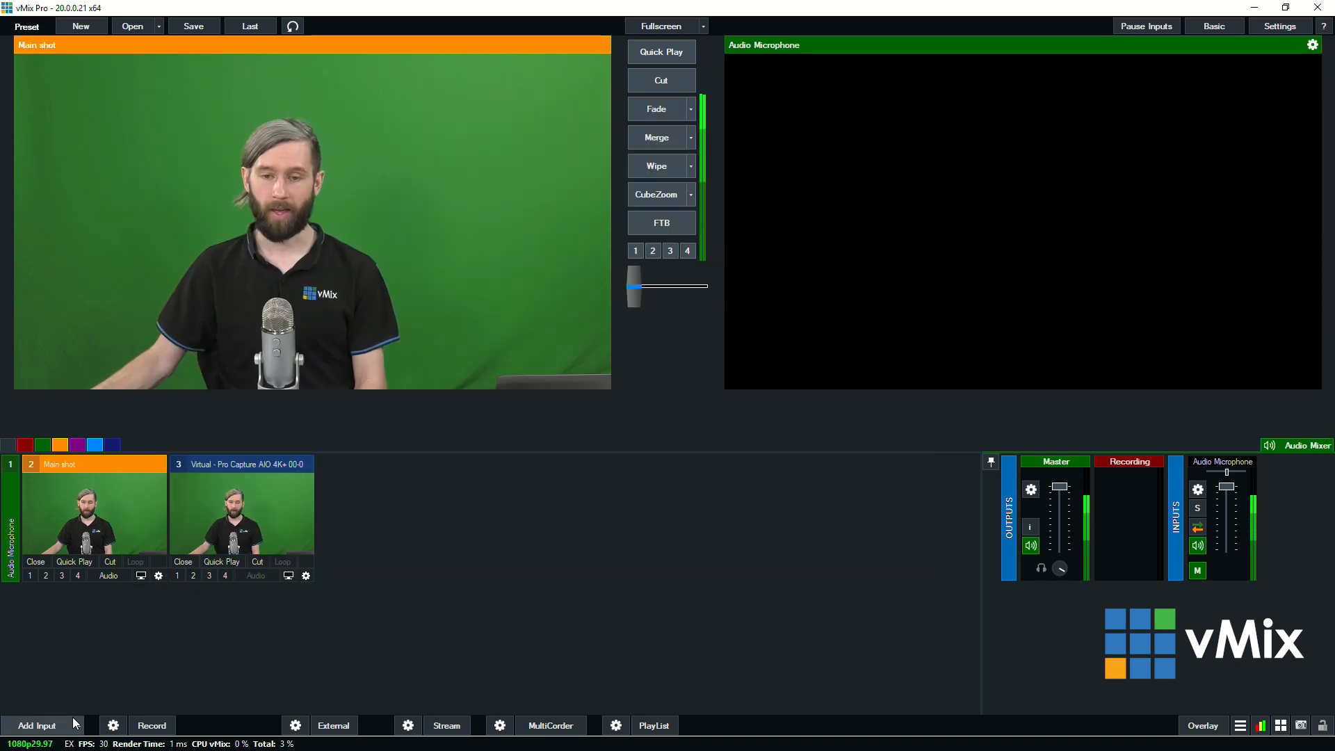
- Add Koala.mp4 as a new video input
{"action": "left_click", "coordinate": [39, 726]}
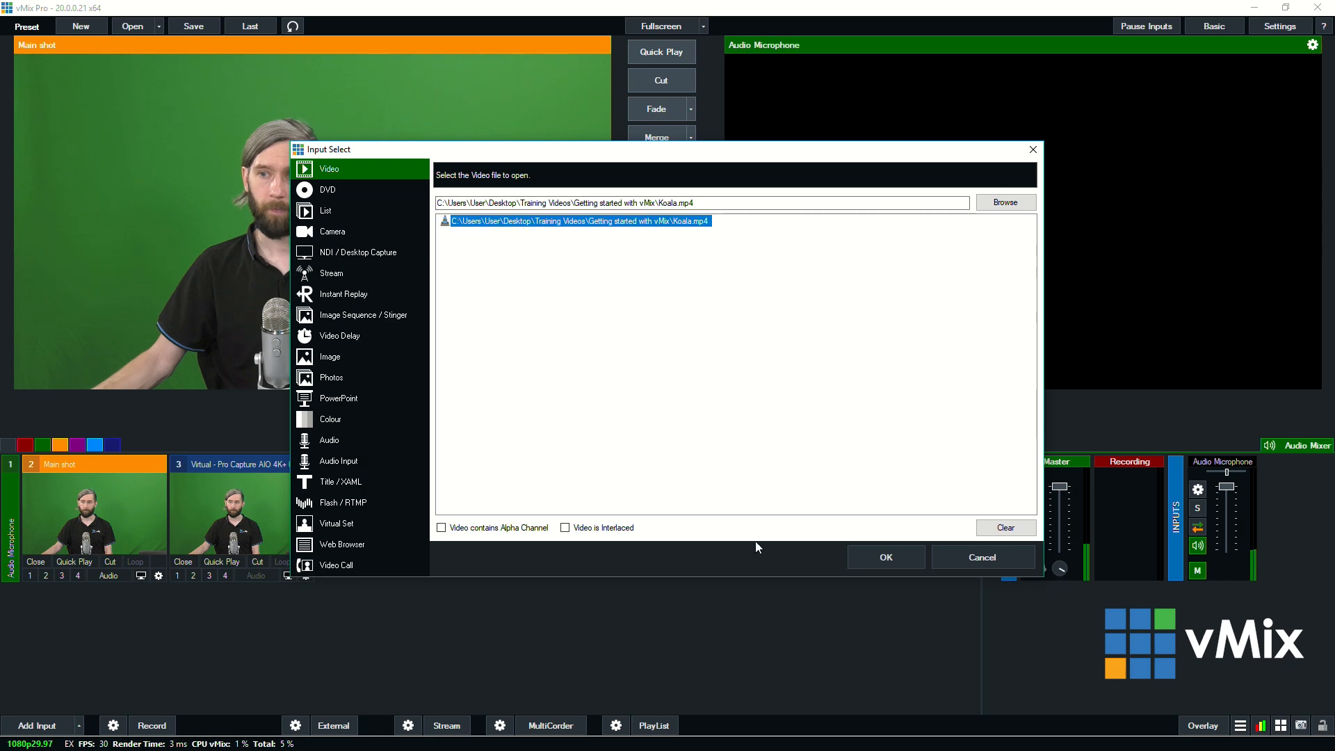
{"action": "left_click", "coordinate": [886, 556]}
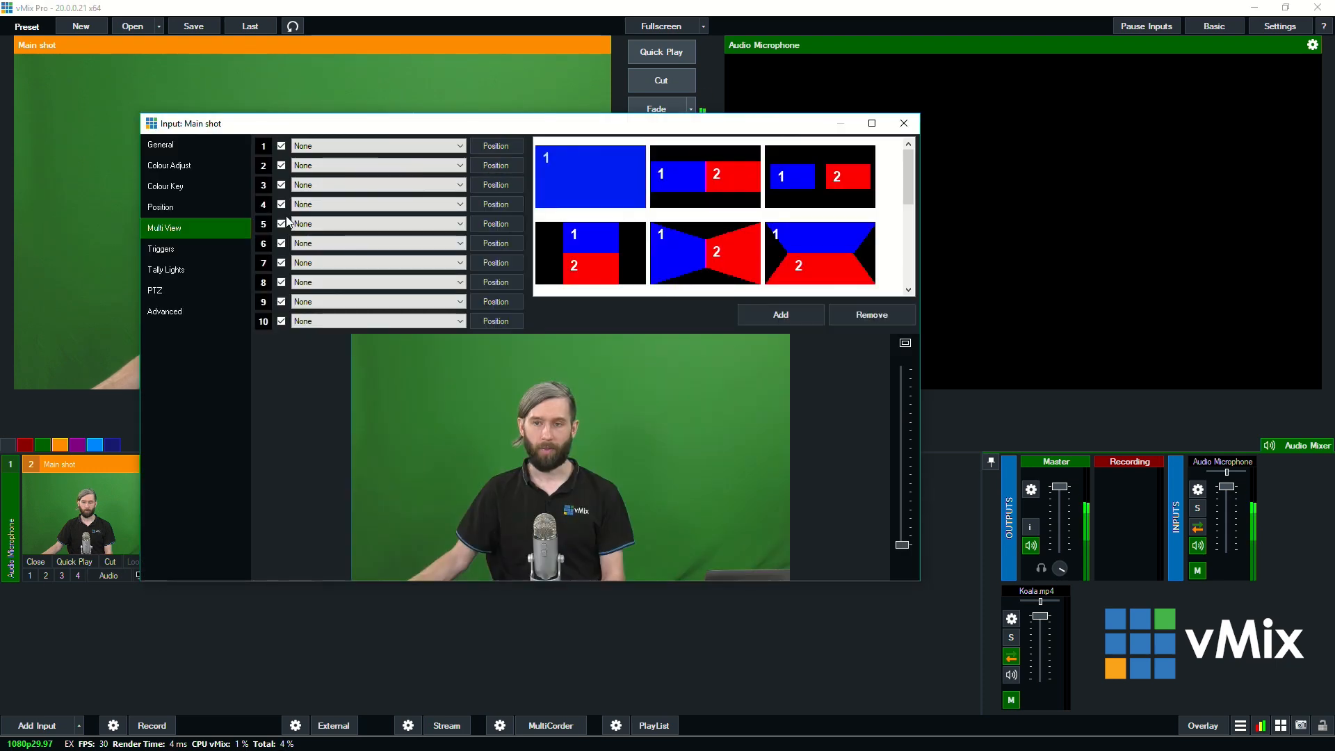
- Place Koala.mp4 on Main shot's layer 1, shrunk to about quarter size and panned to the upper right
{"action": "left_click", "coordinate": [377, 146]}
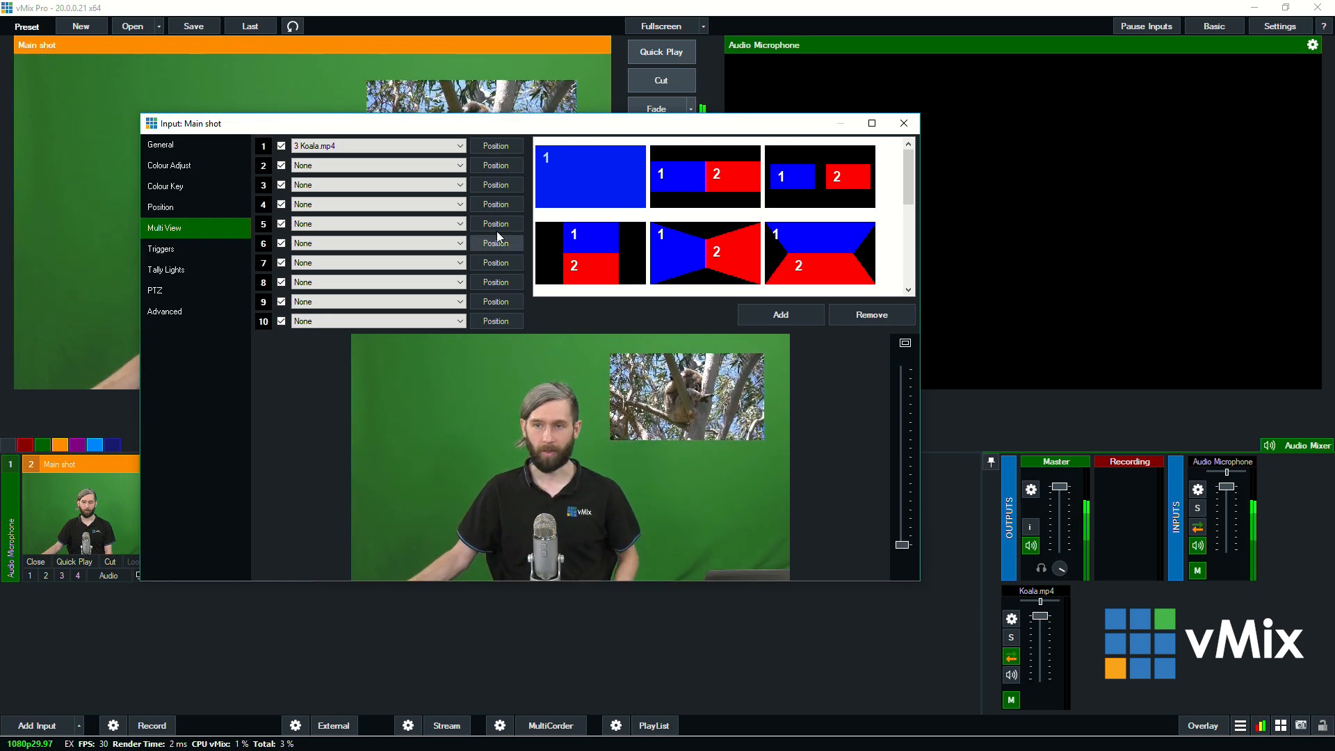
{"action": "left_click", "coordinate": [160, 207]}
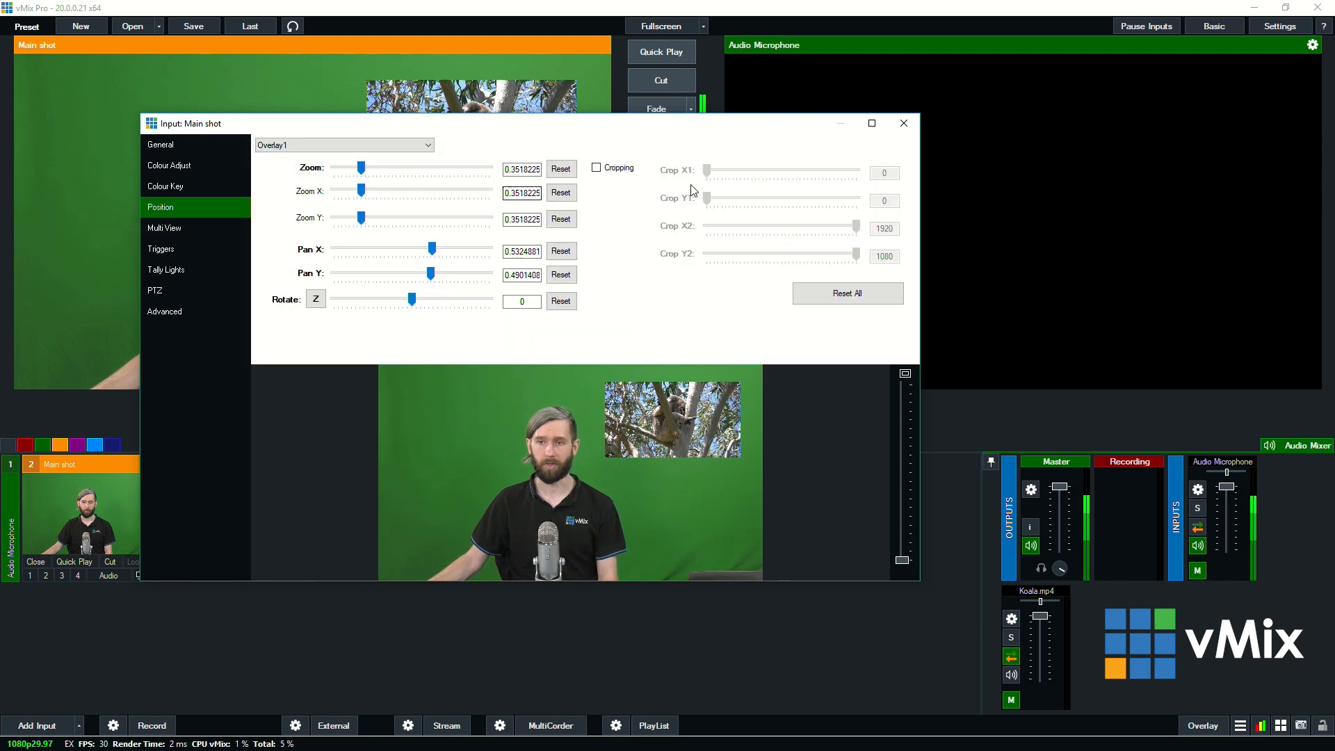
{"action": "left_click_drag", "start_coordinate": [360, 168], "coordinate": [370, 168]}
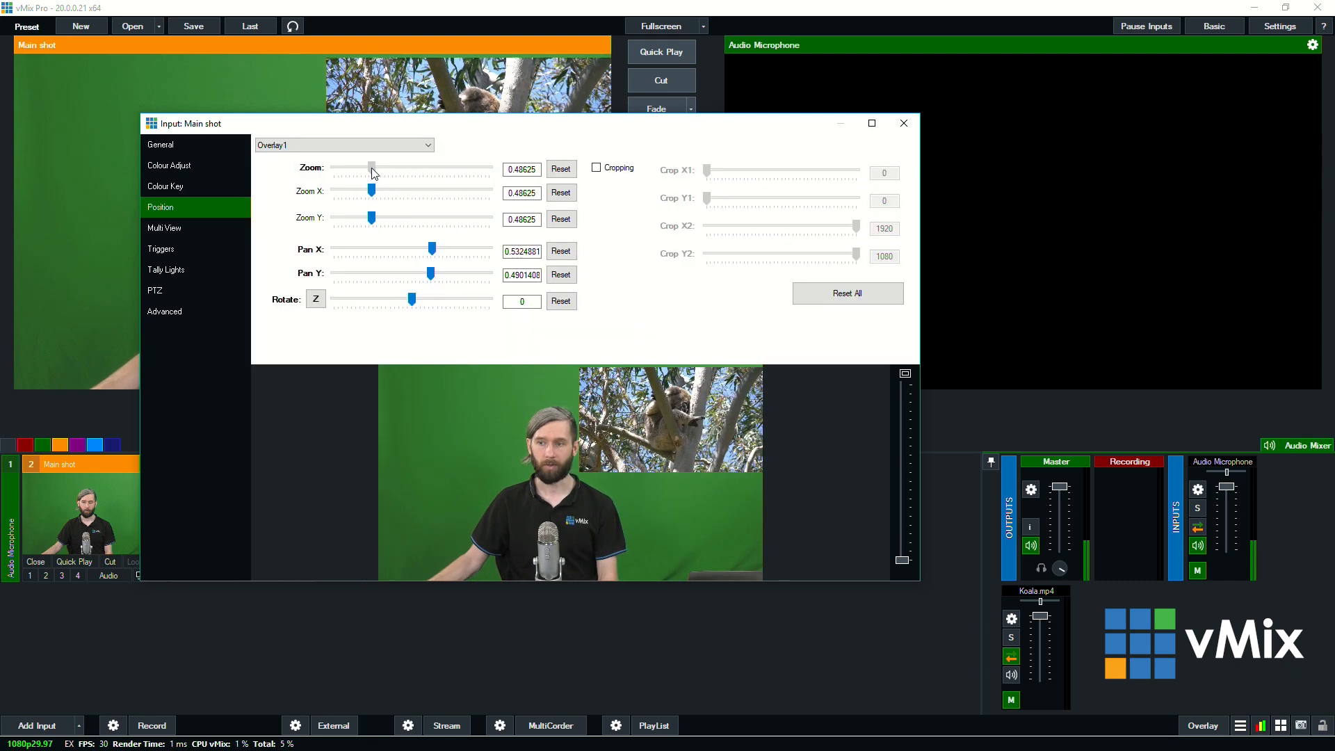
{"action": "left_click_drag", "start_coordinate": [370, 167], "coordinate": [353, 167]}
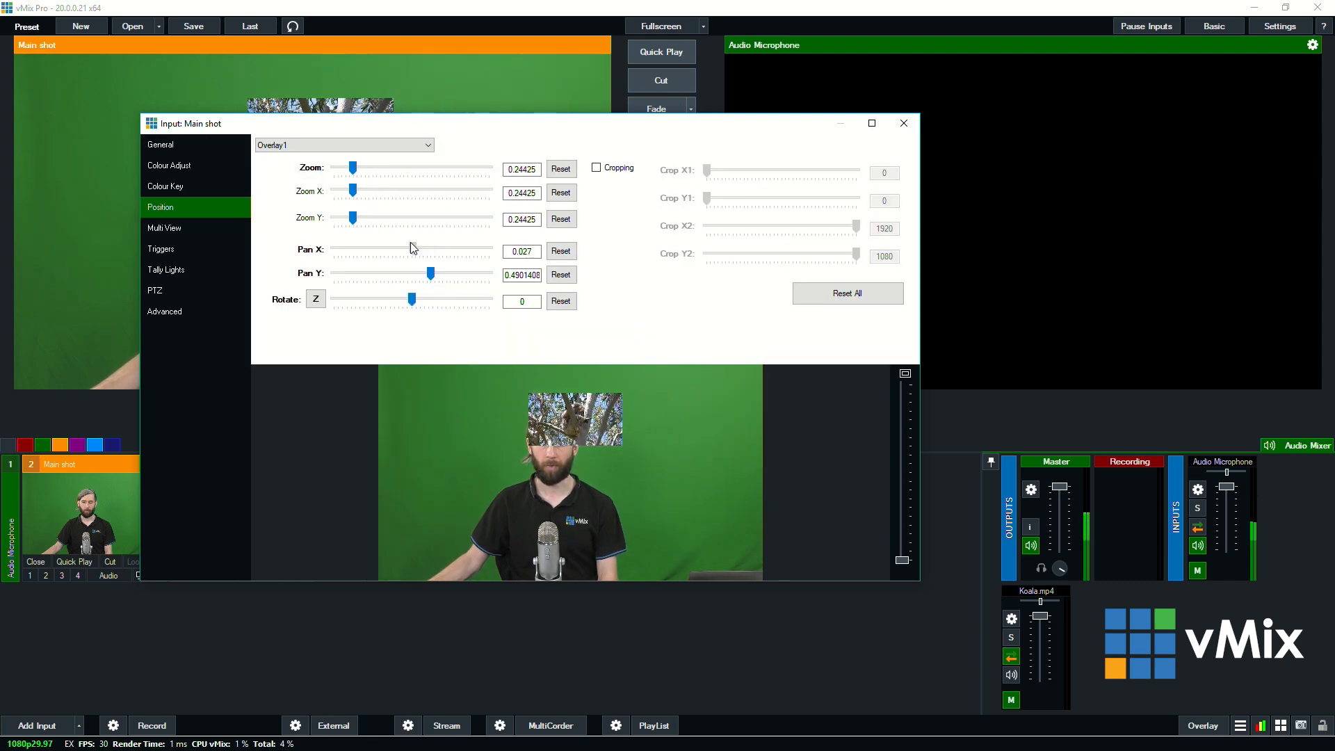
{"action": "left_click_drag", "start_coordinate": [377, 249], "coordinate": [434, 249]}
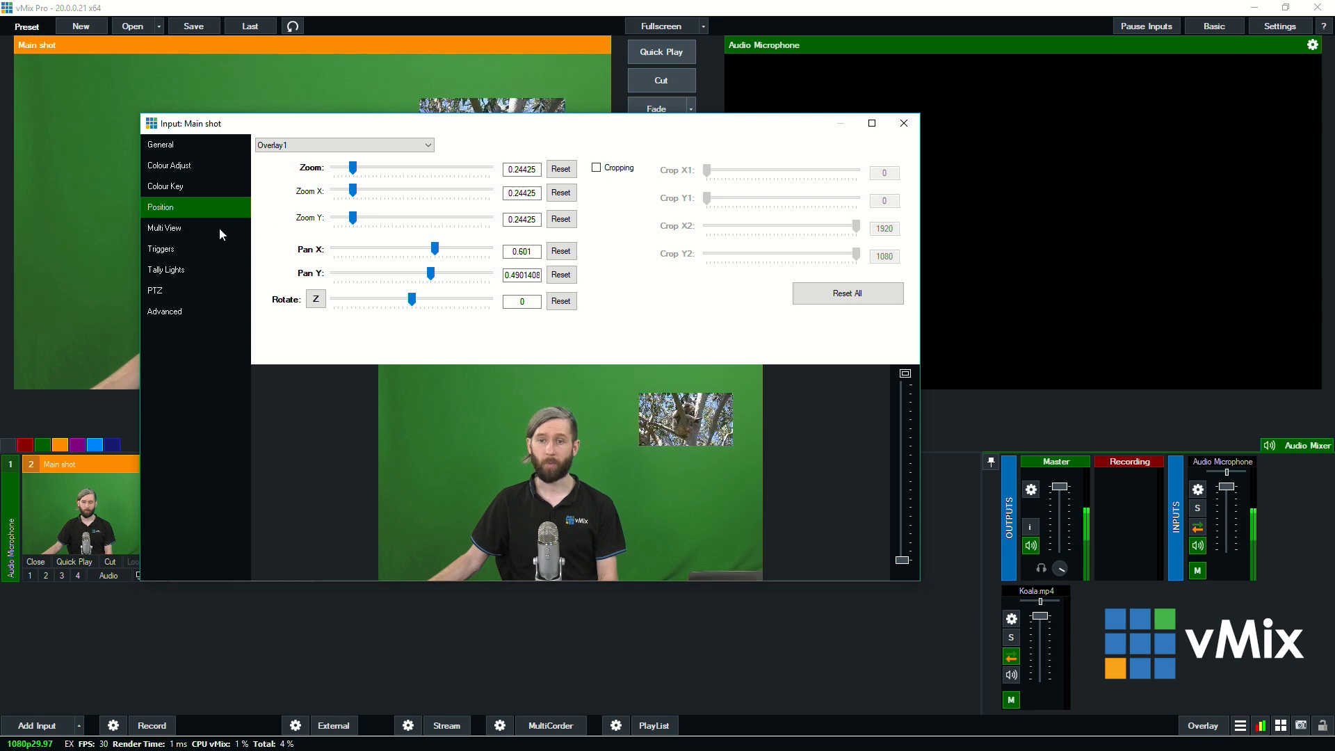
{"action": "left_click", "coordinate": [164, 228]}
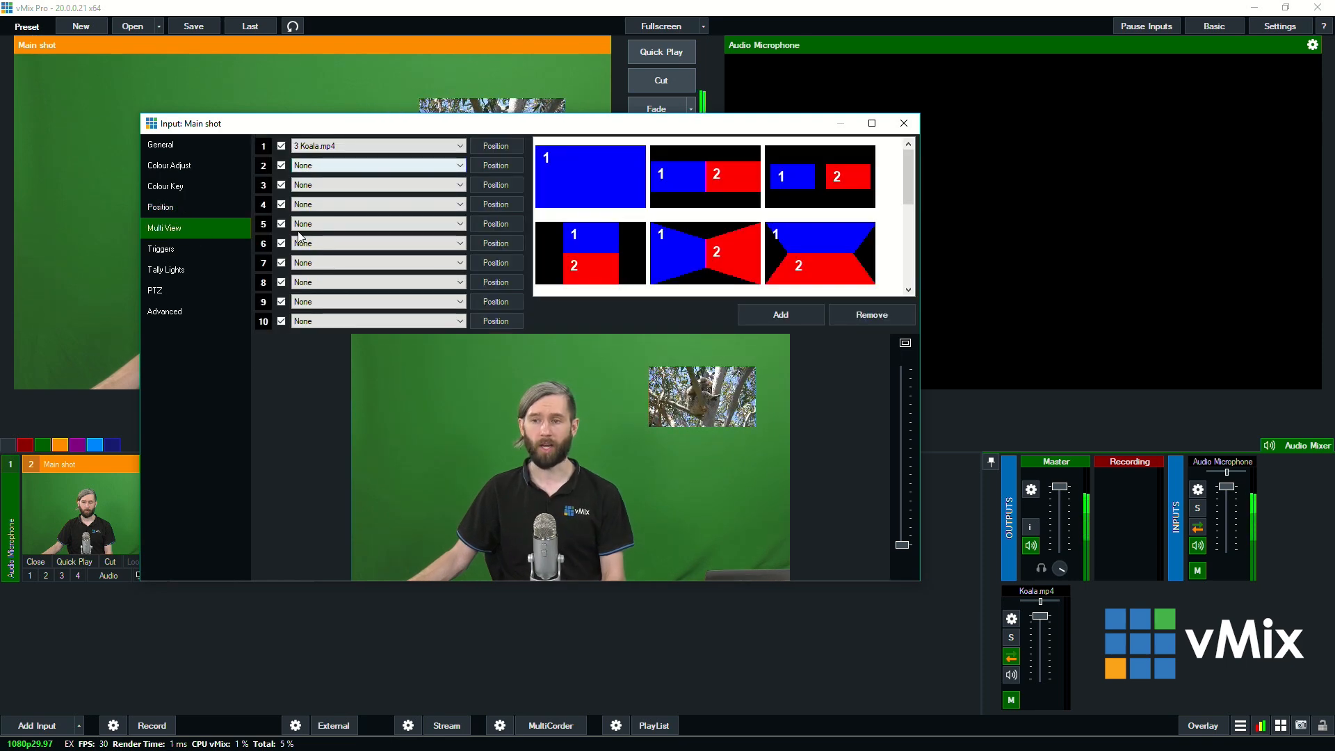
{"action": "mouse_move", "coordinate": [217, 246]}
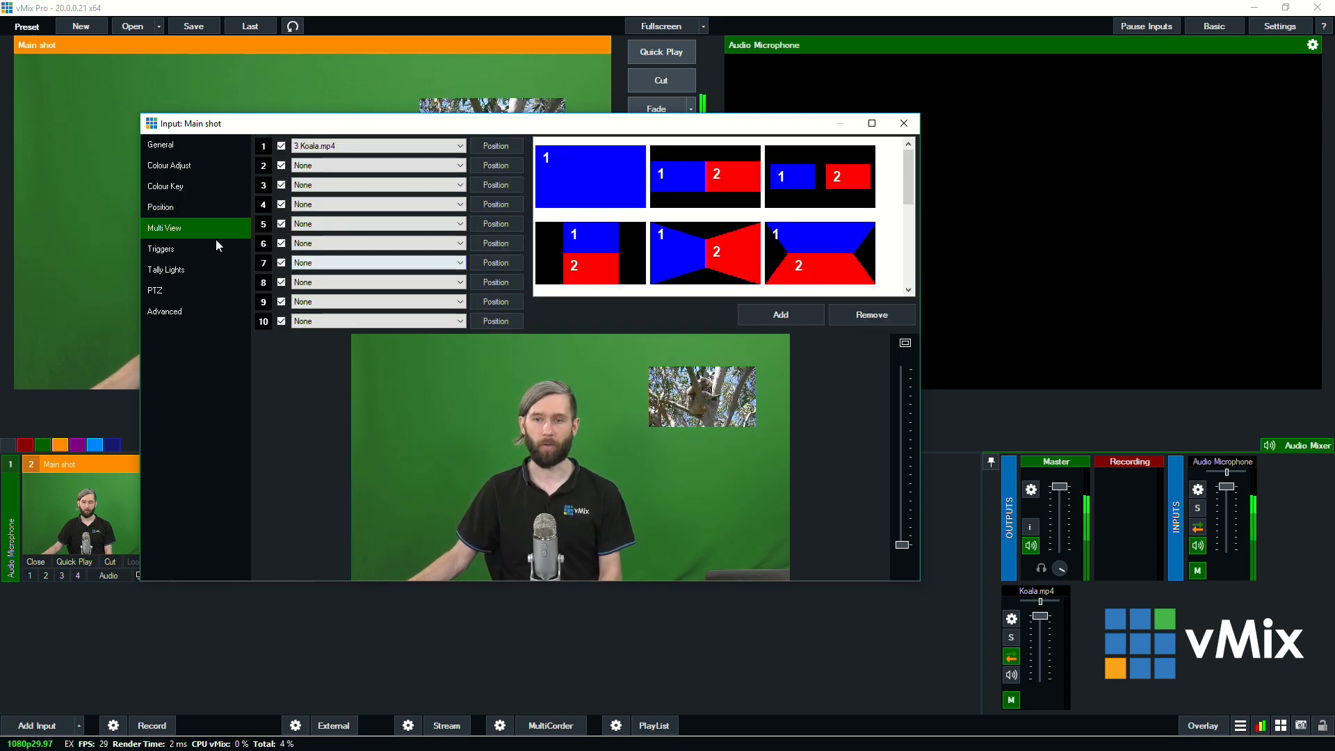
- In Main shot's Triggers settings, choose the OnTransitionIn event and bring up the function list
{"action": "left_click", "coordinate": [162, 249]}
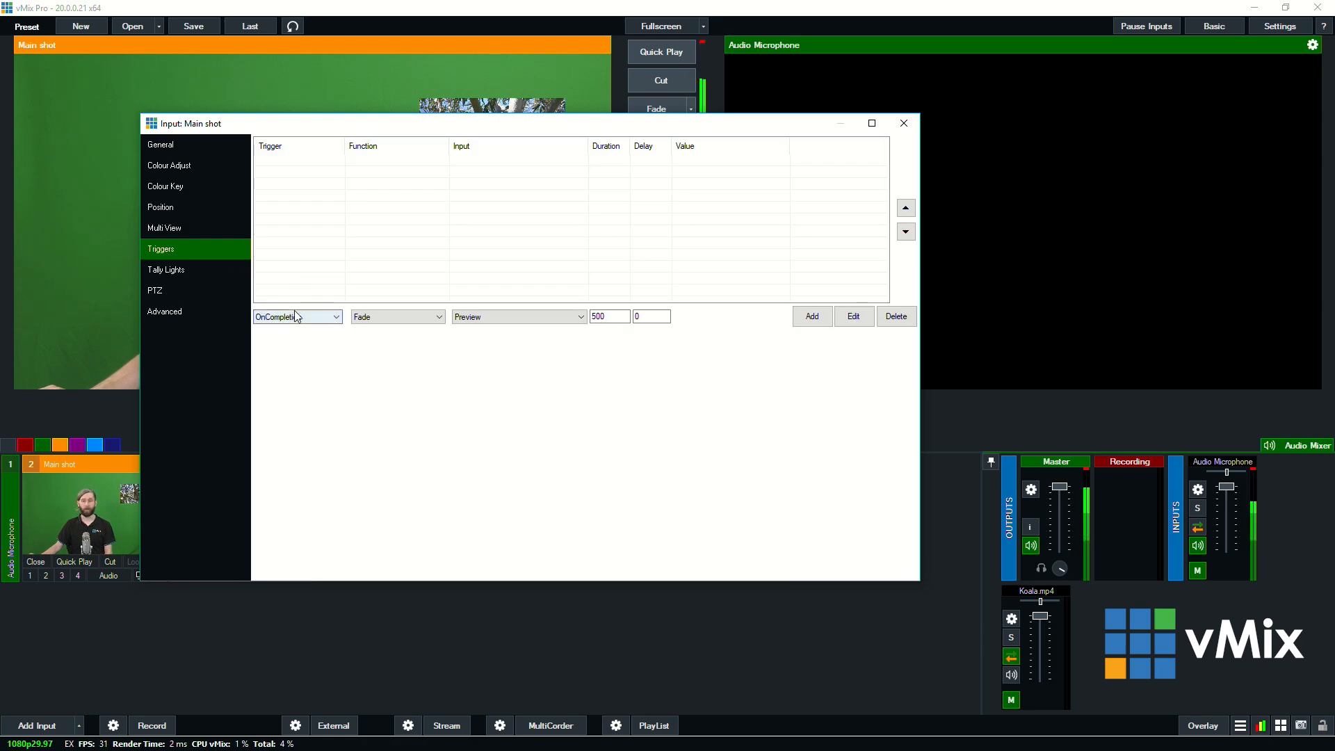
{"action": "left_click", "coordinate": [335, 317]}
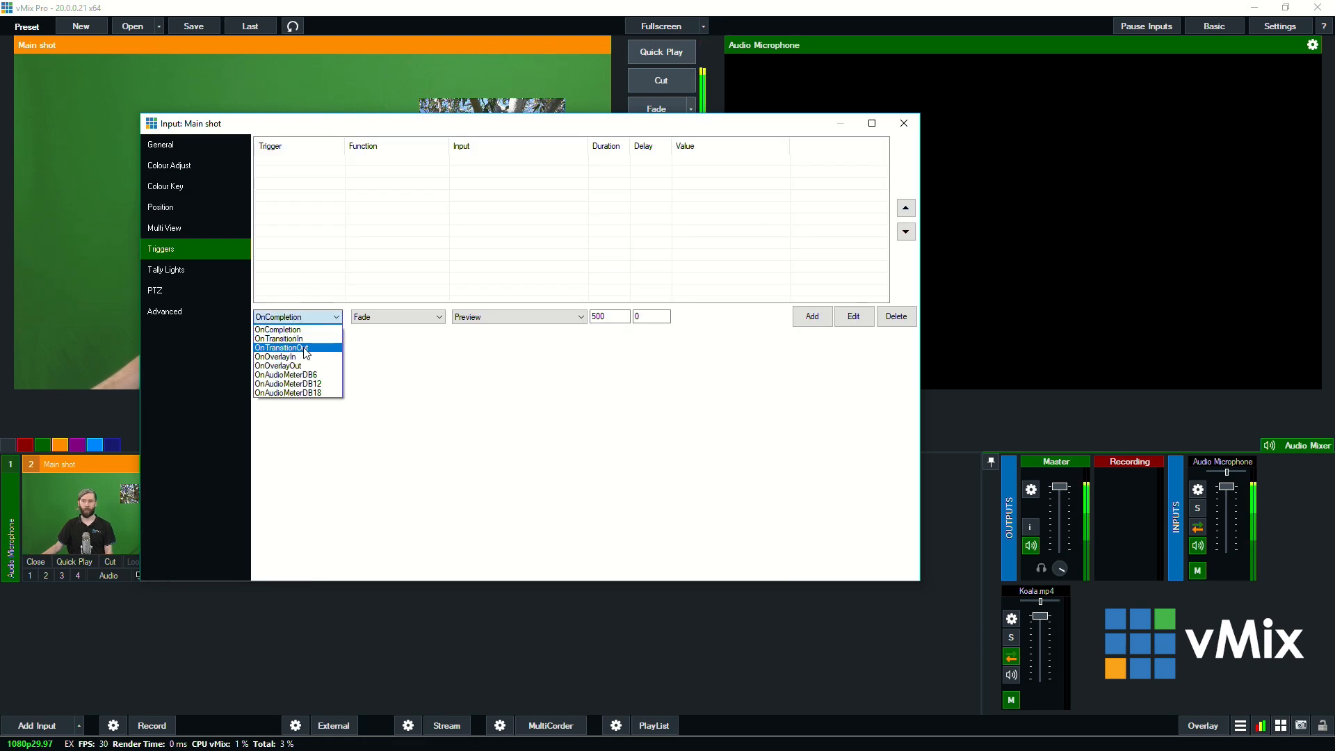
{"action": "left_click", "coordinate": [278, 338]}
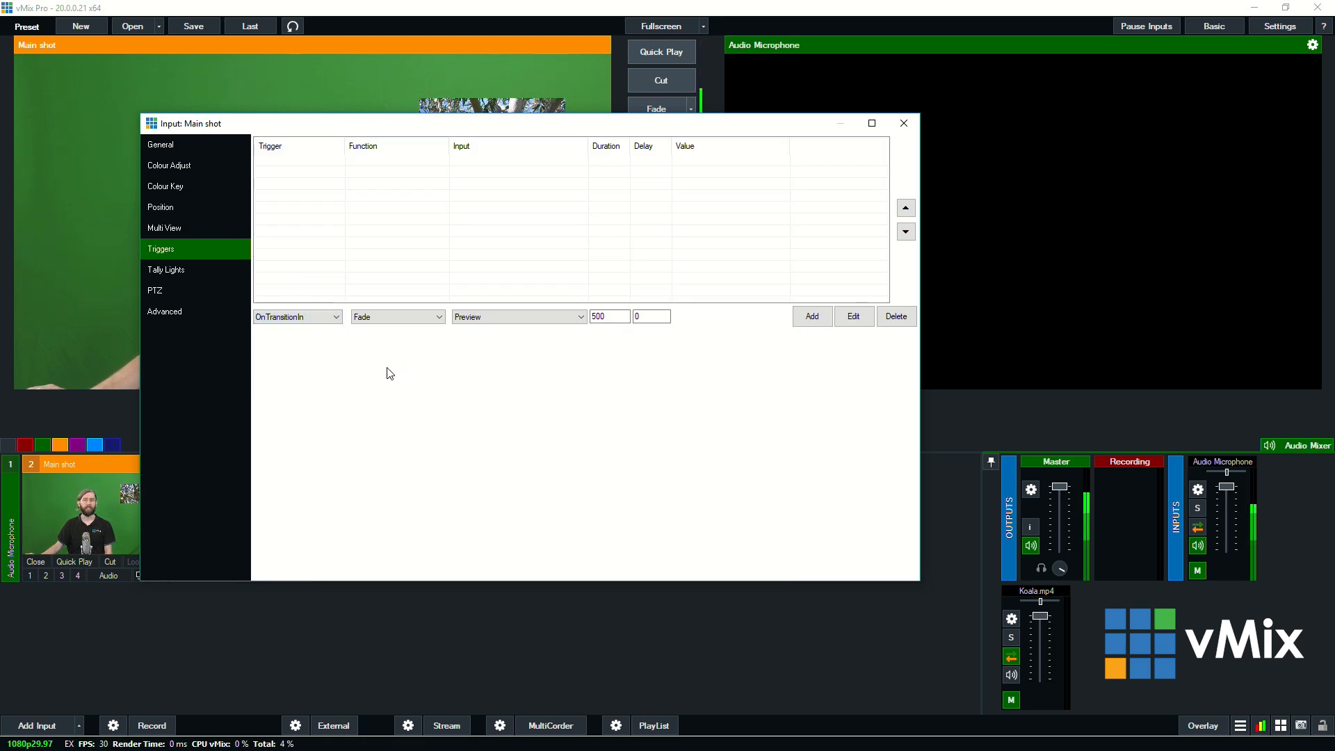
{"action": "left_click", "coordinate": [398, 317]}
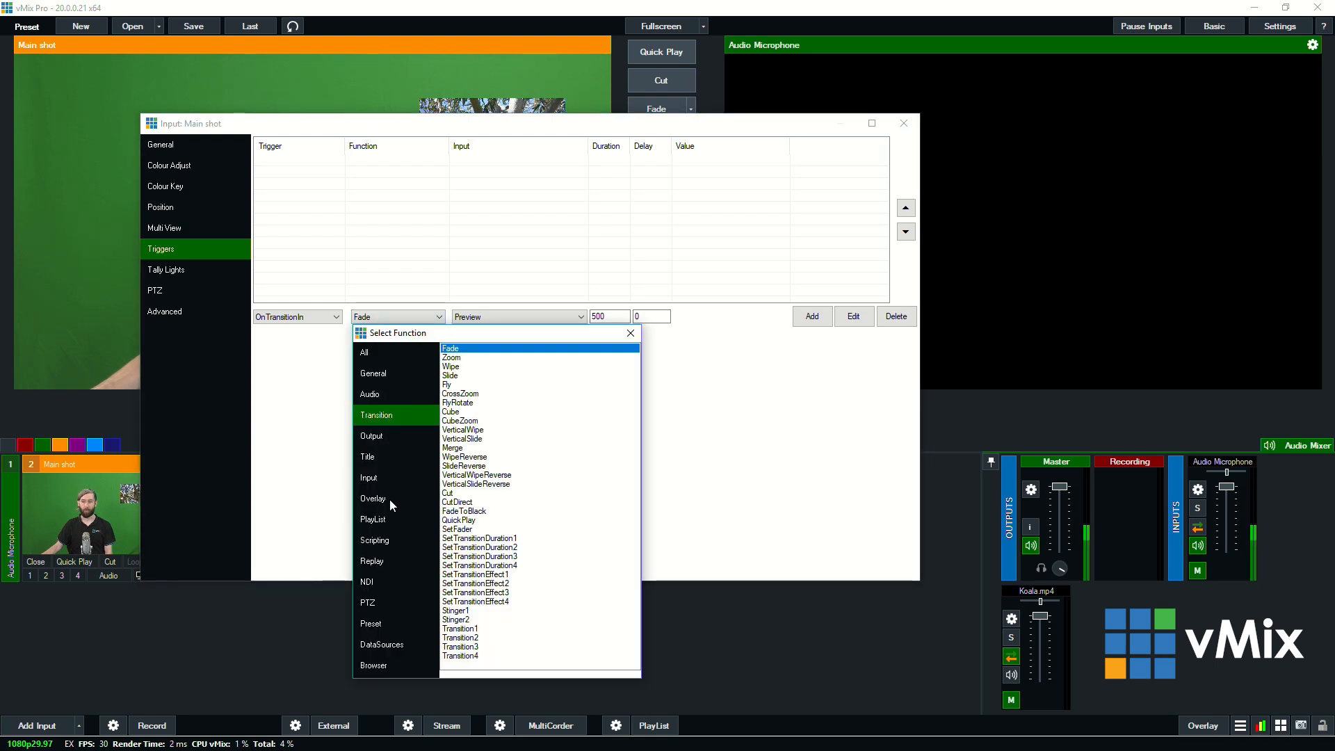
- Browse the Overlay trigger functions without picking one, then show the Tally Lights settings
{"action": "left_click", "coordinate": [373, 498]}
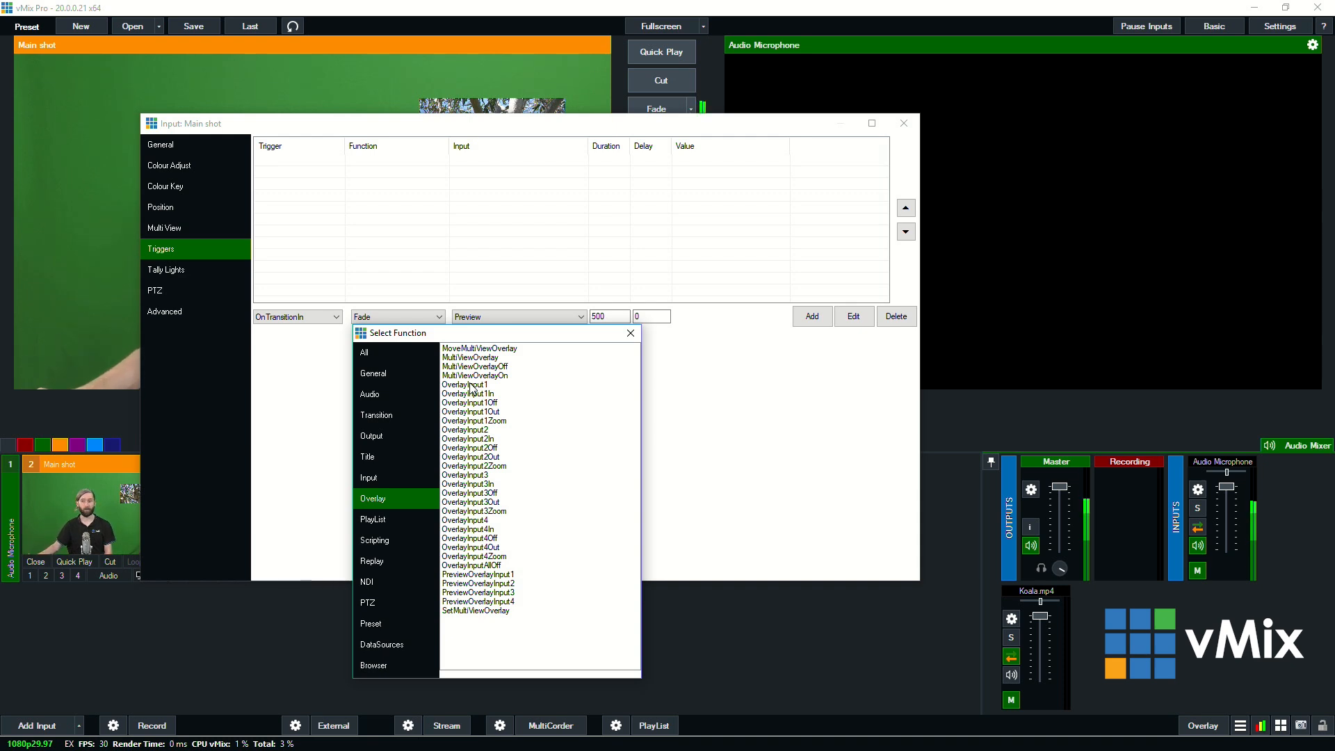
{"action": "mouse_move", "coordinate": [254, 435]}
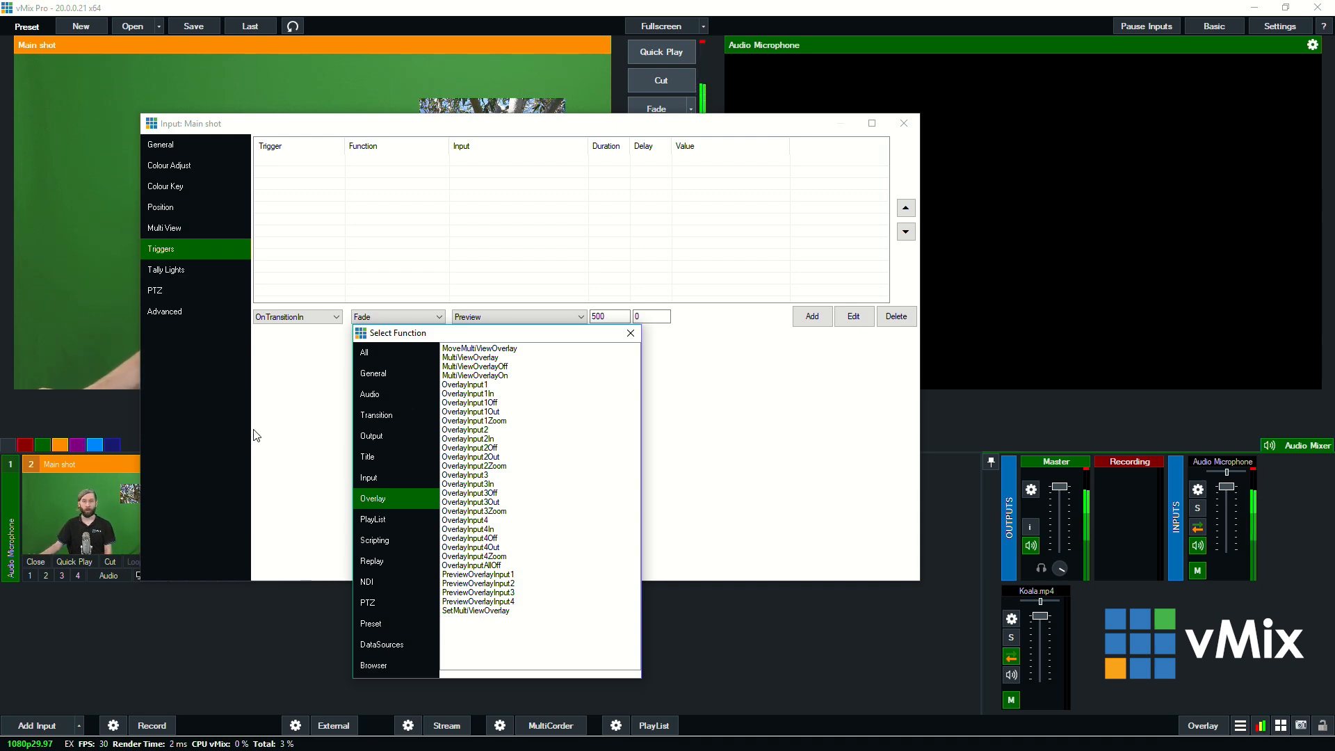
{"action": "left_click", "coordinate": [630, 333]}
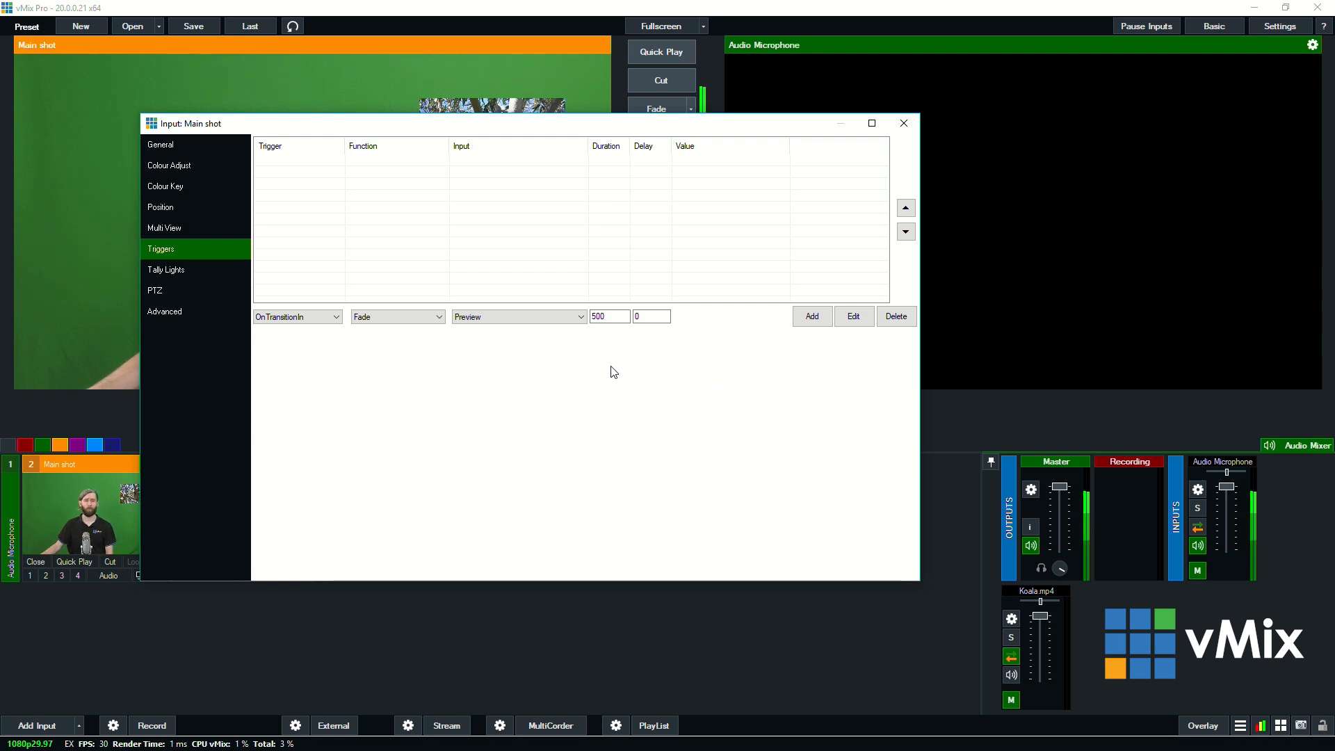
{"action": "left_click", "coordinate": [165, 270]}
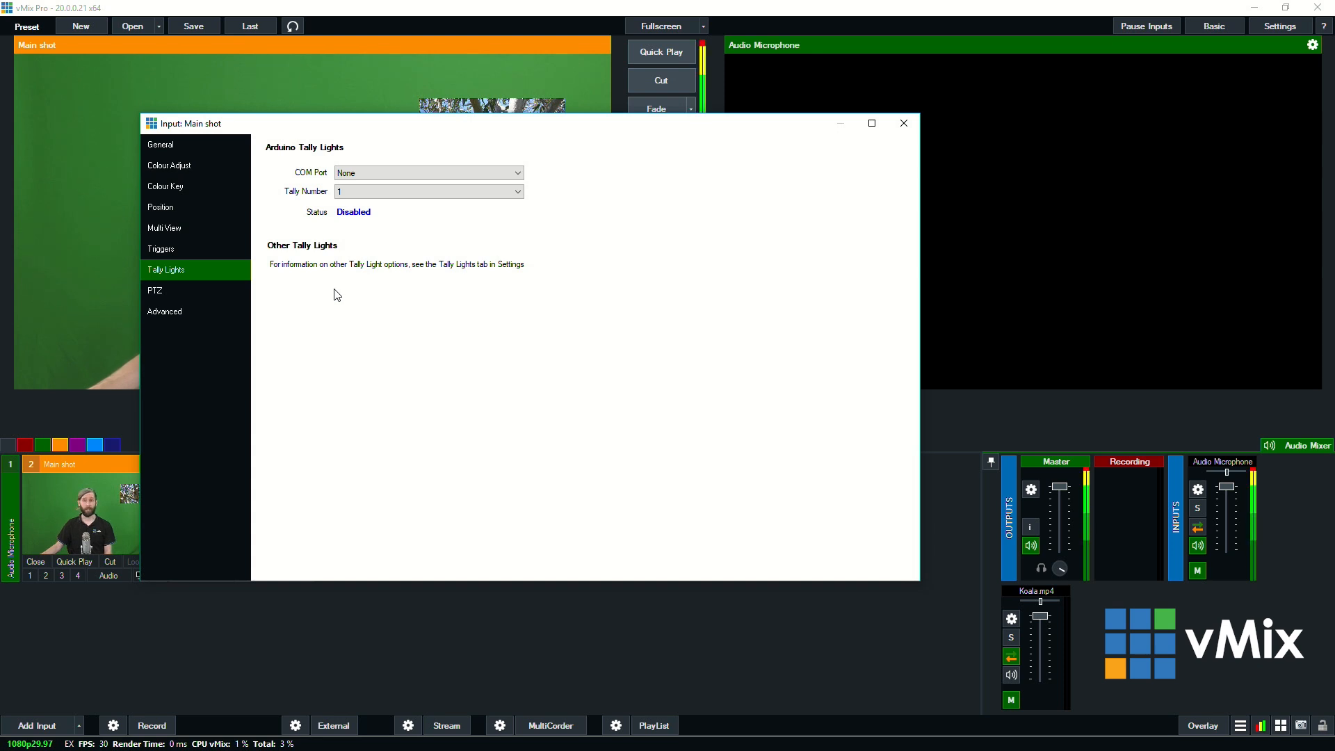
- View Main shot's PTZ camera controls and close the input settings window
{"action": "left_click", "coordinate": [154, 290]}
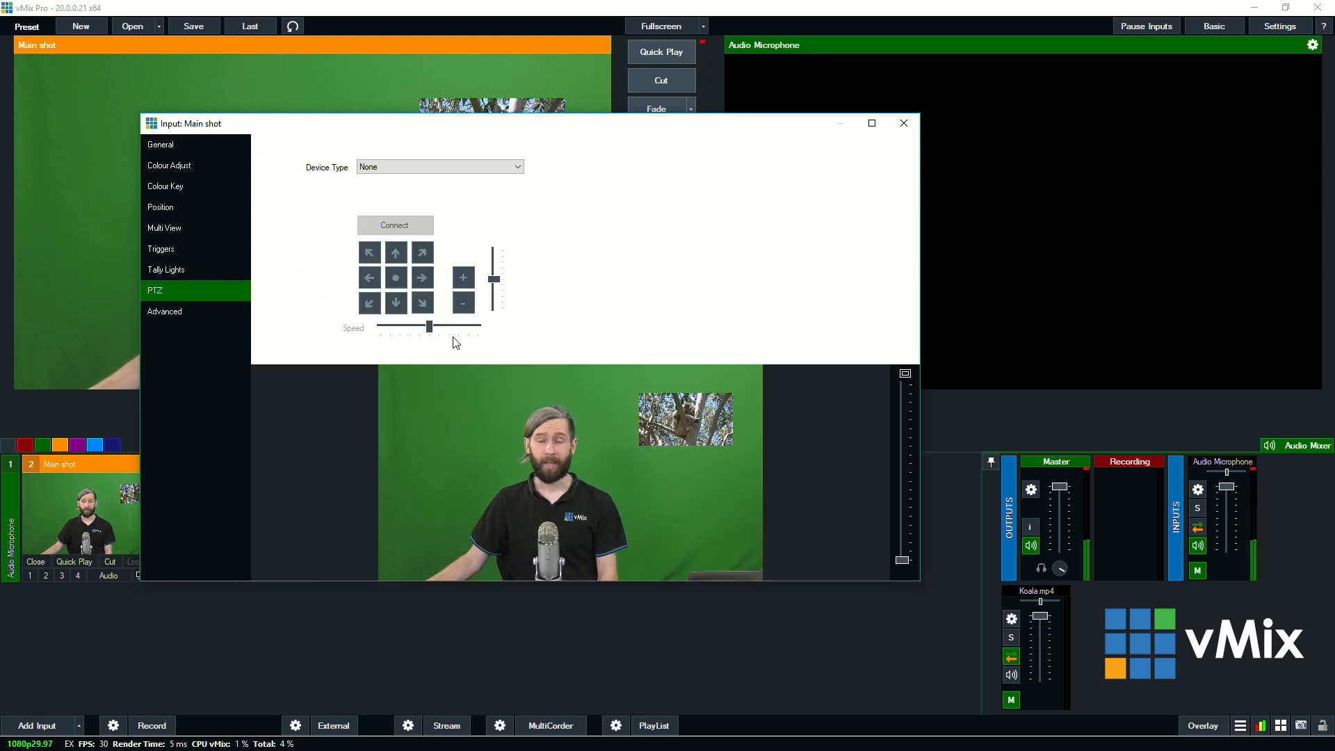
{"action": "mouse_move", "coordinate": [531, 283]}
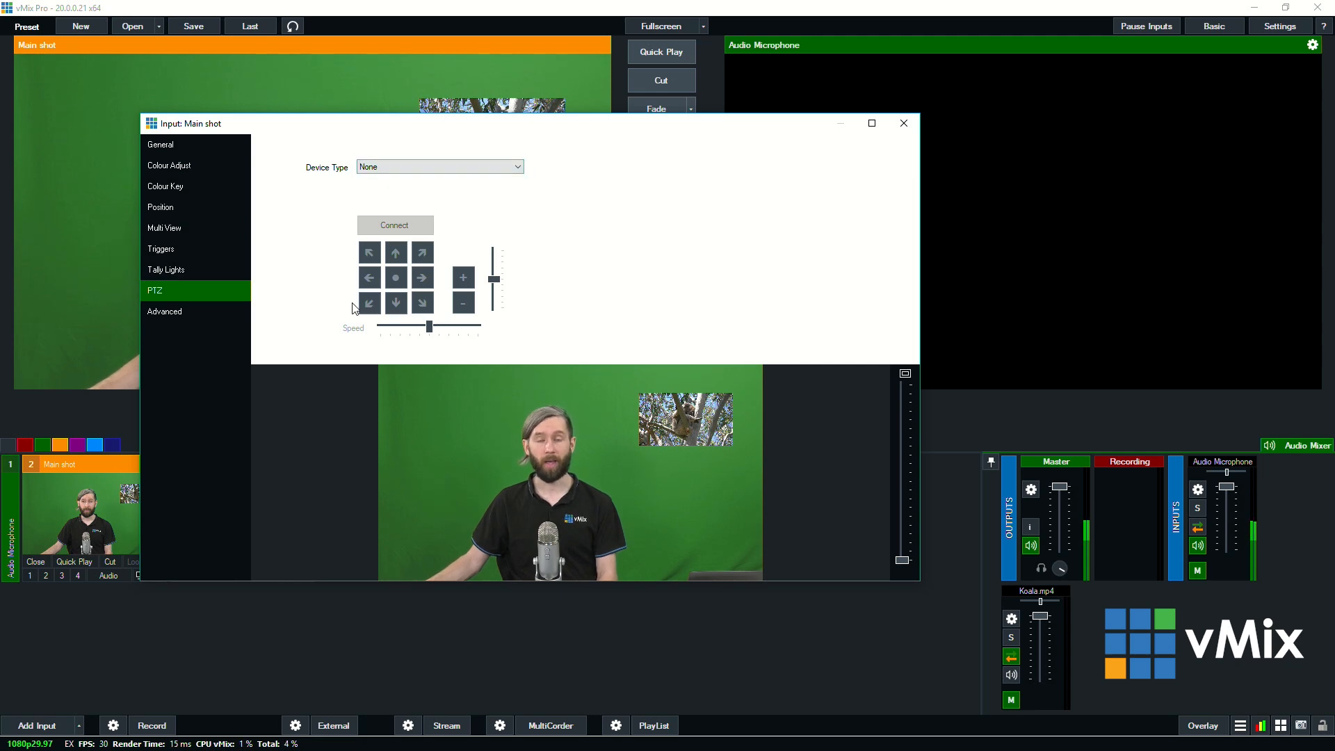
{"action": "left_click", "coordinate": [164, 312]}
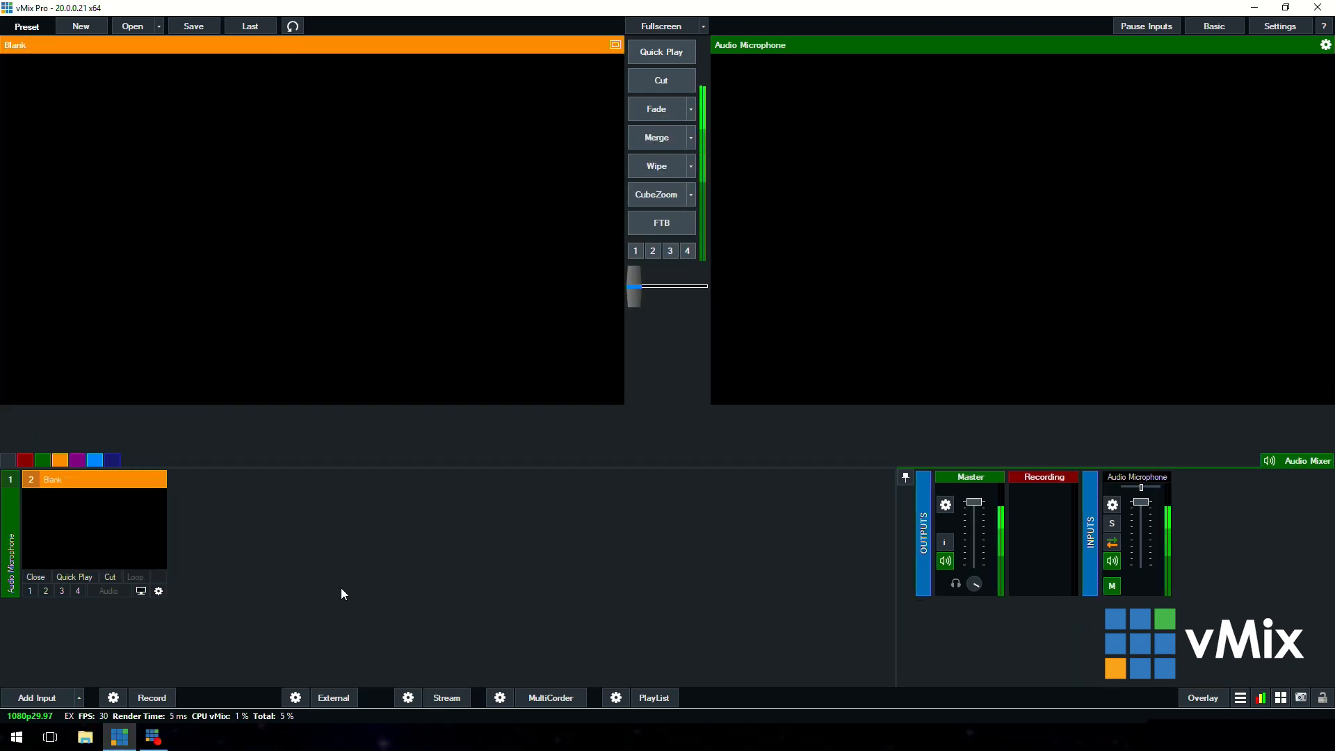
- Add the HD Pro Webcam C920 as a camera input with Audio Device set to None
{"action": "left_click", "coordinate": [39, 698]}
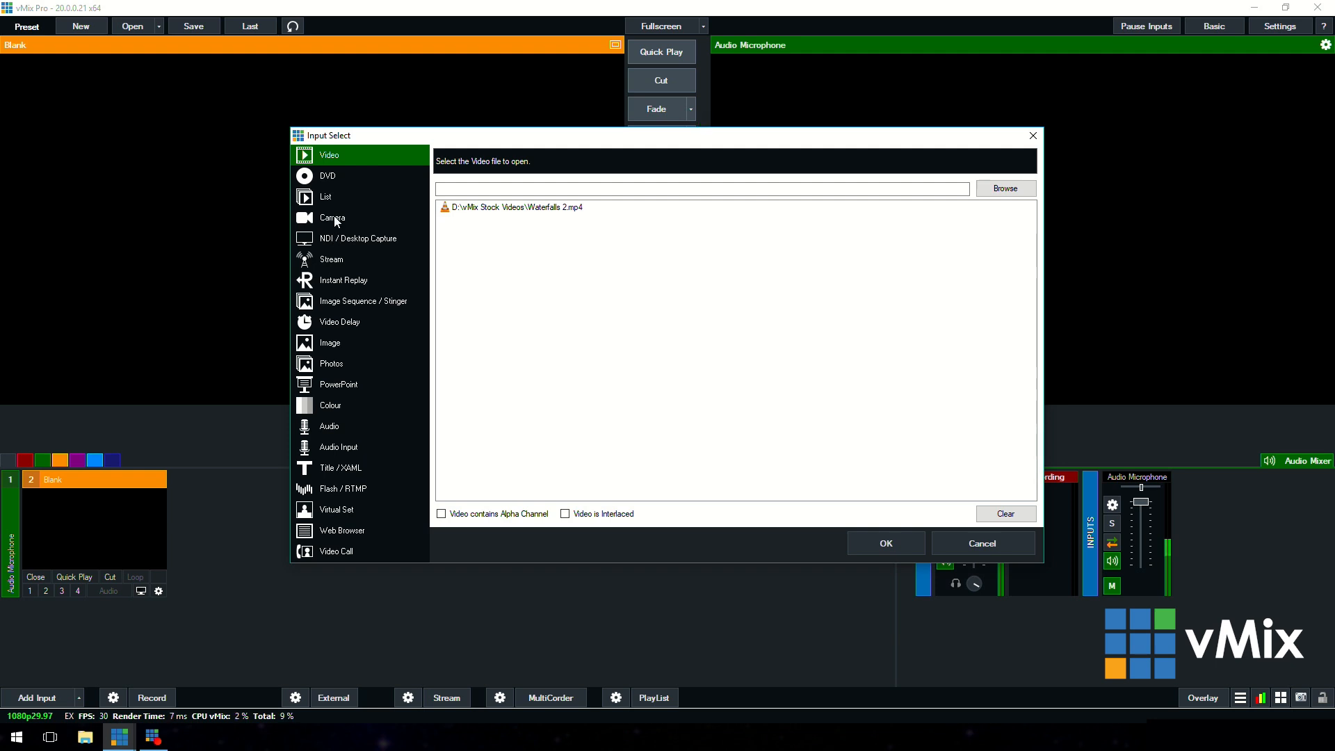
{"action": "left_click", "coordinate": [331, 217]}
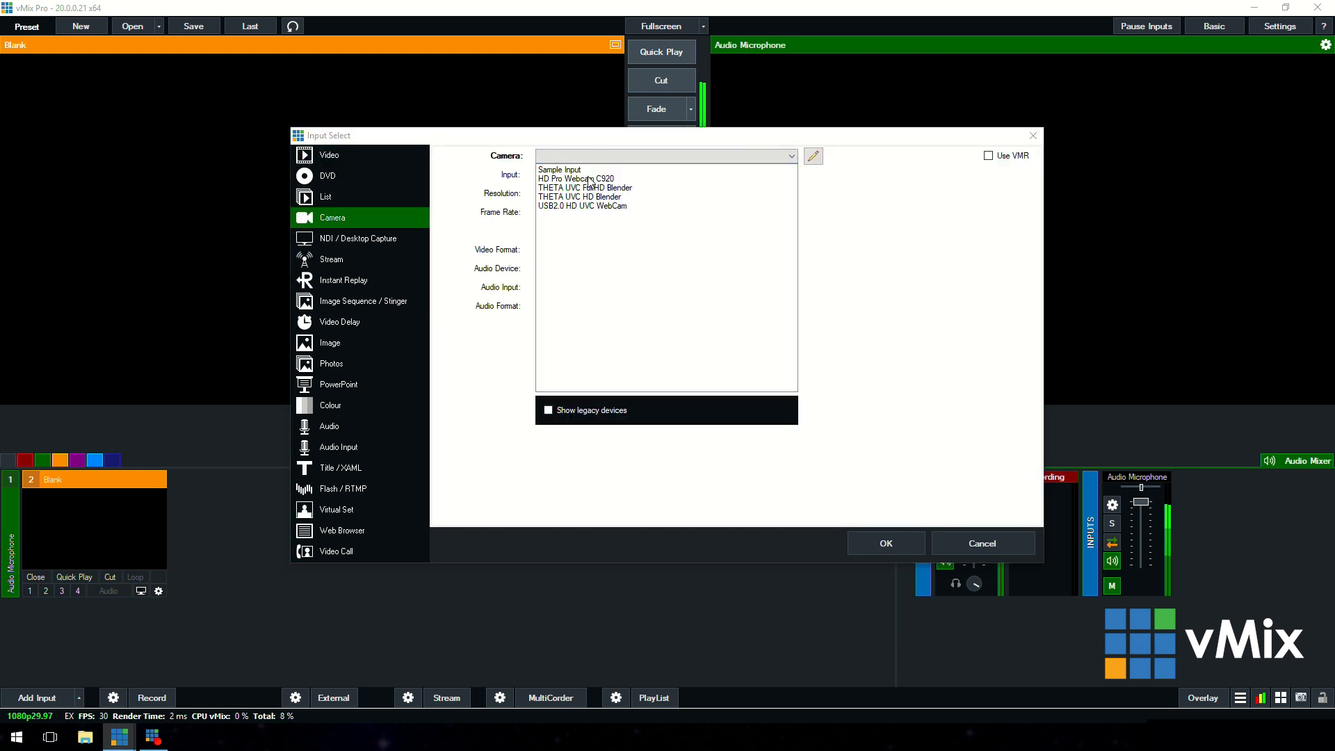
{"action": "left_click", "coordinate": [576, 178]}
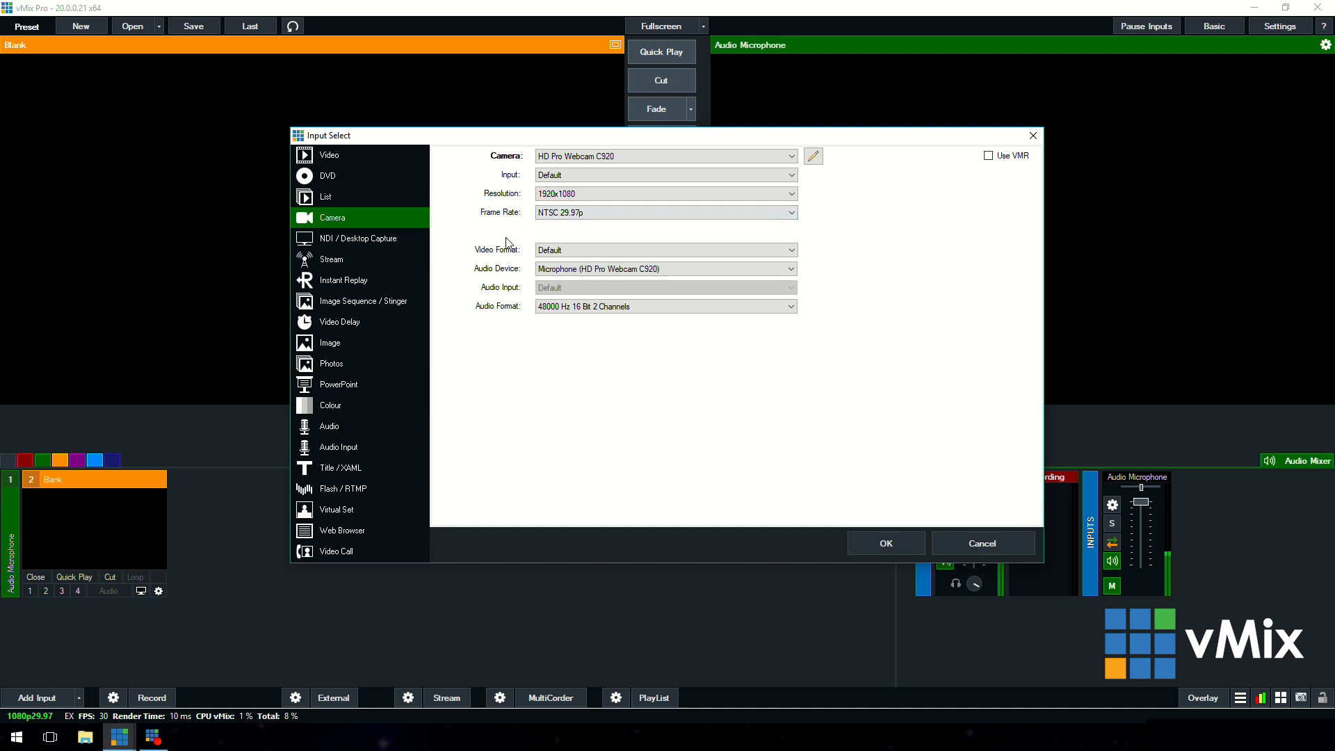
{"action": "left_click", "coordinate": [665, 268]}
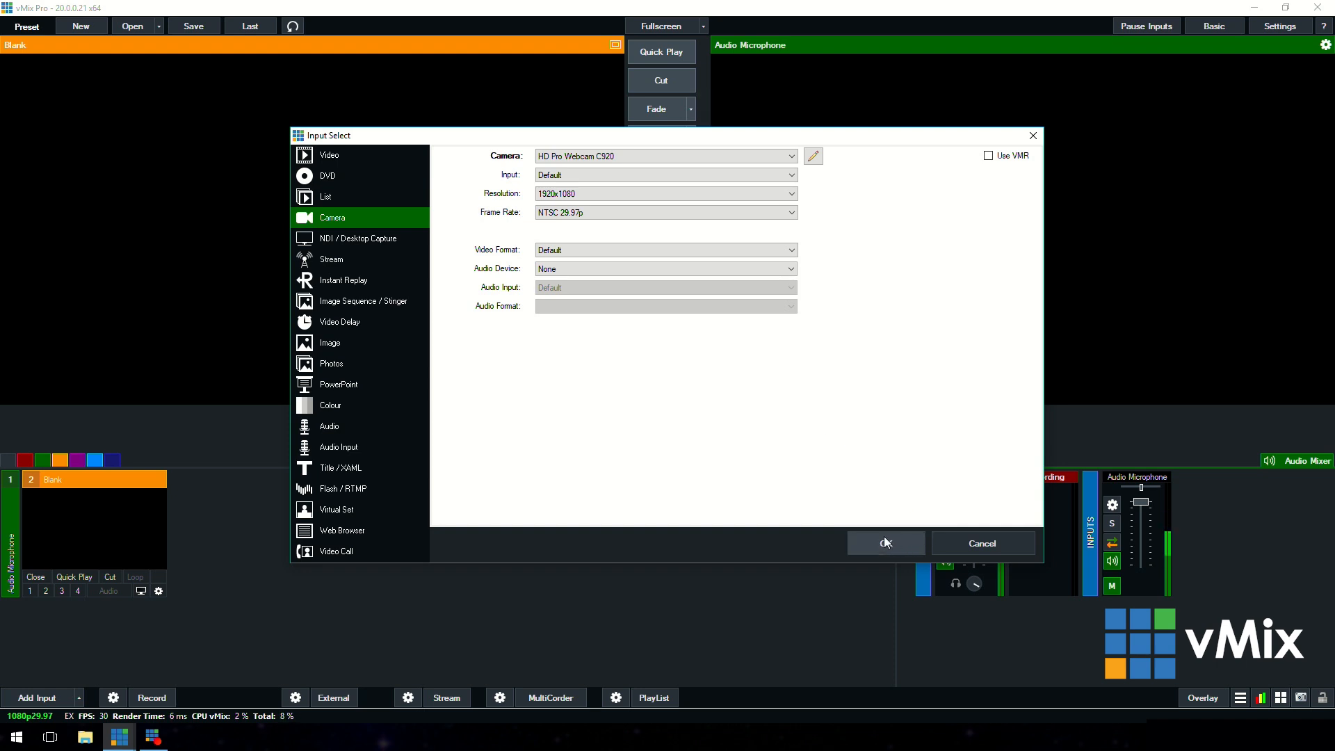
{"action": "left_click", "coordinate": [886, 543]}
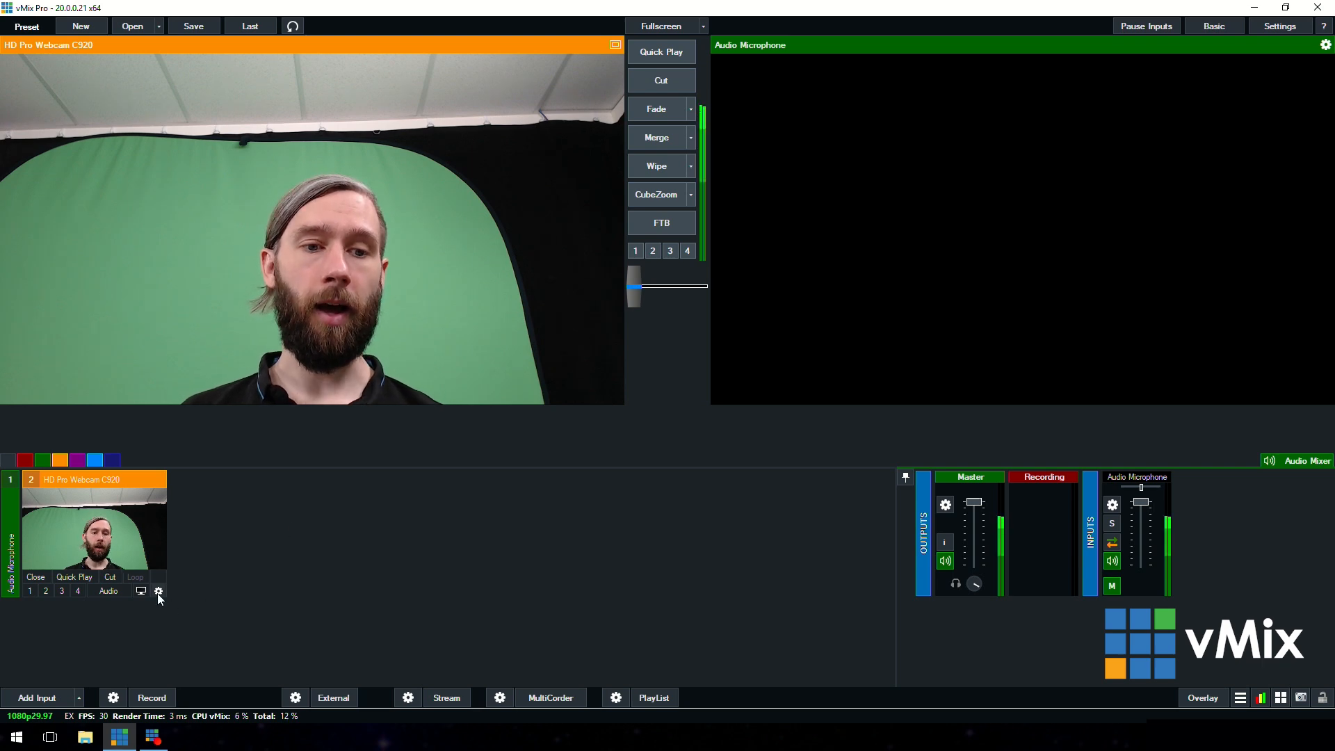
{"action": "left_click", "coordinate": [159, 589]}
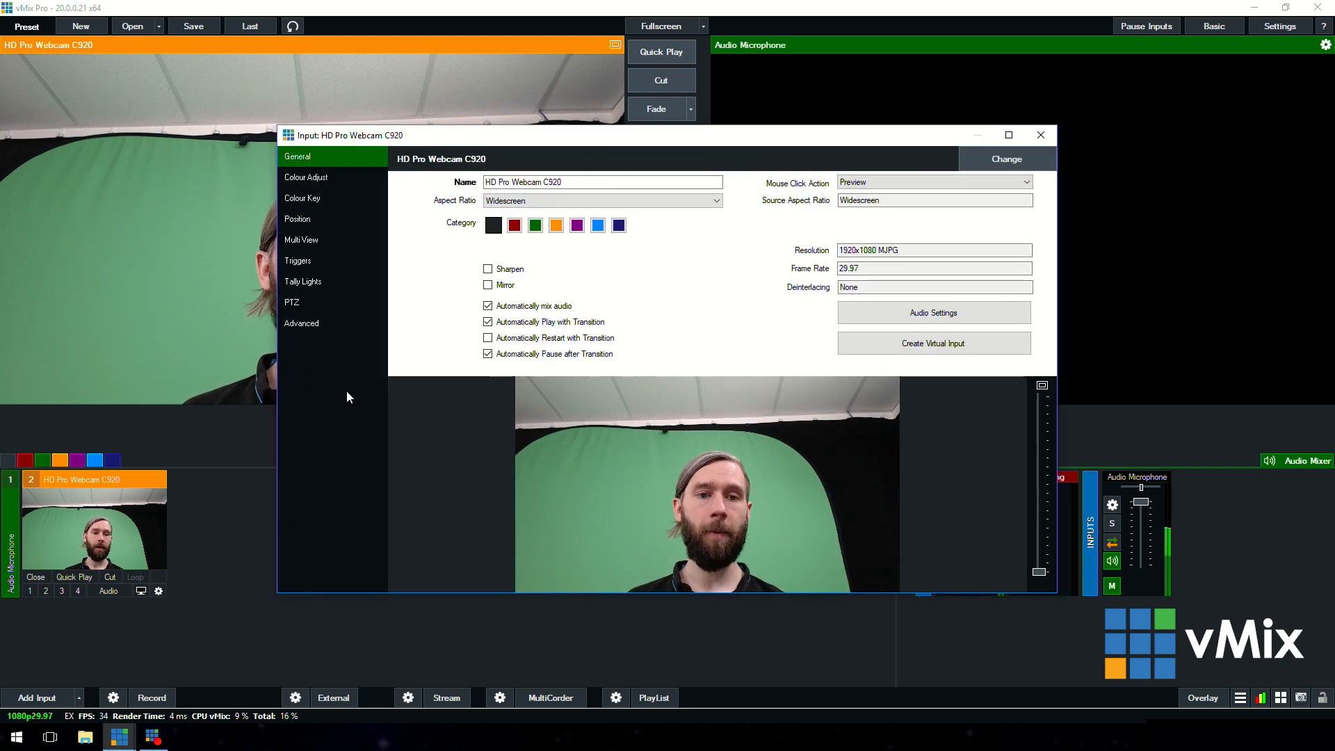
{"action": "left_click", "coordinate": [300, 323]}
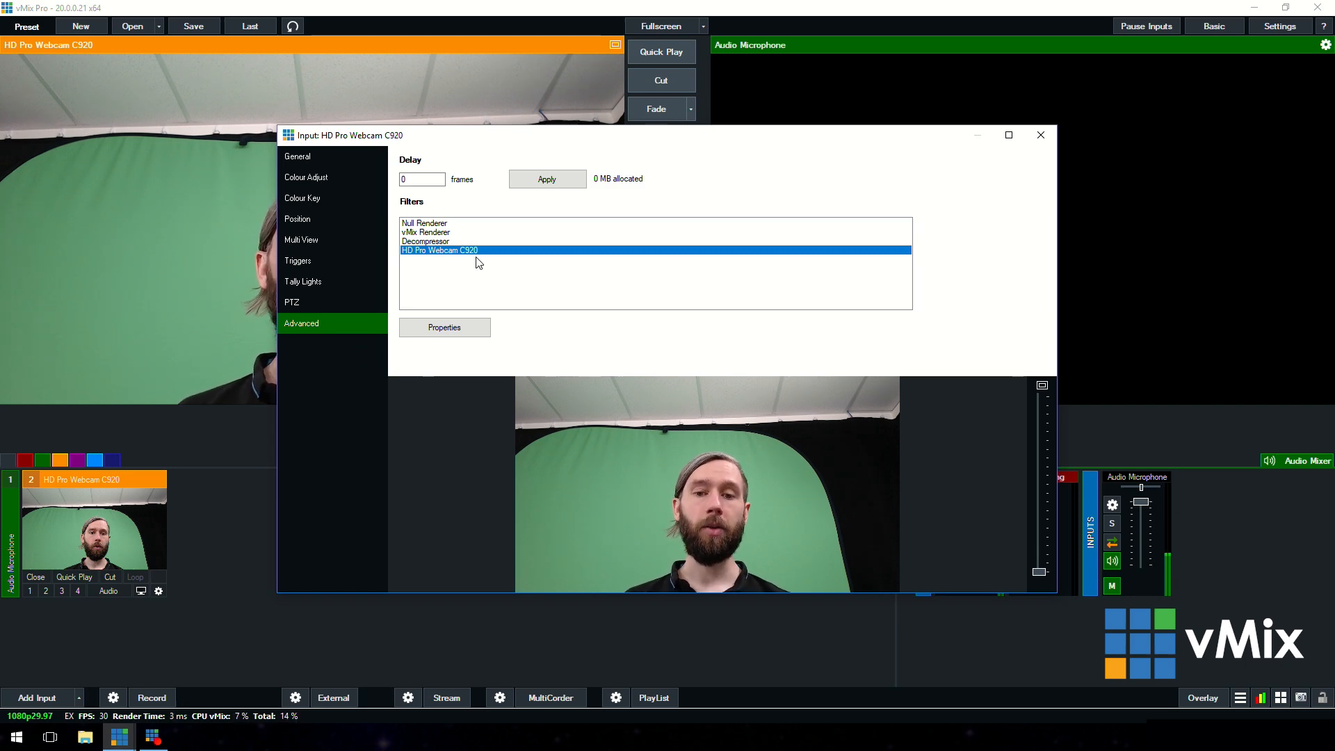
{"action": "left_click", "coordinate": [445, 327]}
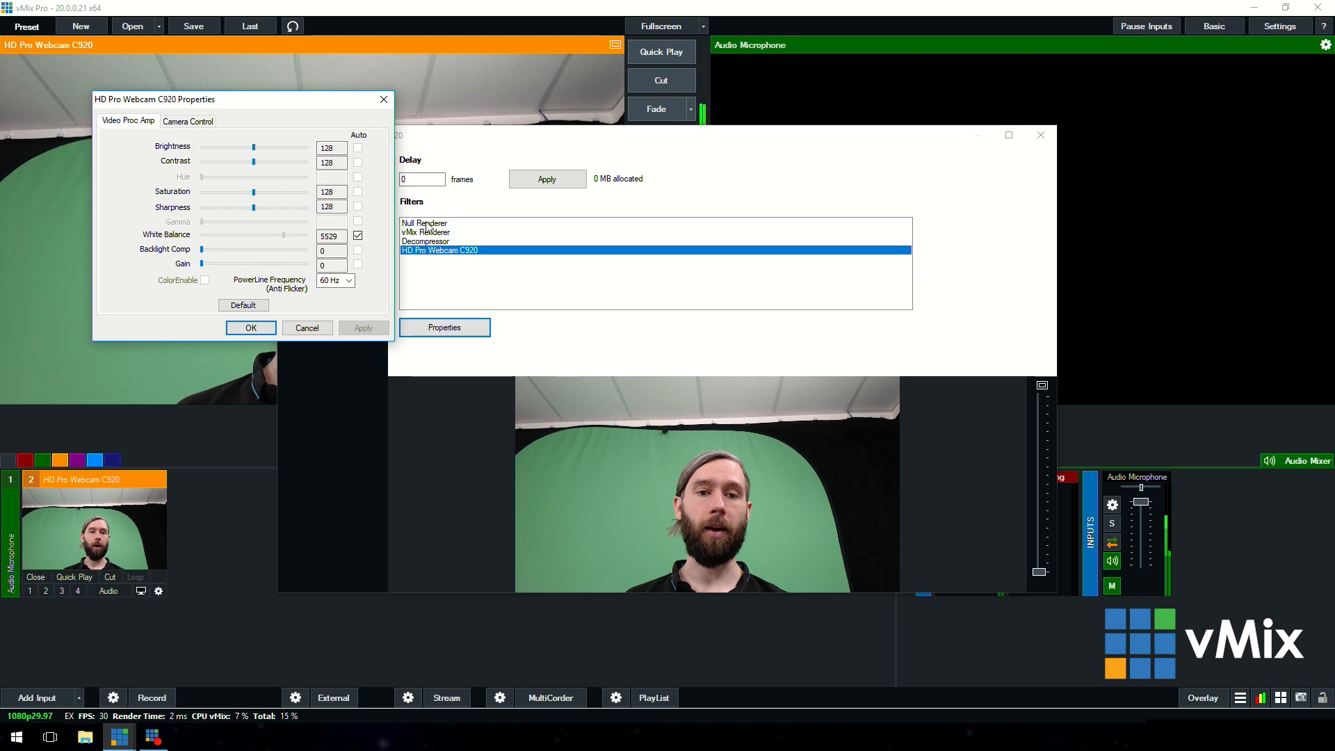
{"action": "left_click", "coordinate": [188, 119]}
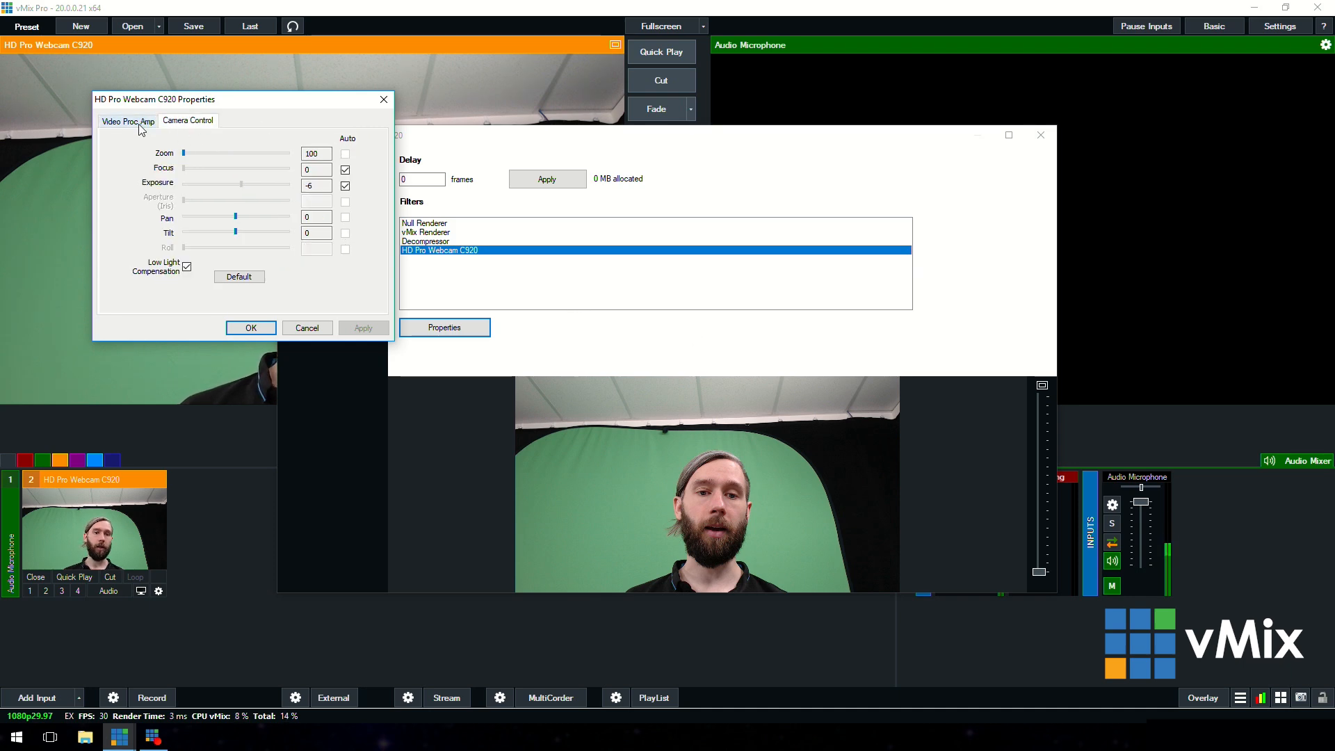
{"action": "left_click", "coordinate": [127, 120]}
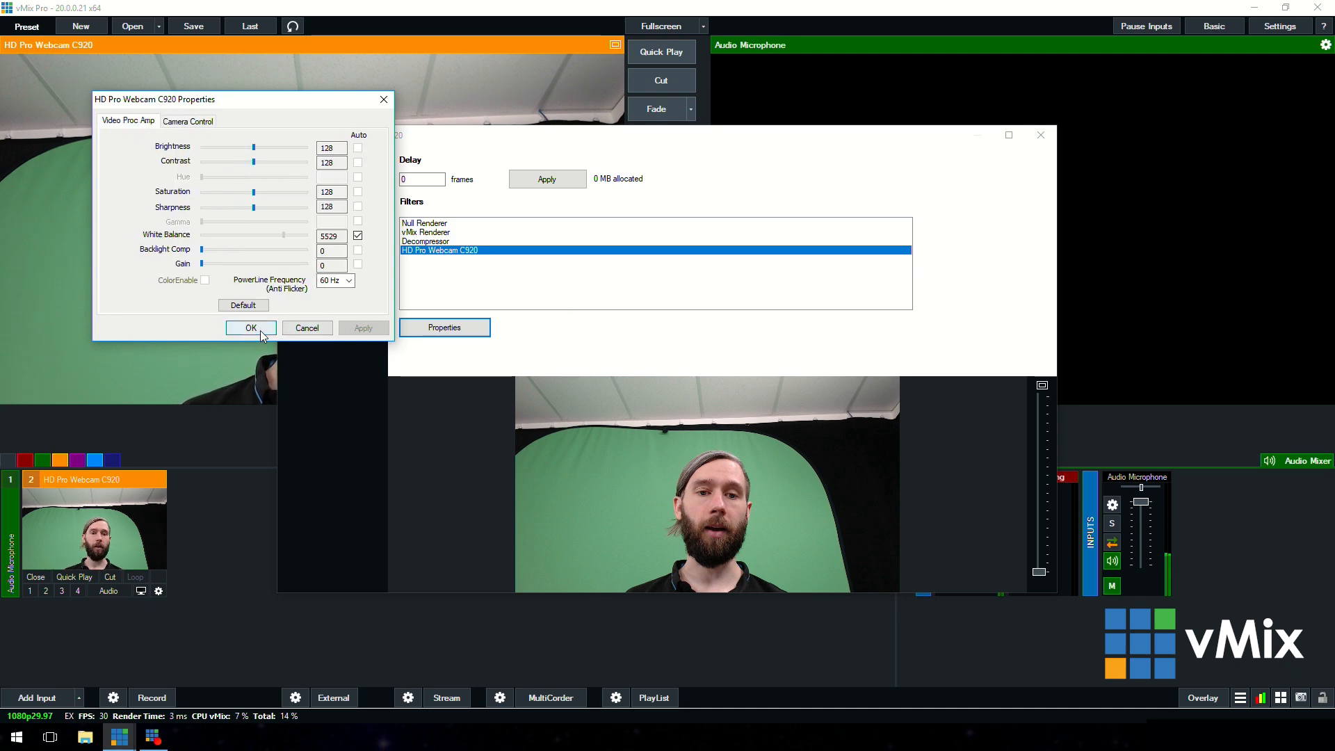
{"action": "left_click", "coordinate": [250, 326]}
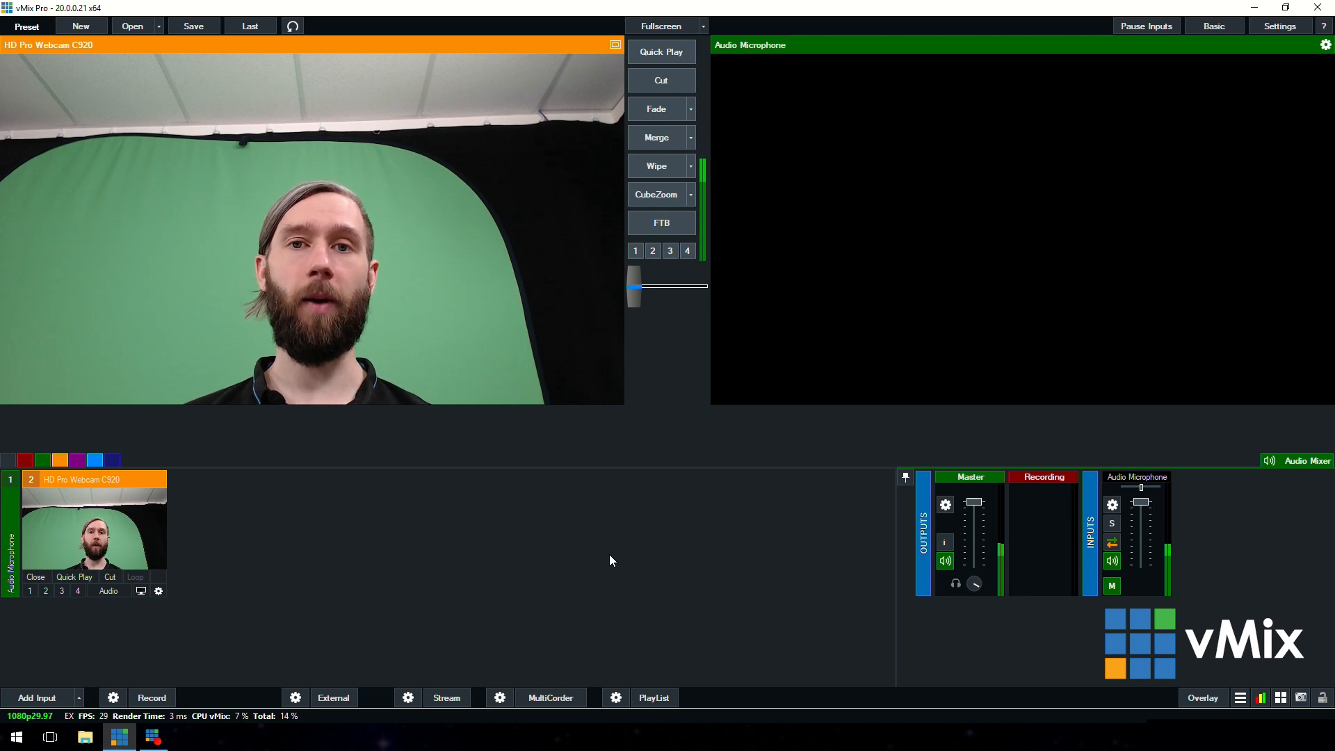
{"action": "mouse_move", "coordinate": [606, 551]}
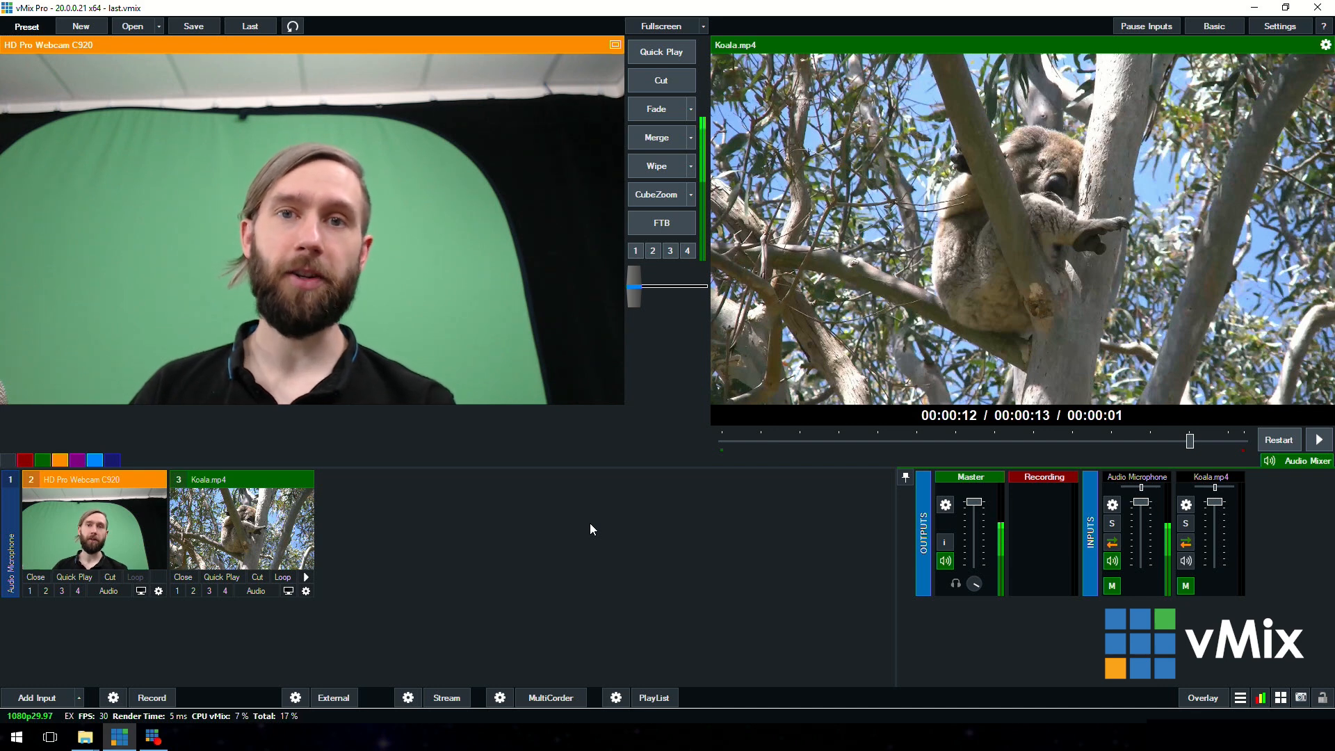
{"action": "mouse_move", "coordinate": [122, 604]}
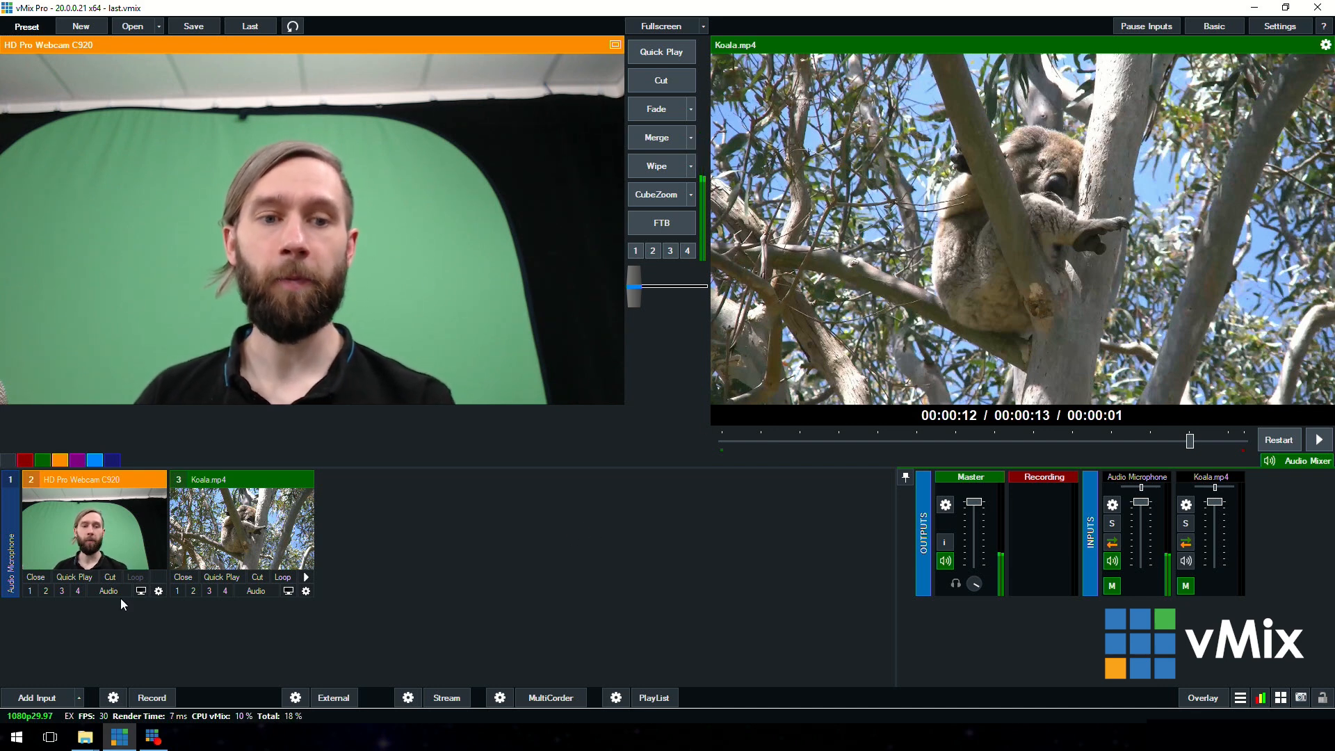
{"action": "mouse_move", "coordinate": [46, 589]}
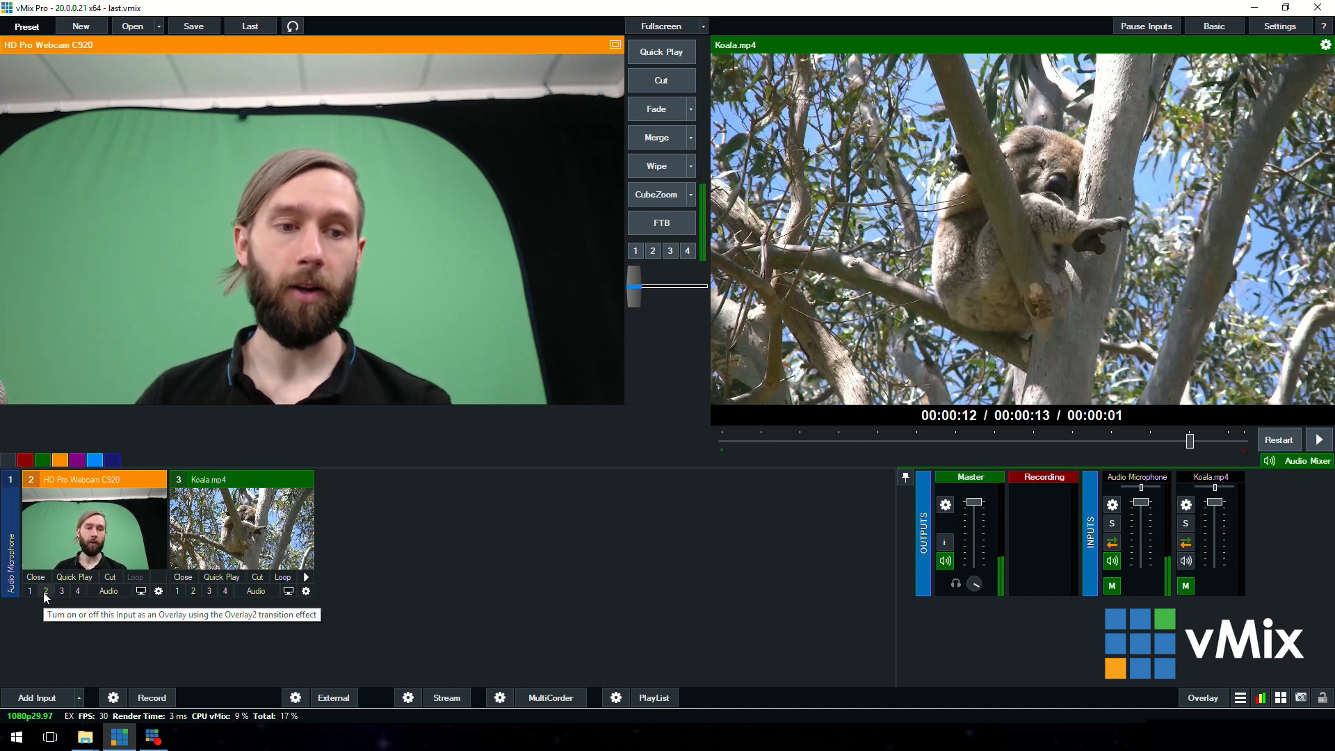
- Turn on the webcam input as Overlay 2 over the Koala video output
{"action": "left_click", "coordinate": [44, 590]}
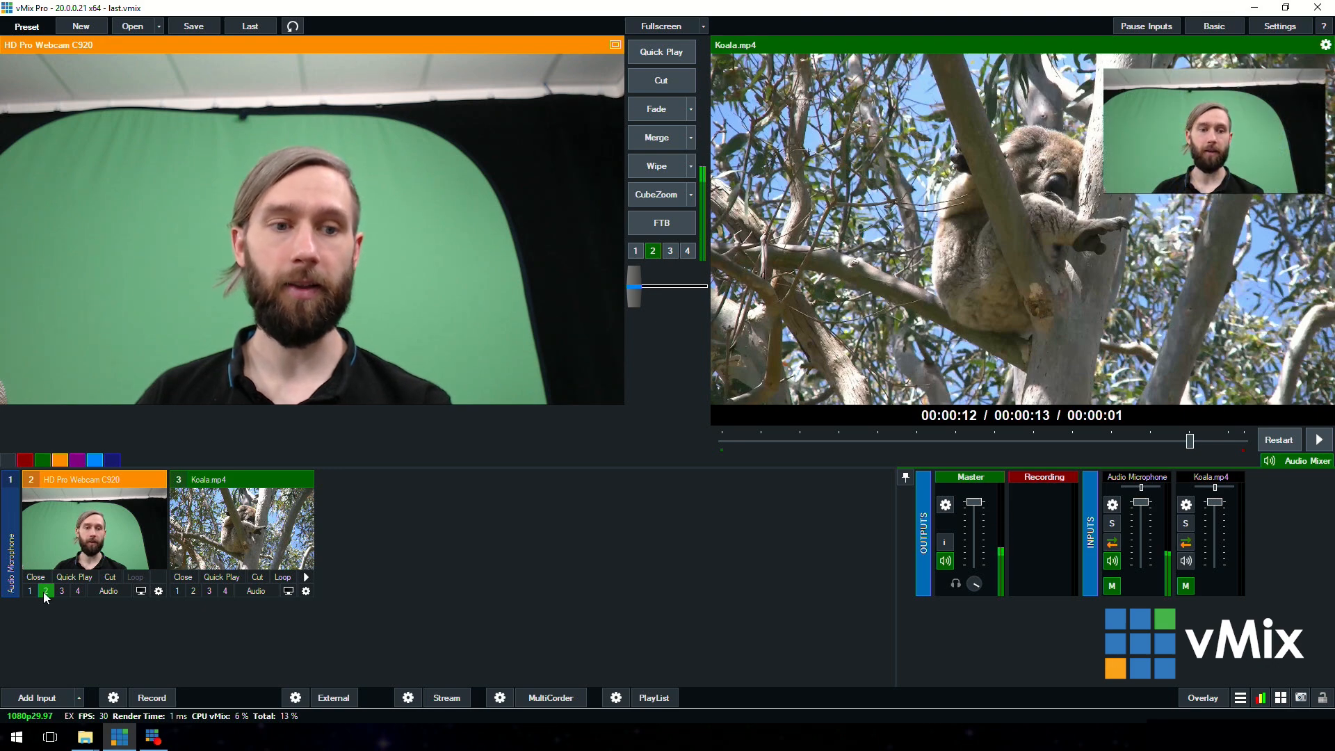